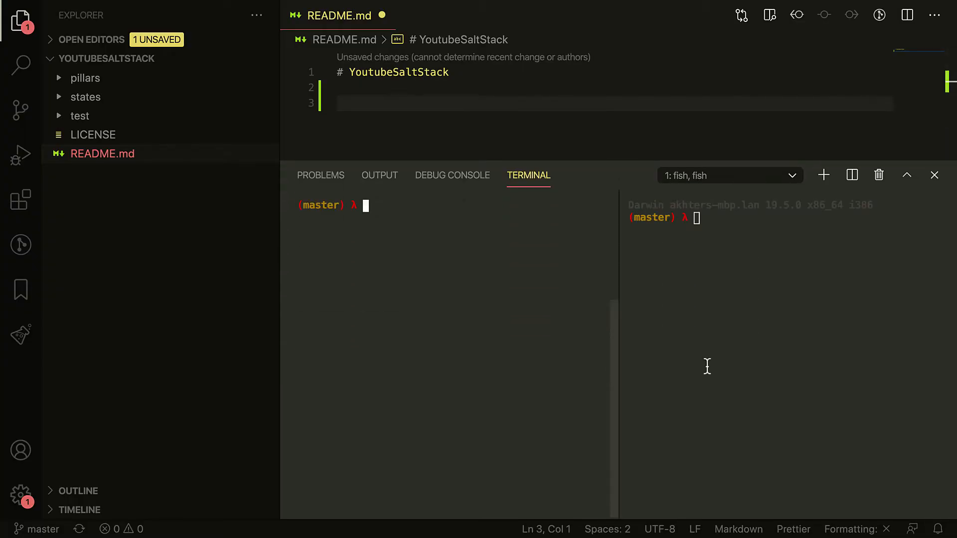
Connect to the ysmaster host over SSH in the left terminal
{"action": "type", "text": "ssh"}
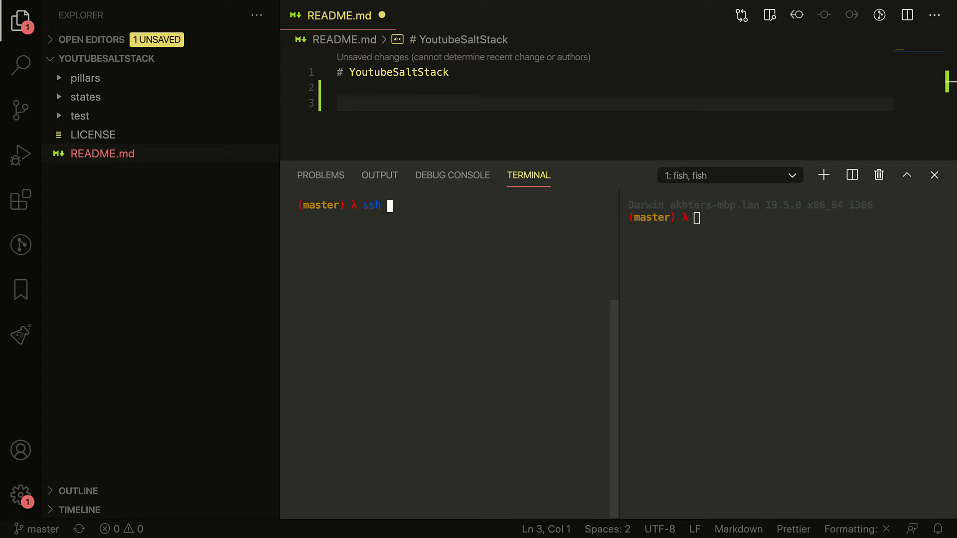
{"action": "type", "text": "ysmaster"}
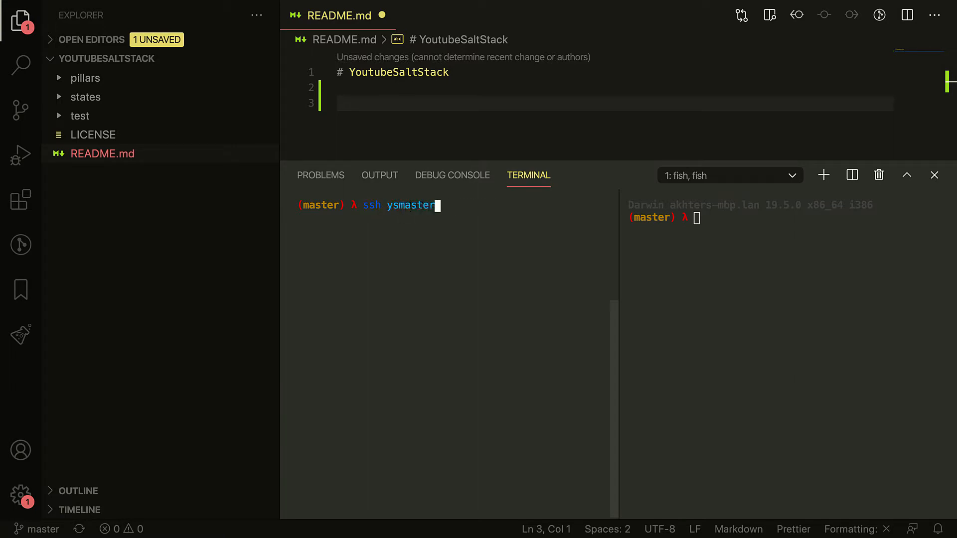
{"action": "key", "text": "Return"}
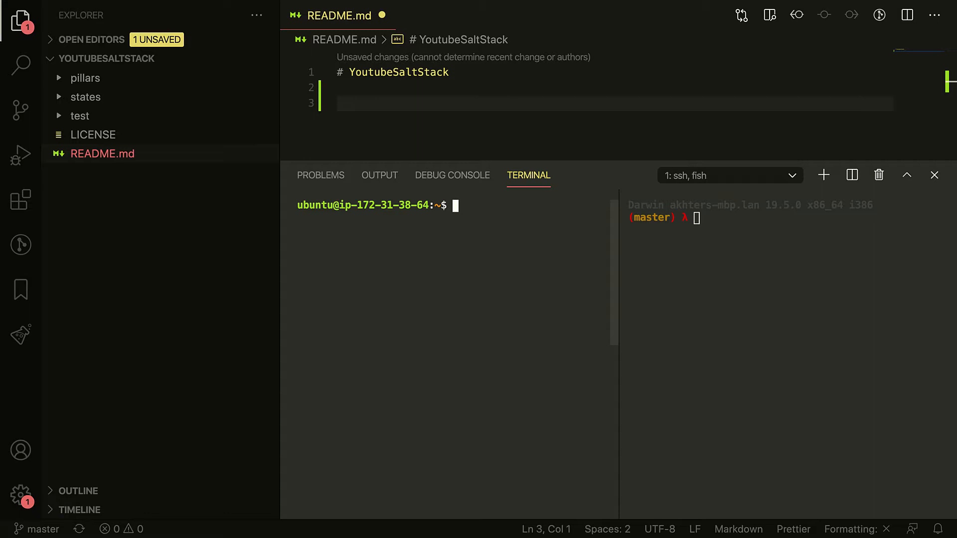
Install the salt-master package with sudo apt-get install and let it finish
{"action": "type", "text": "sudo apt-get ins"}
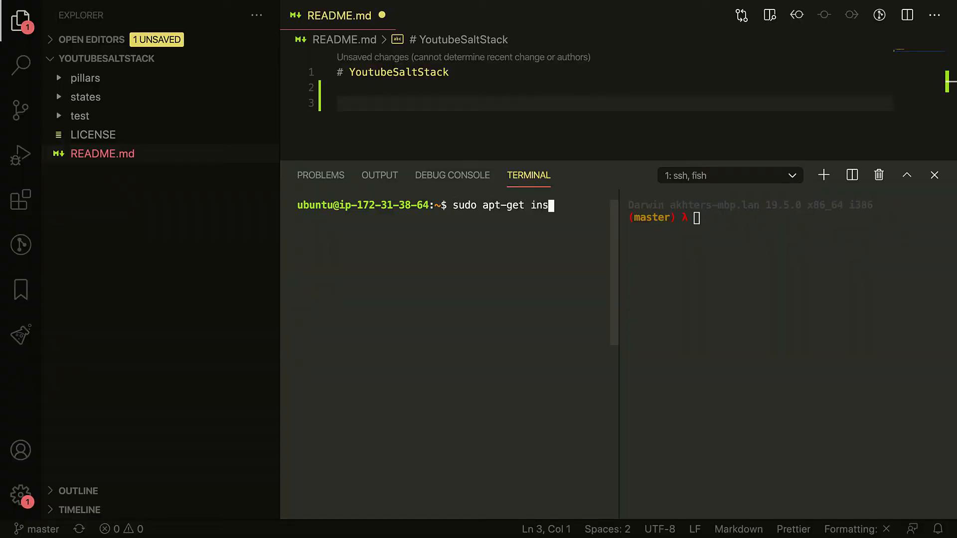
{"action": "type", "text": "tall salt-"}
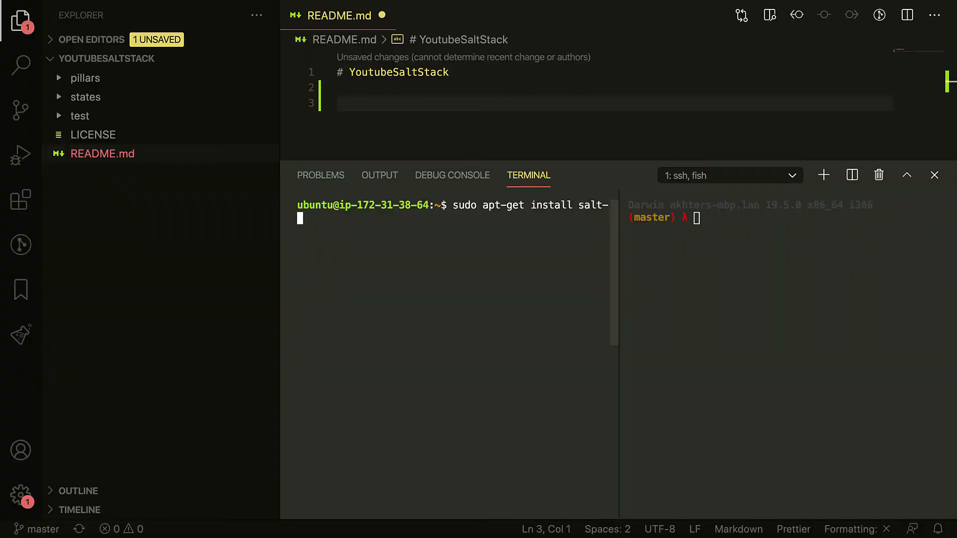
{"action": "key", "text": "Backspace"}
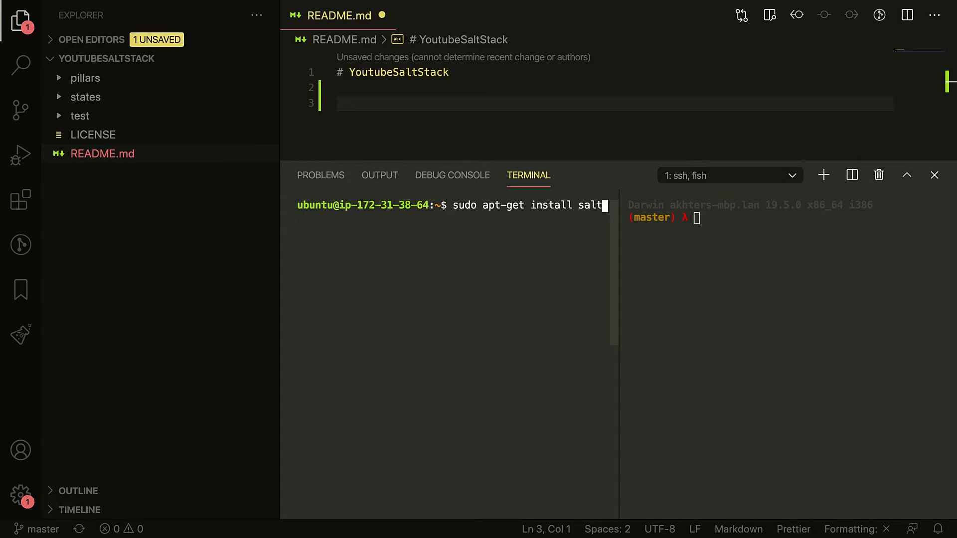
{"action": "key", "text": "Return"}
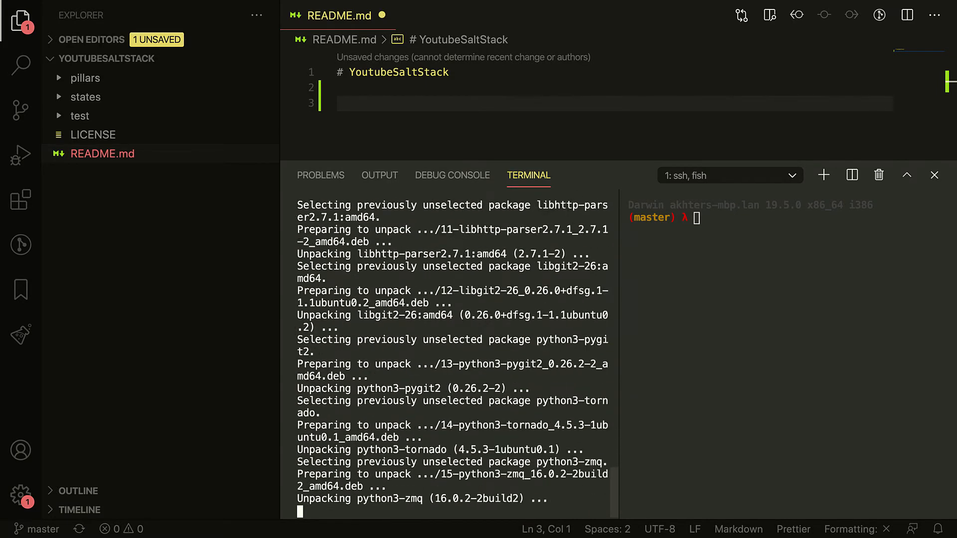
{"action": "scroll", "scroll_direction": "down", "scroll_amount": 3}
{"action": "type", "text": "ssh"}
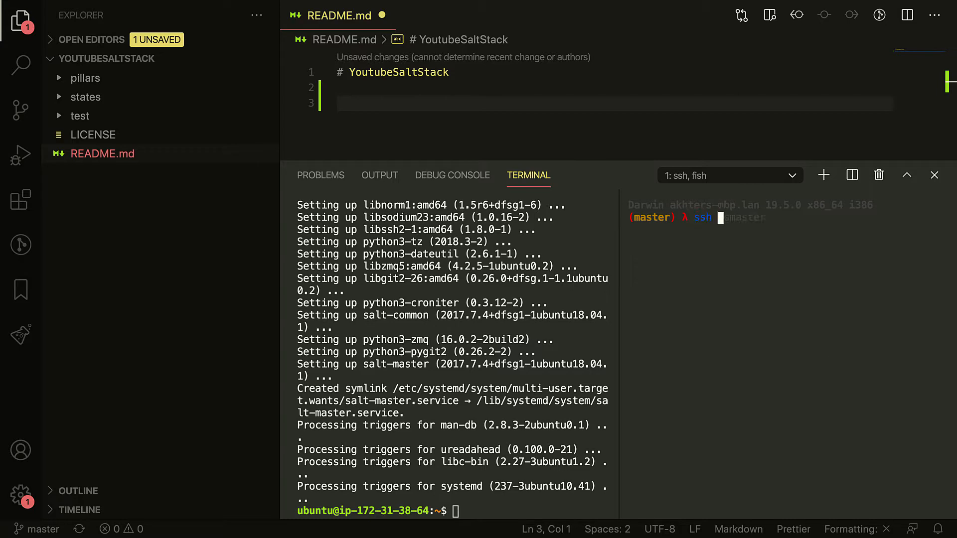
Connect to the minion host over SSH and install salt-minion with apt-get
{"action": "type", "text": "ys"}
{"action": "type", "text": "sudo apt"}
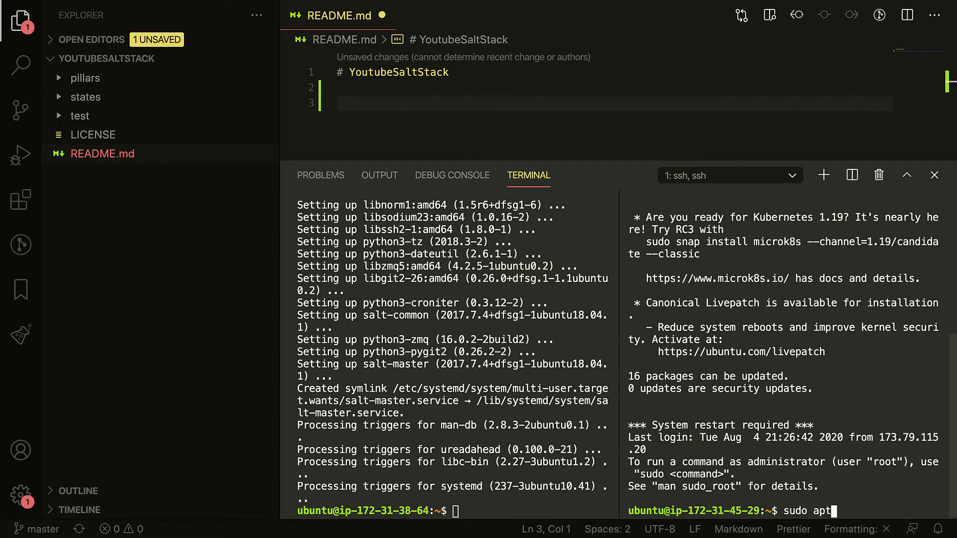
{"action": "type", "text": "-get install sal"}
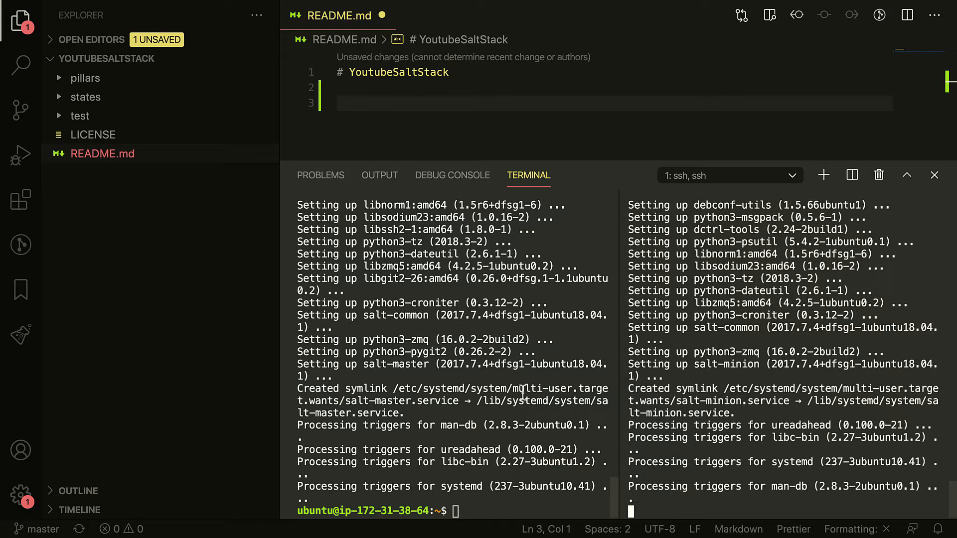
{"action": "mouse_move", "coordinate": [509, 391]}
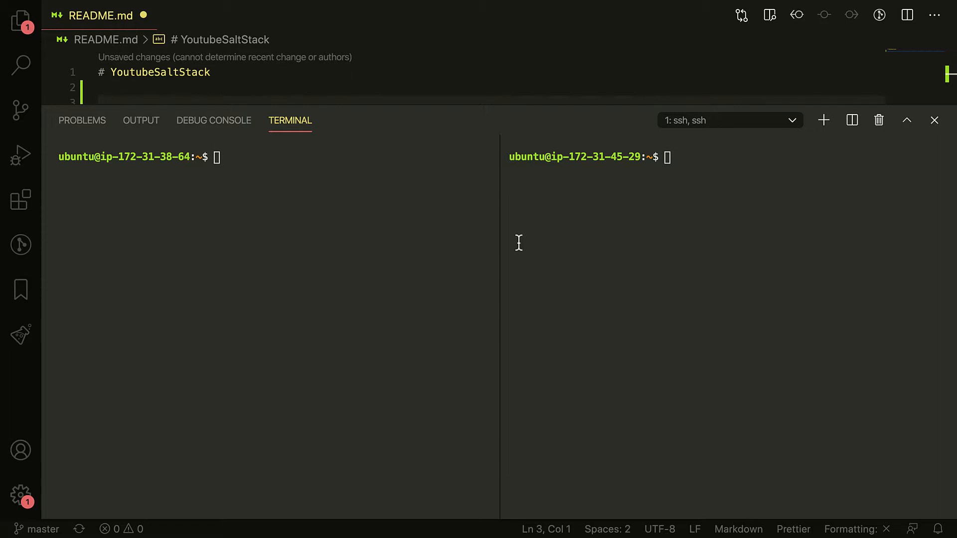
{"action": "mouse_move", "coordinate": [406, 240]}
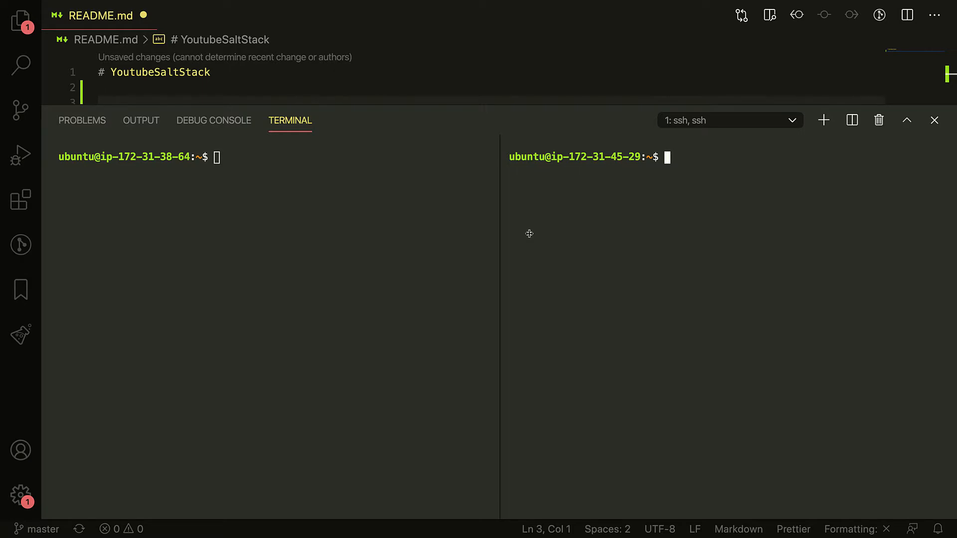
{"action": "mouse_move", "coordinate": [416, 230]}
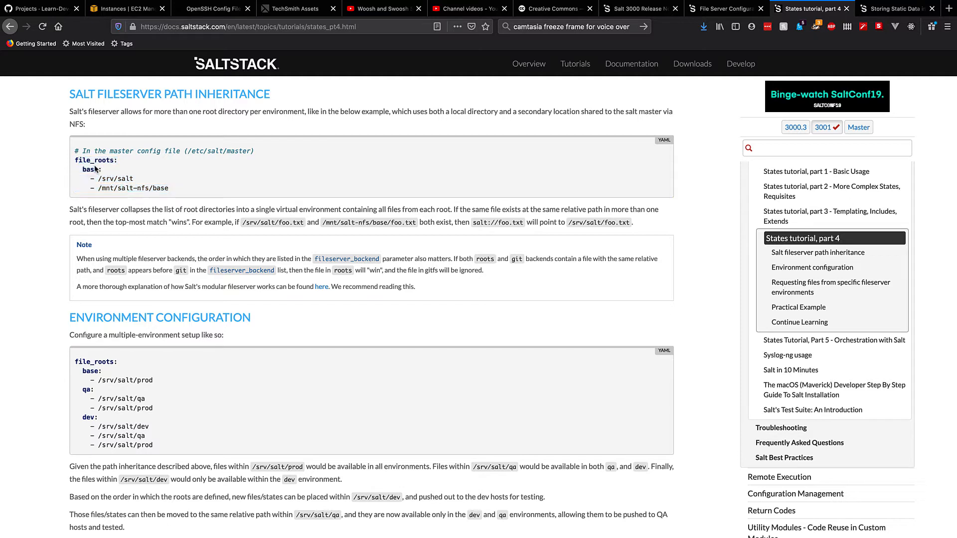
{"action": "mouse_move", "coordinate": [153, 158]}
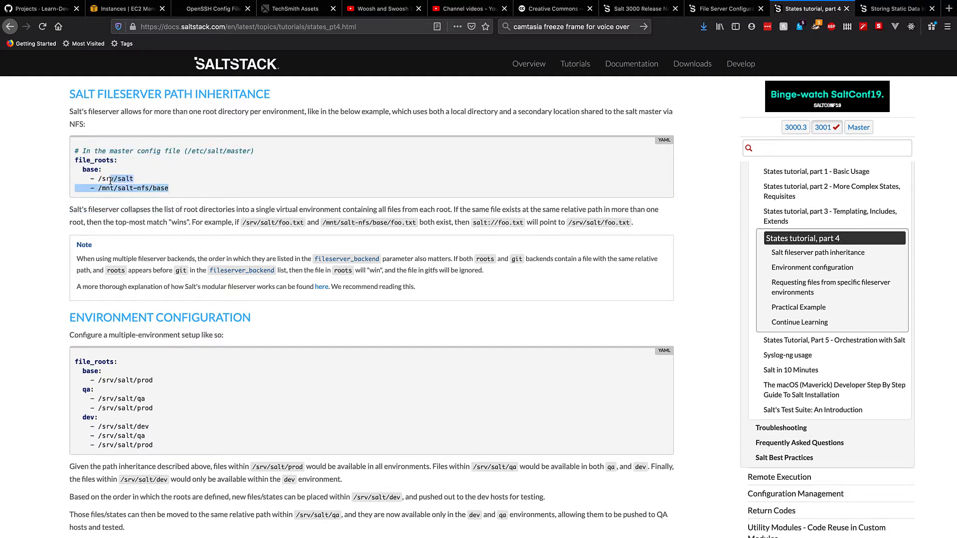
Review the pillar_roots example in the Pillar docs, then return to the States tutorial part 4
{"action": "left_click", "coordinate": [896, 9]}
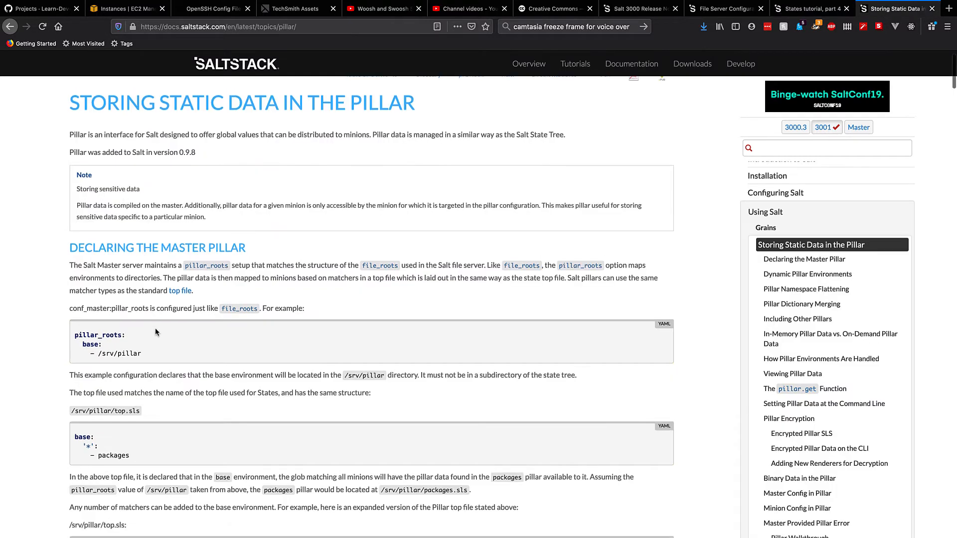
{"action": "scroll", "scroll_direction": "down", "scroll_amount": 3}
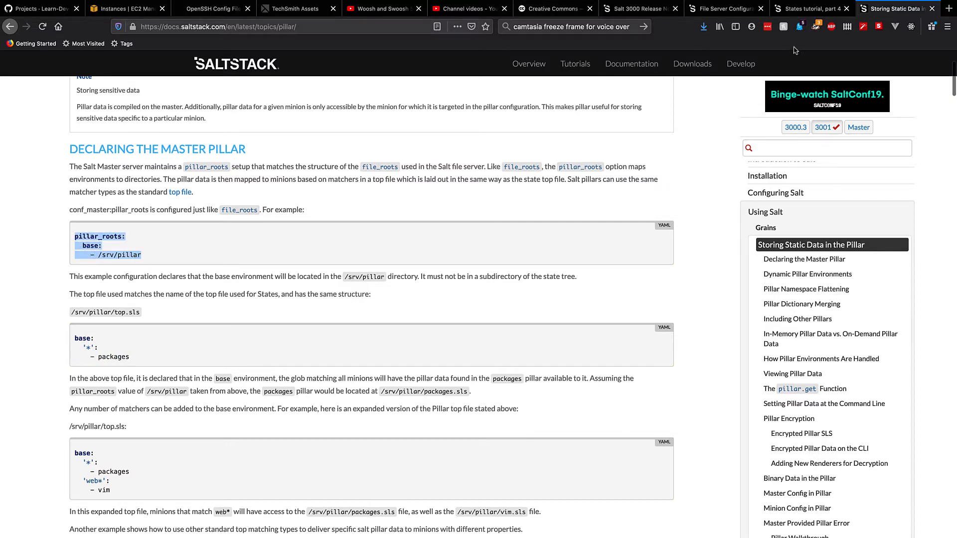
{"action": "left_click", "coordinate": [810, 9]}
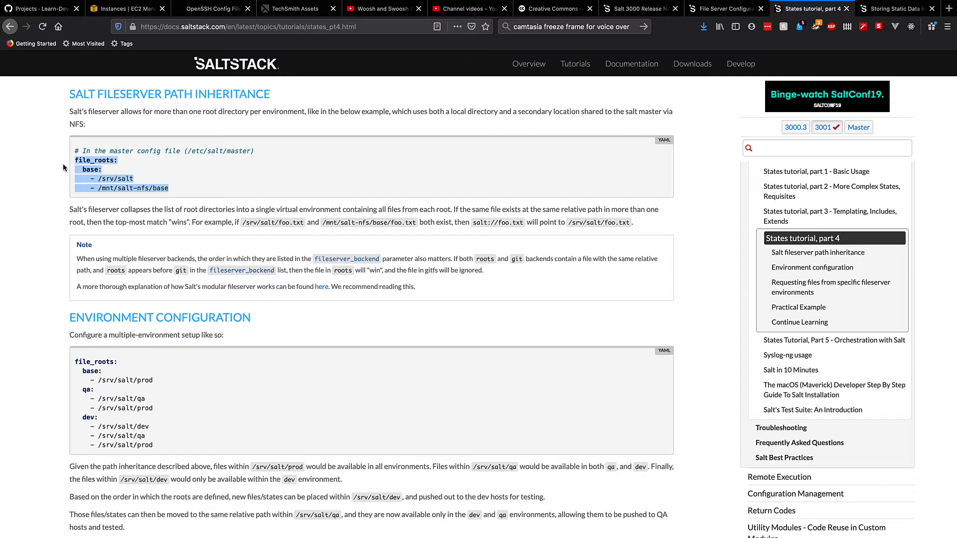
{"action": "mouse_move", "coordinate": [617, 198]}
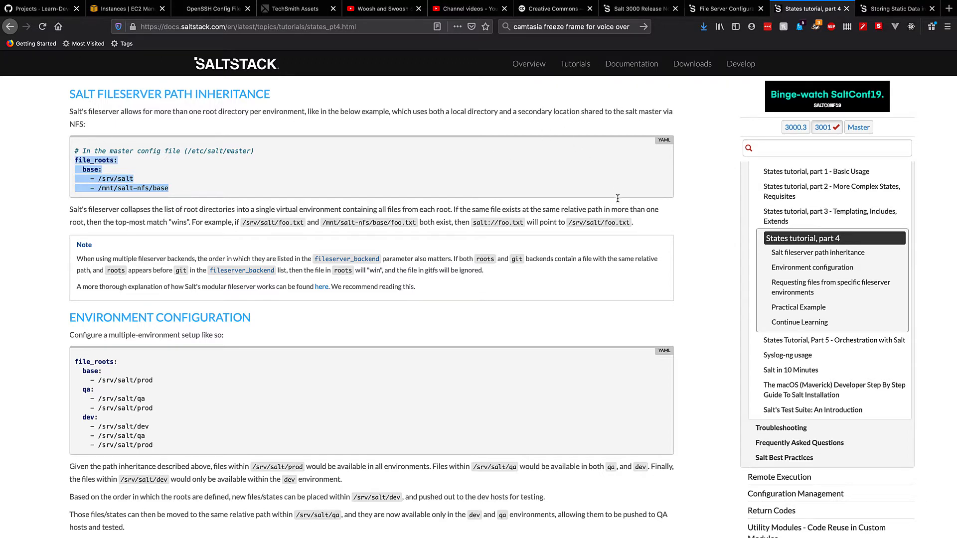
{"action": "mouse_move", "coordinate": [489, 379]}
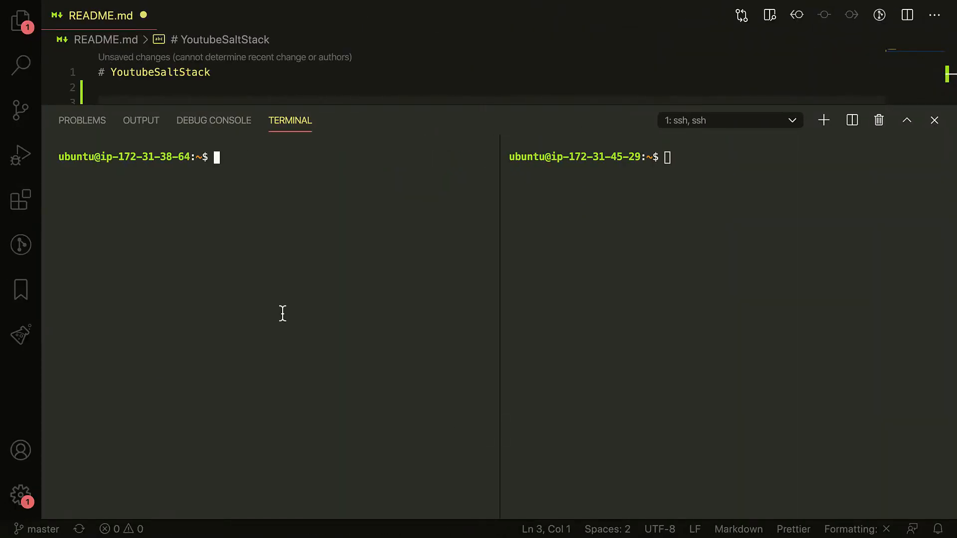
List the contents of /etc/salt/master.d on the master
{"action": "type", "text": "ls /et"}
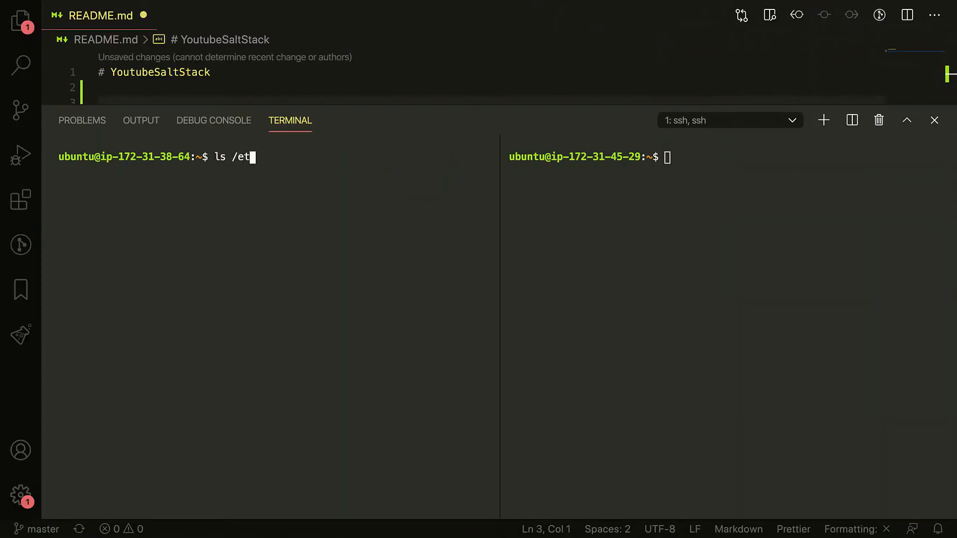
{"action": "type", "text": "c/salt/m"}
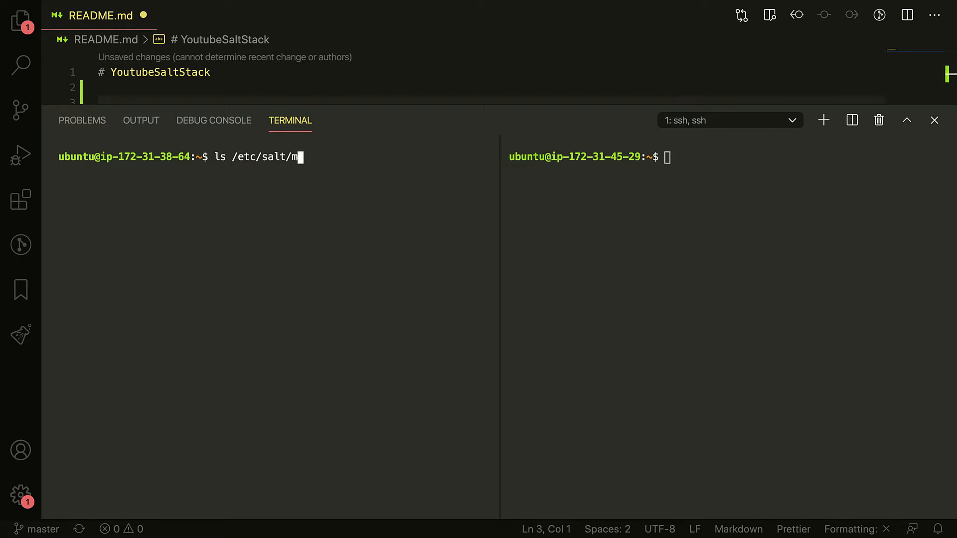
{"action": "type", "text": "aster.d/"}
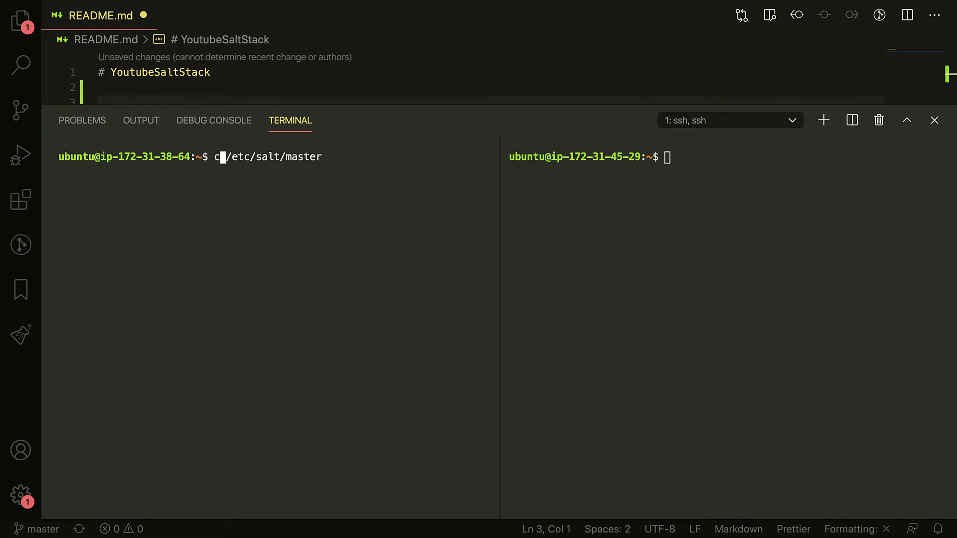
{"action": "key", "text": "Return"}
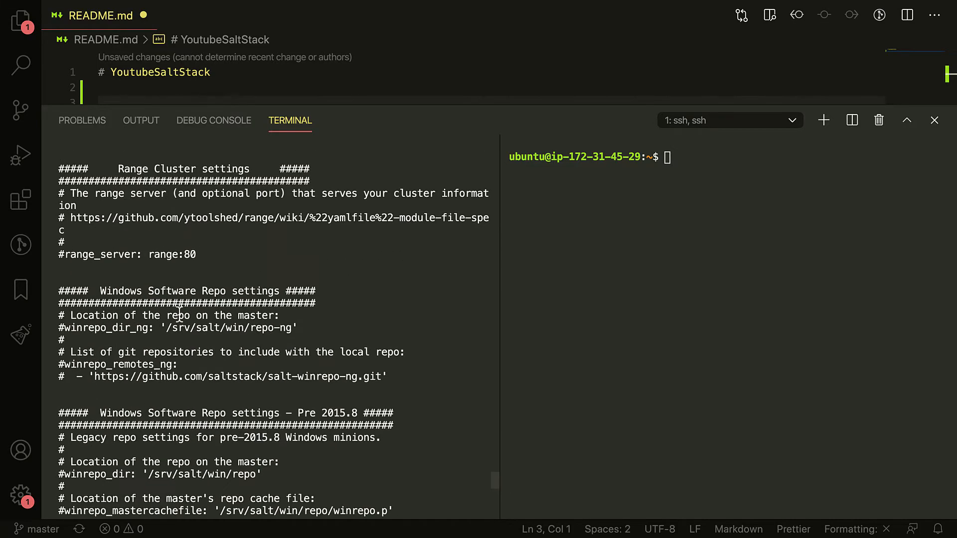
Scroll through the master configuration's pillar and fileserver options
{"action": "scroll", "scroll_direction": "down", "scroll_amount": 3}
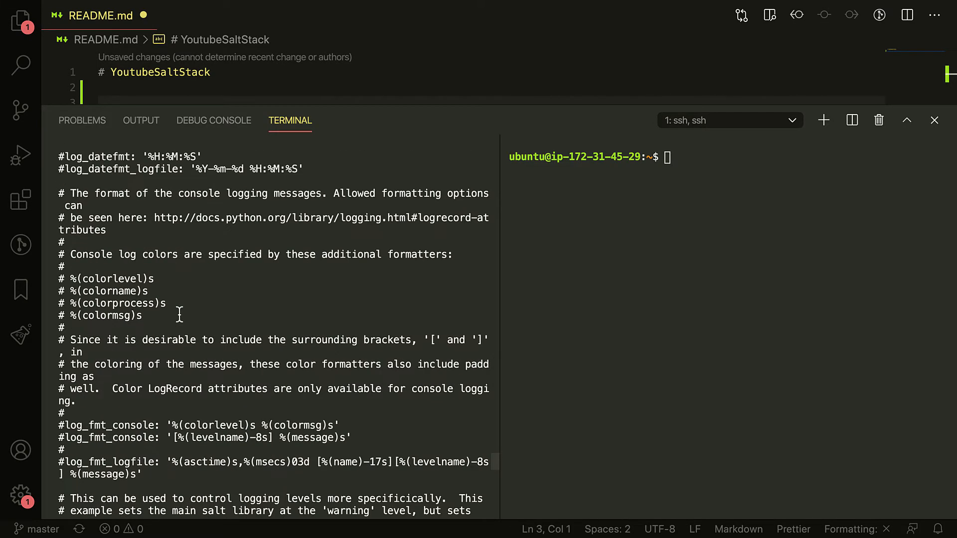
{"action": "scroll", "scroll_direction": "down", "scroll_amount": 3}
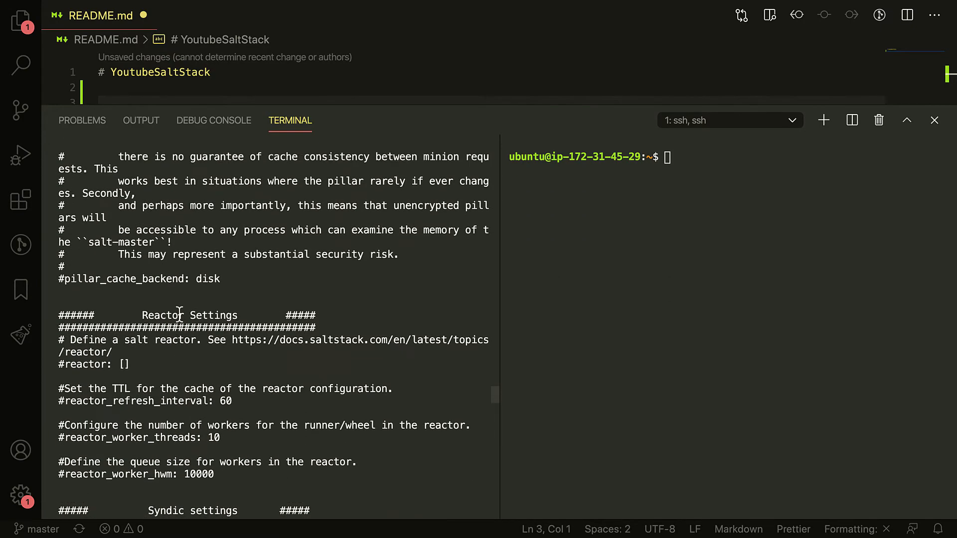
{"action": "scroll", "scroll_direction": "up", "scroll_amount": 3}
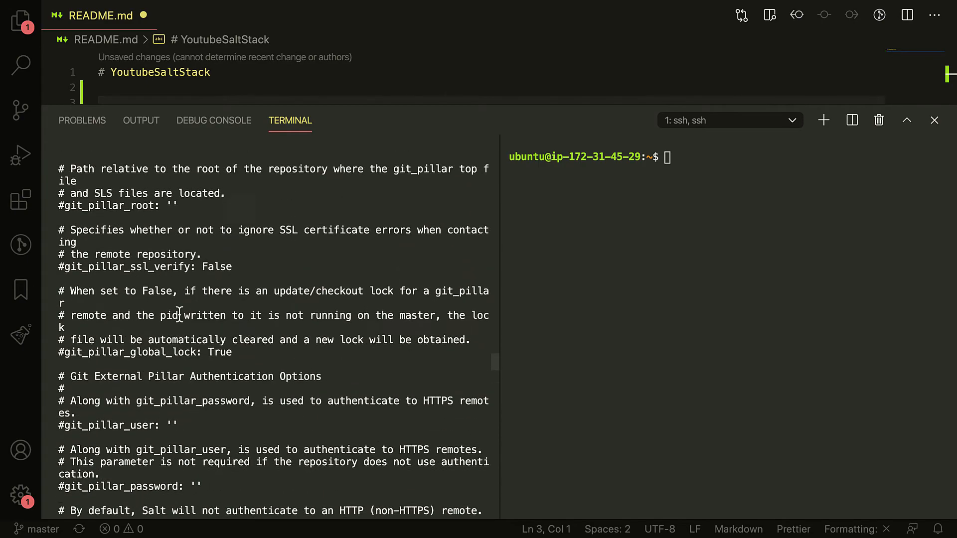
{"action": "scroll", "scroll_direction": "down", "scroll_amount": 3}
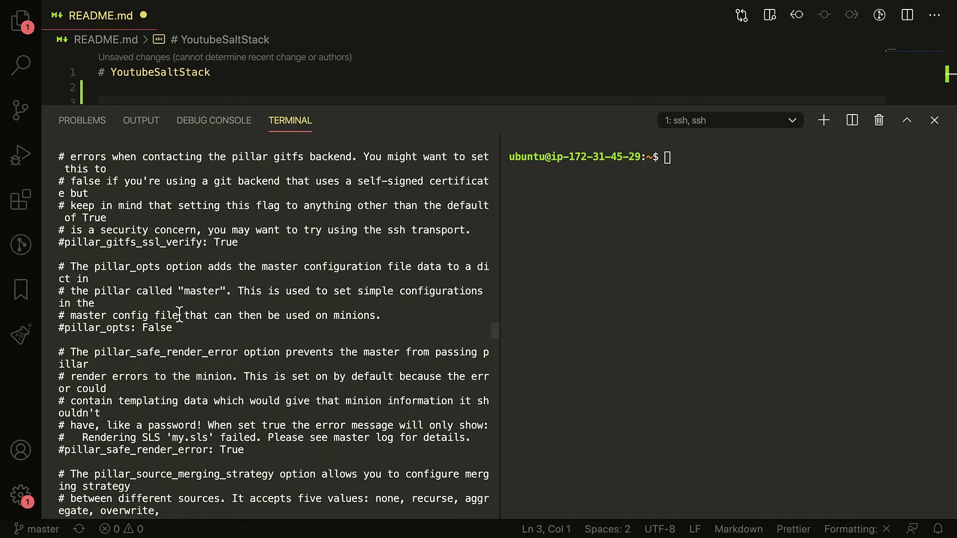
{"action": "scroll", "scroll_direction": "up", "scroll_amount": 3}
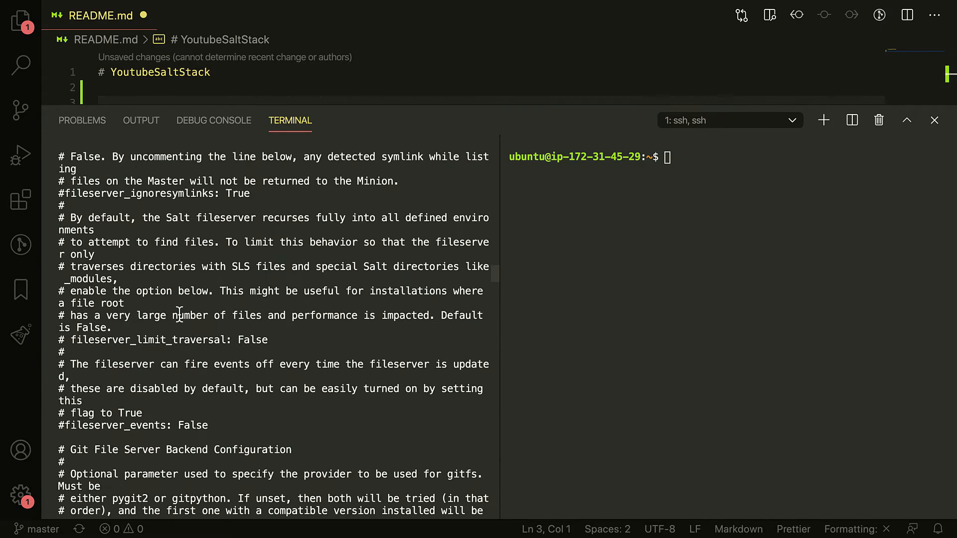
Search the terminal output for file_root and scroll to the base, dev and prod file_roots example
{"action": "key", "text": "ctrl+f"}
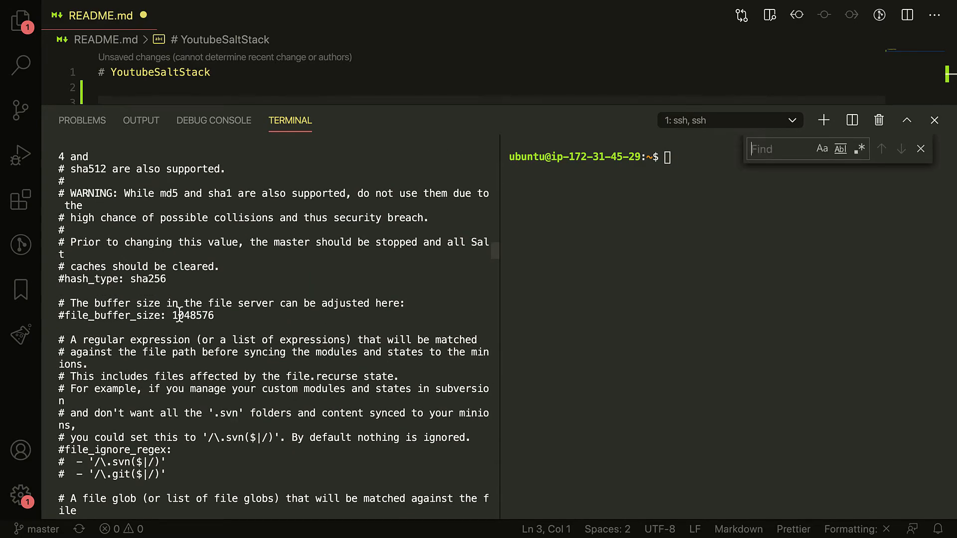
{"action": "type", "text": "file_roo"}
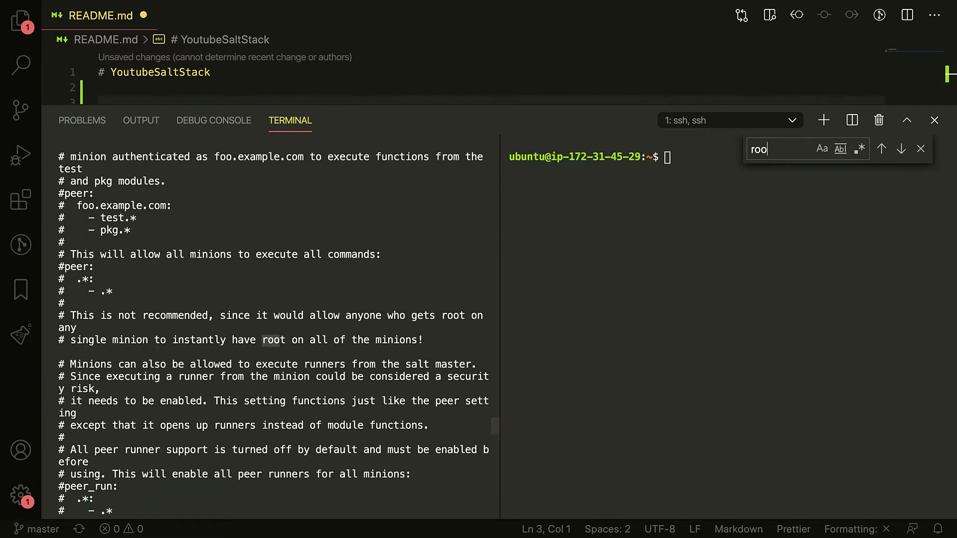
{"action": "type", "text": "t"}
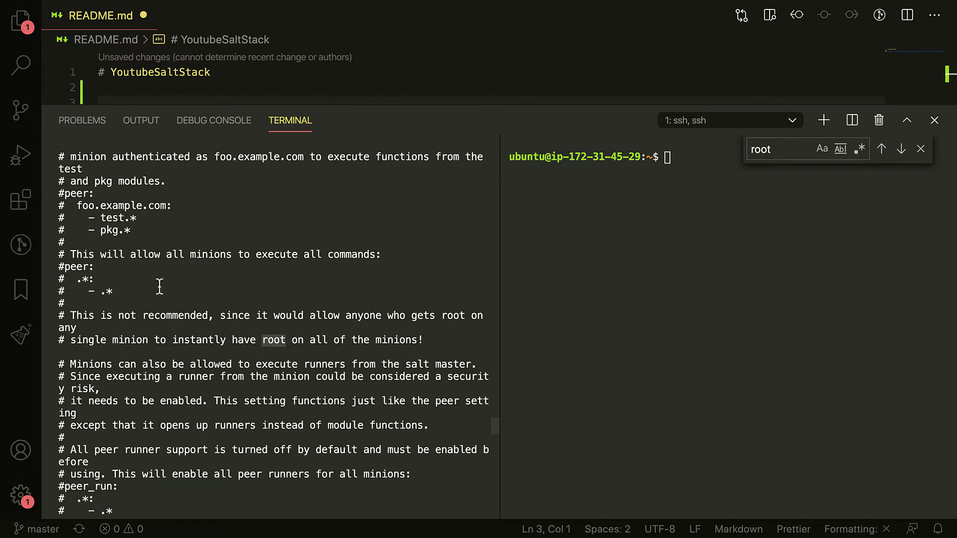
{"action": "mouse_move", "coordinate": [128, 235]}
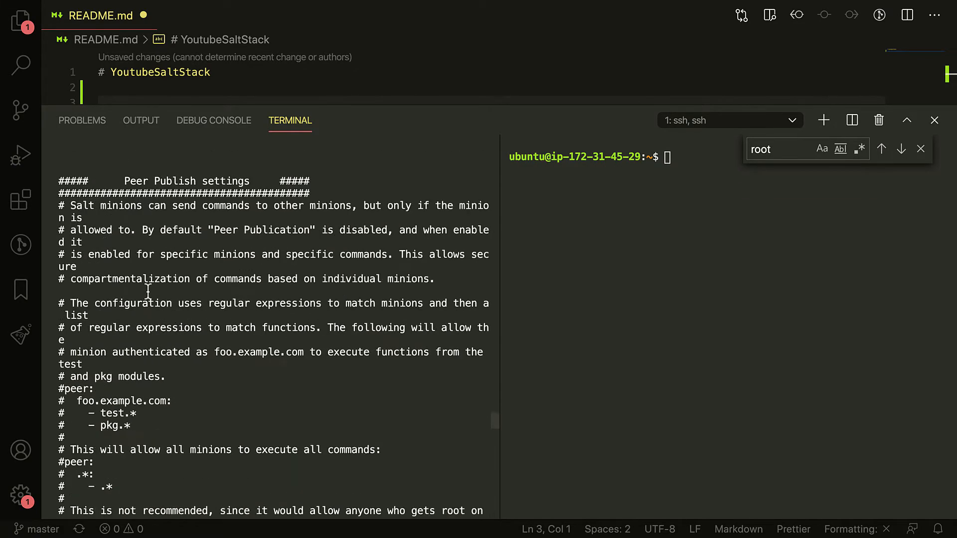
{"action": "scroll", "scroll_direction": "down", "scroll_amount": 3}
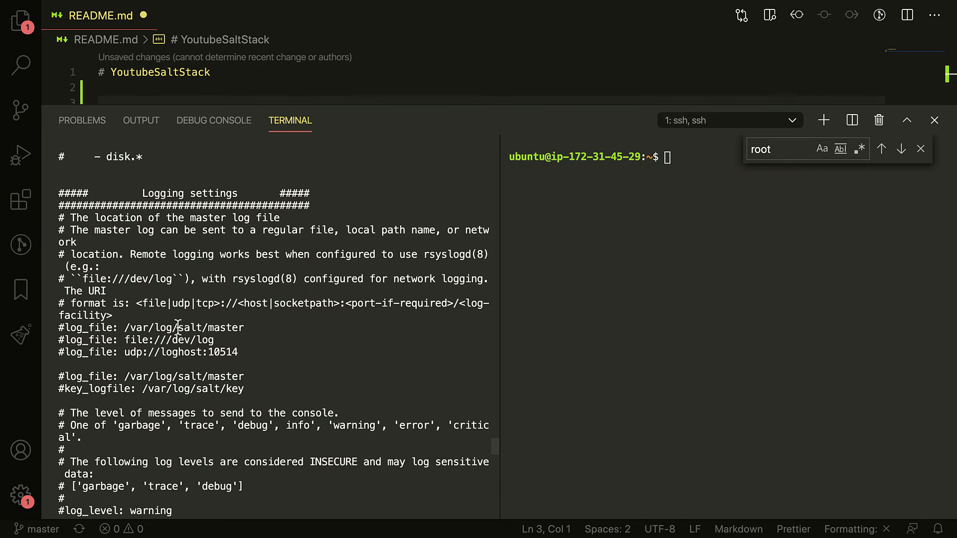
{"action": "scroll", "scroll_direction": "down", "scroll_amount": 3}
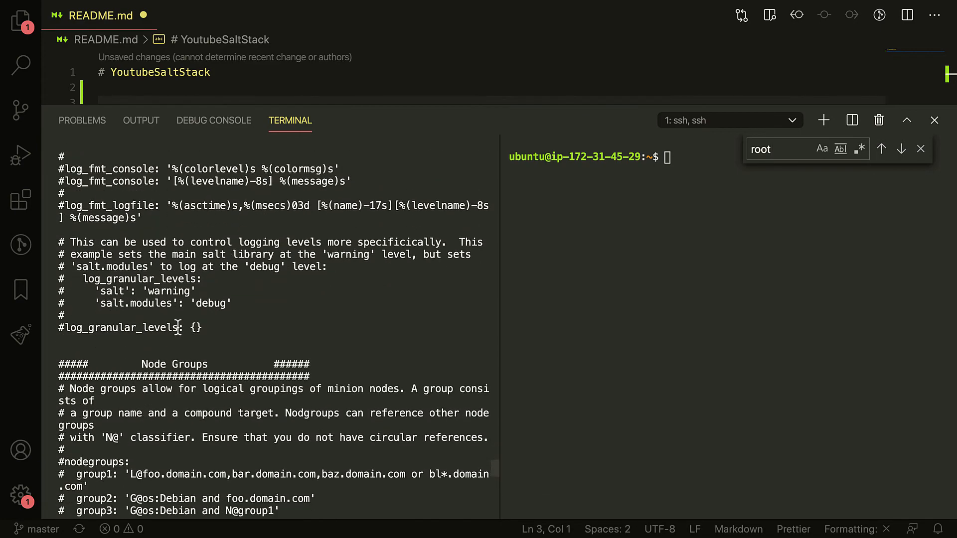
{"action": "scroll", "scroll_direction": "down", "scroll_amount": 3}
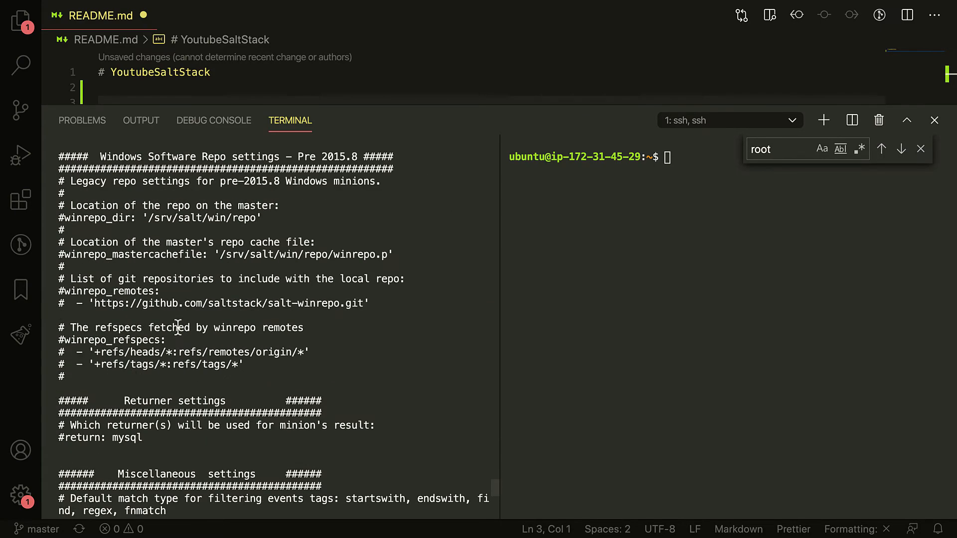
{"action": "scroll", "scroll_direction": "down", "scroll_amount": 3}
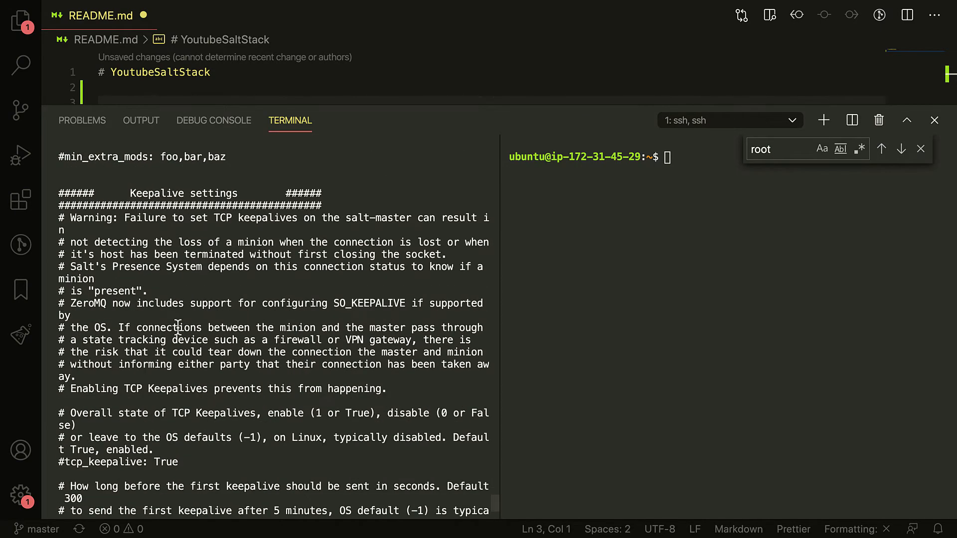
{"action": "scroll", "scroll_direction": "down", "scroll_amount": 3}
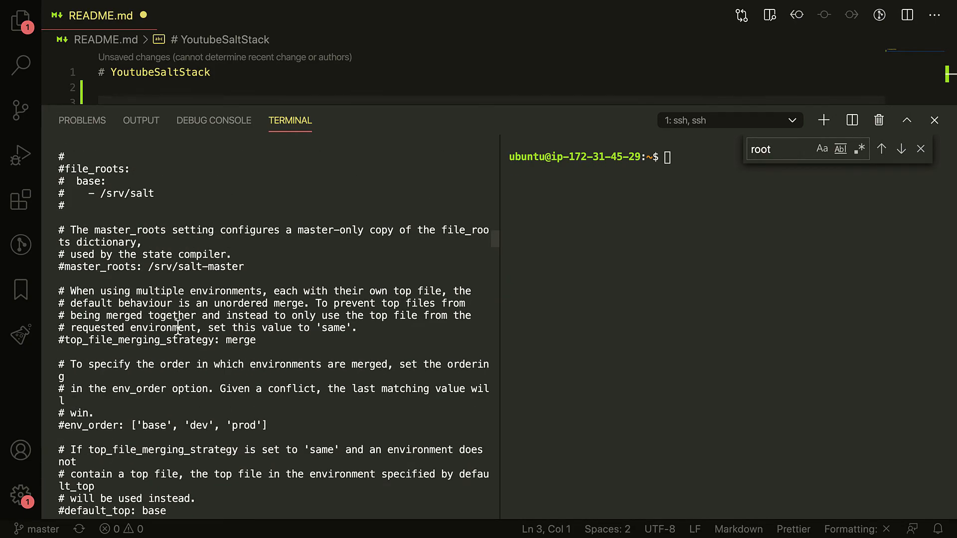
{"action": "scroll", "scroll_direction": "up", "scroll_amount": 3}
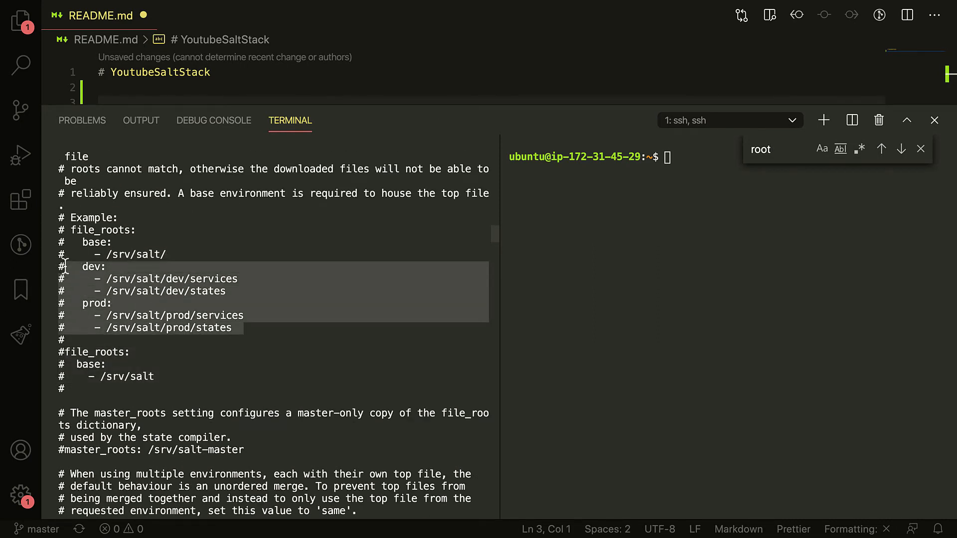
{"action": "mouse_move", "coordinate": [322, 316]}
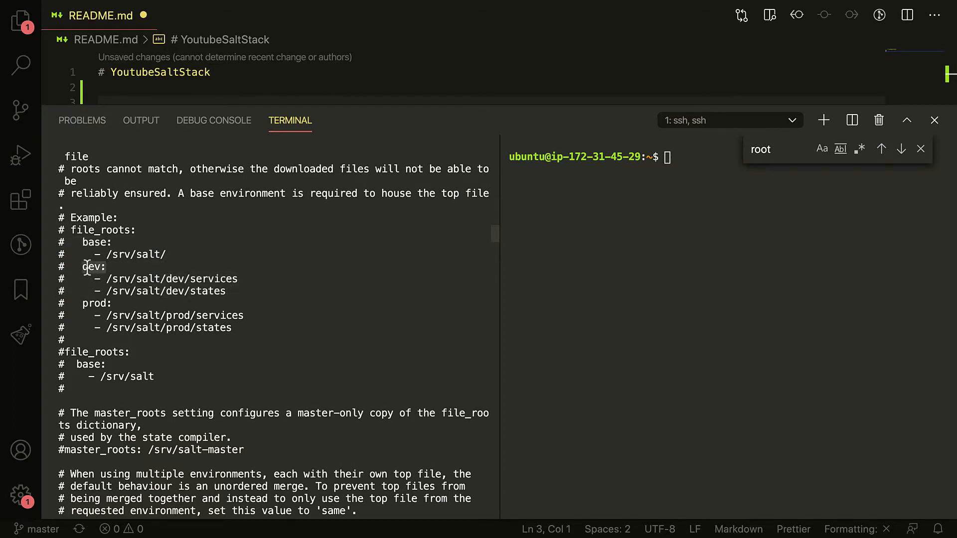
{"action": "mouse_move", "coordinate": [88, 254]}
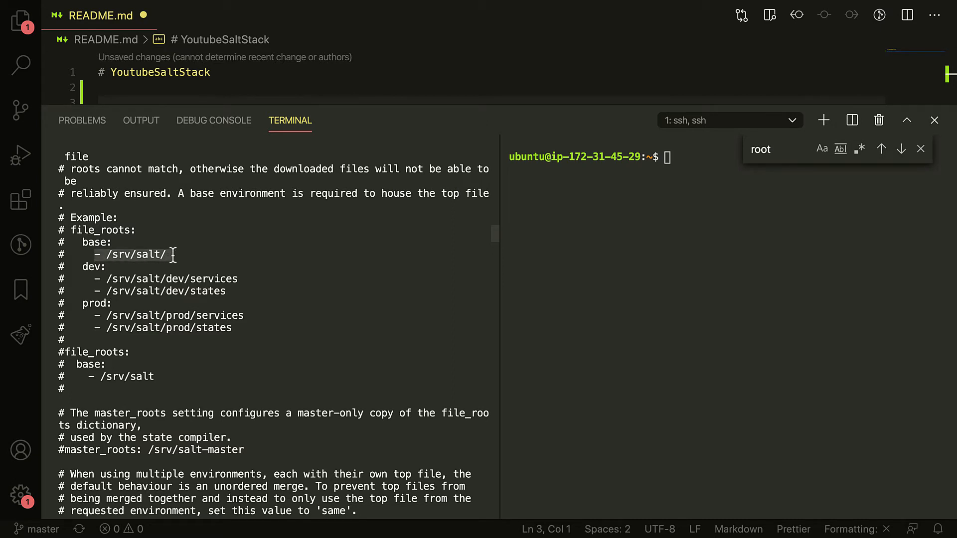
{"action": "mouse_move", "coordinate": [200, 261]}
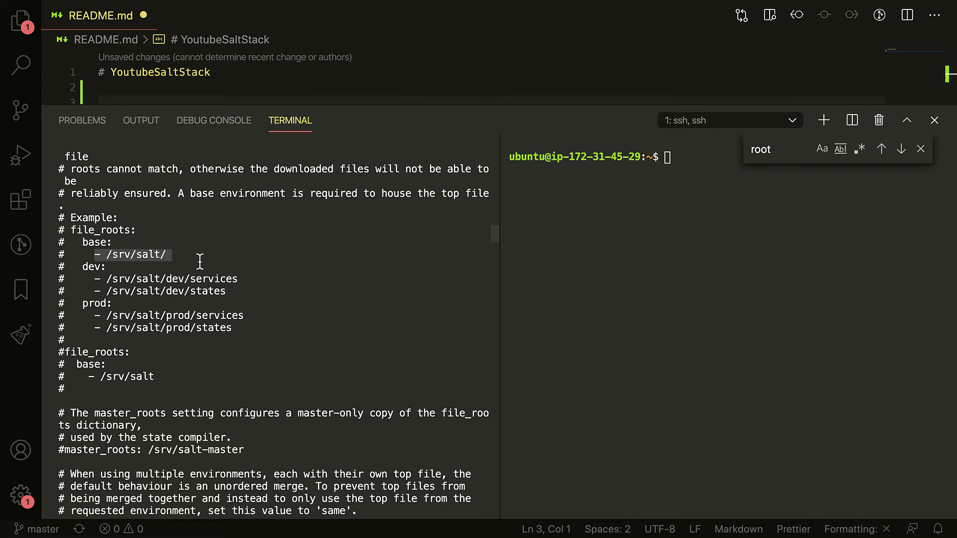
{"action": "mouse_move", "coordinate": [248, 307]}
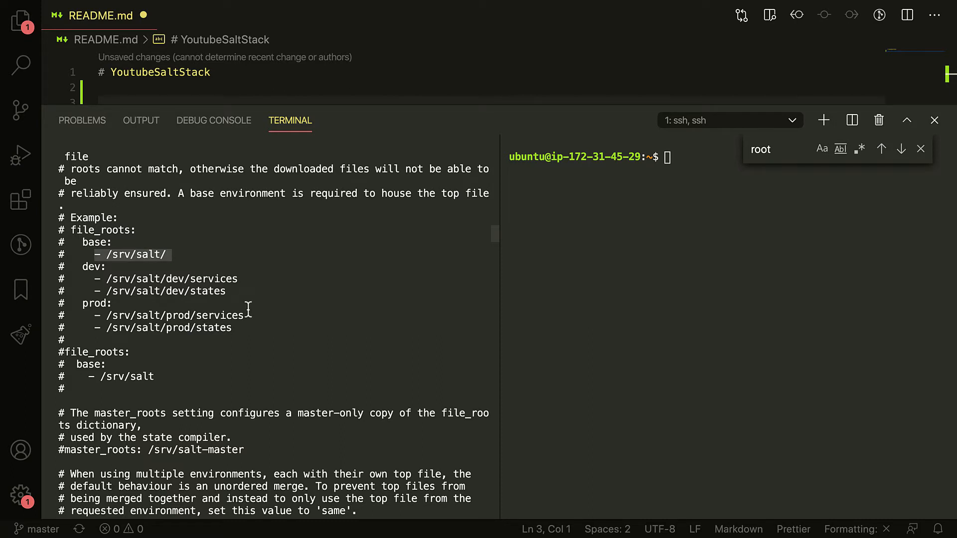
{"action": "mouse_move", "coordinate": [282, 327]}
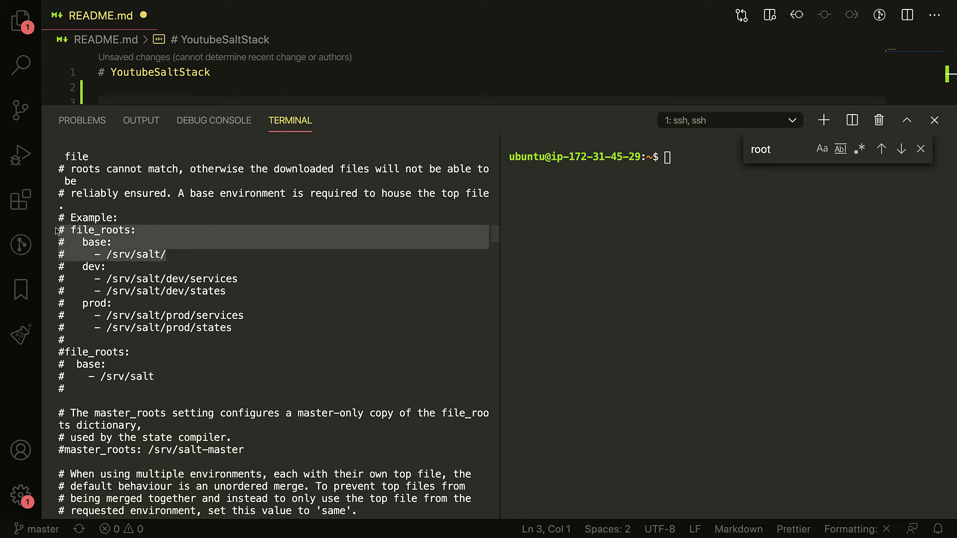
{"action": "mouse_move", "coordinate": [161, 238]}
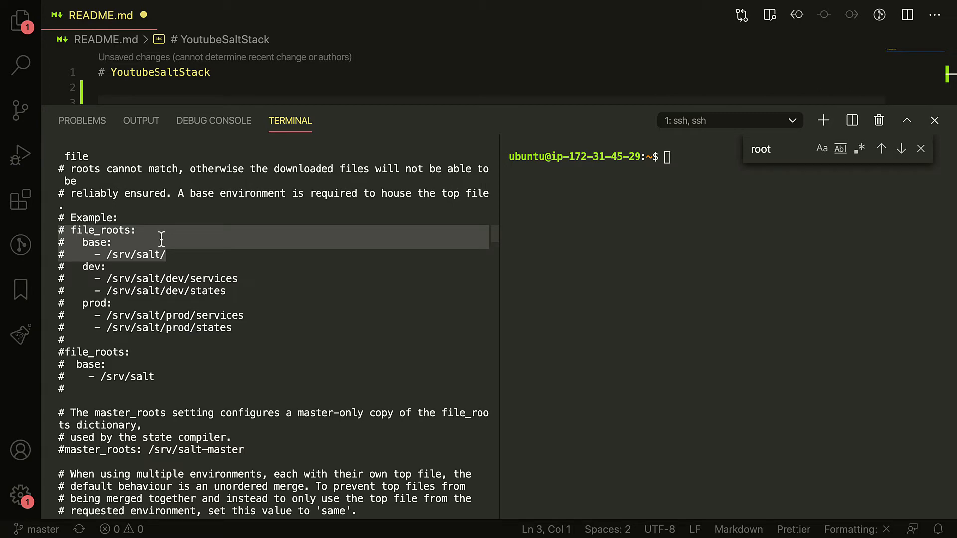
{"action": "mouse_move", "coordinate": [250, 265]}
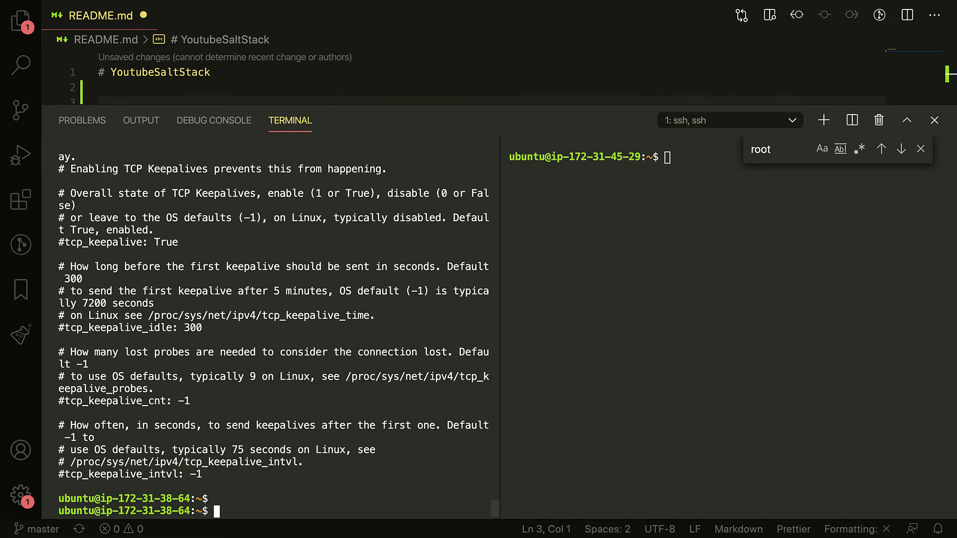
Create /etc/salt/master.d/roots.conf on the master with sudo vi
{"action": "type", "text": "cat /etc/salt/master"}
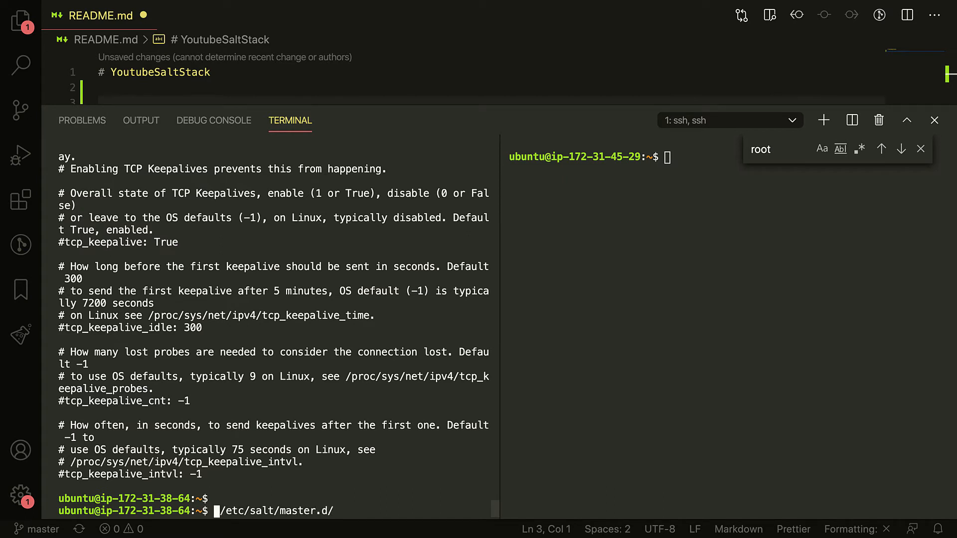
{"action": "type", "text": "i"}
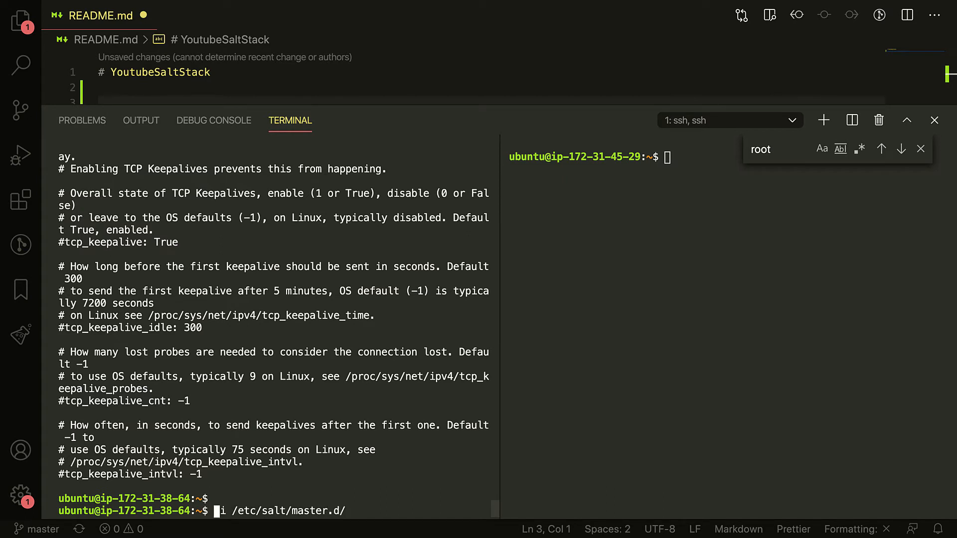
{"action": "type", "text": "sudo vi /etc/salt/master.d/roots"}
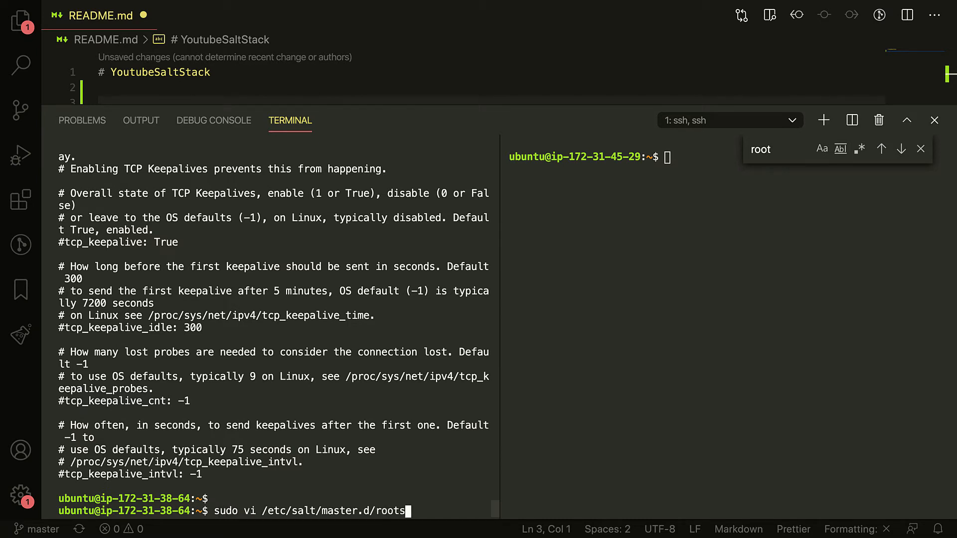
{"action": "type", "text": "."}
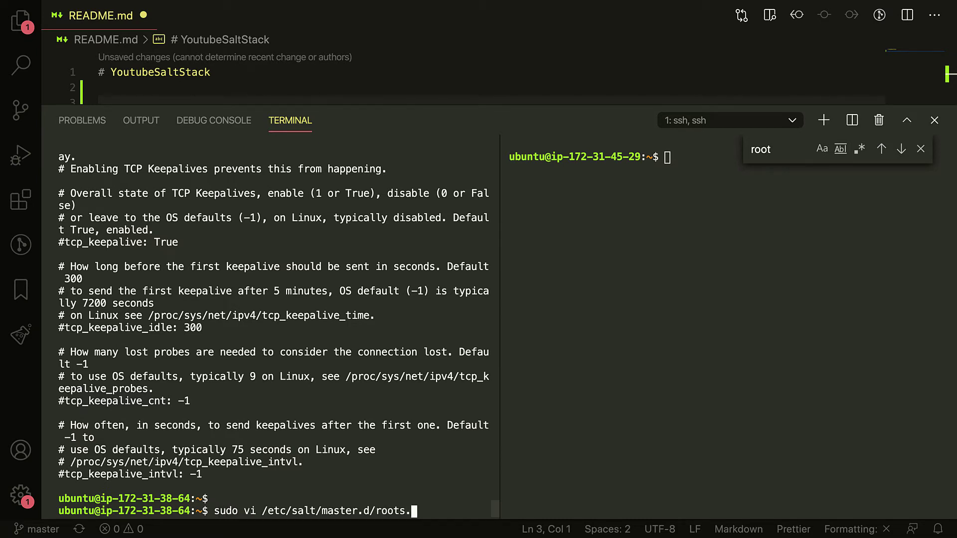
{"action": "key", "text": "Return"}
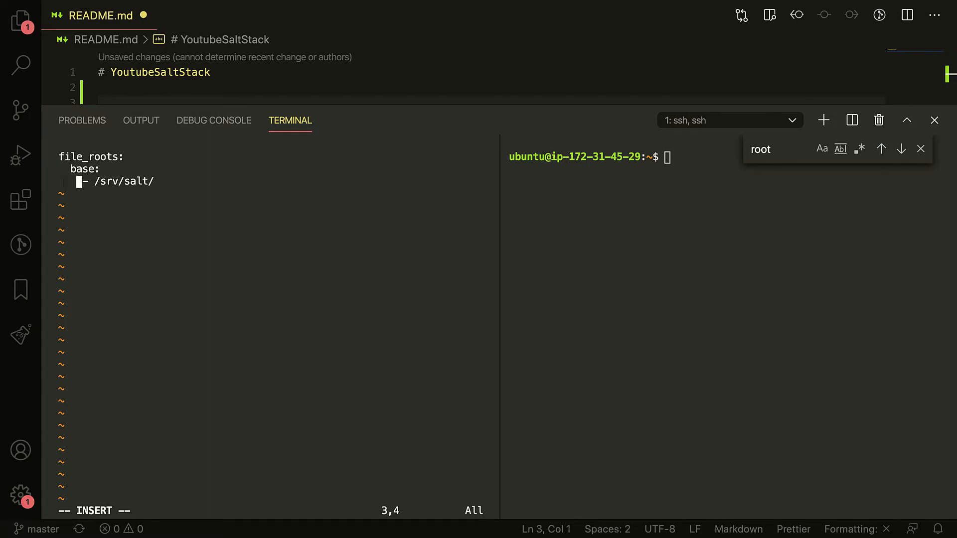
Set the base file_roots path to /srv/salt/states, hide the sidebar and save roots.conf
{"action": "type", "text": "s"}
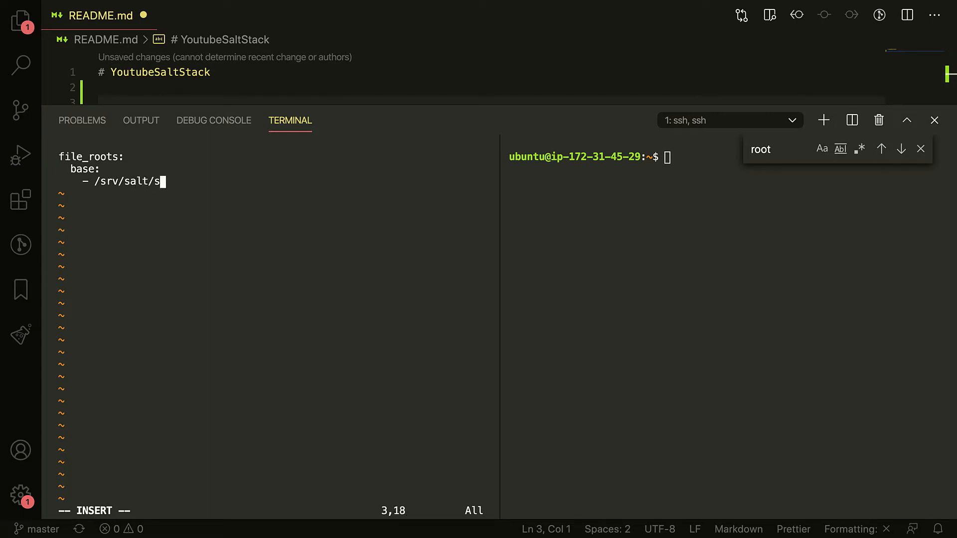
{"action": "type", "text": "tates"}
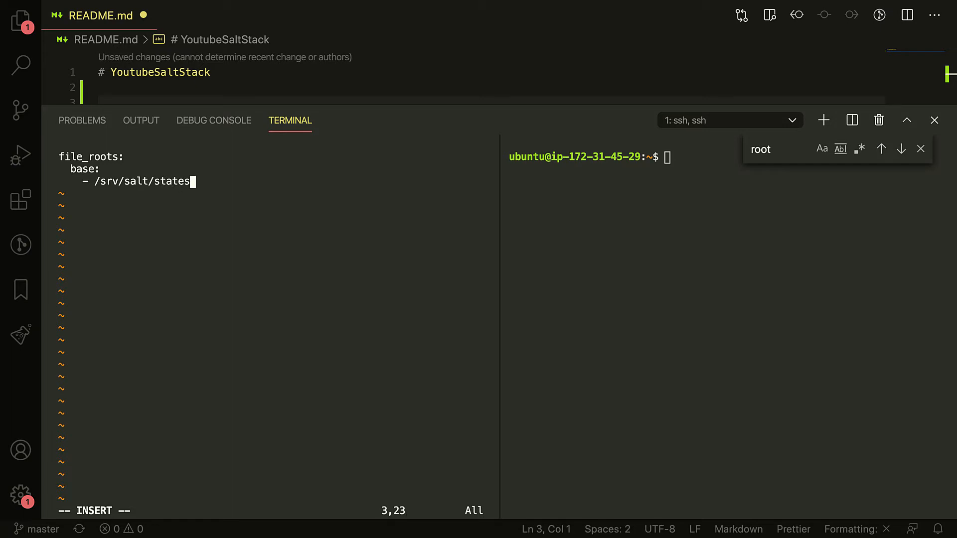
{"action": "mouse_move", "coordinate": [191, 162]}
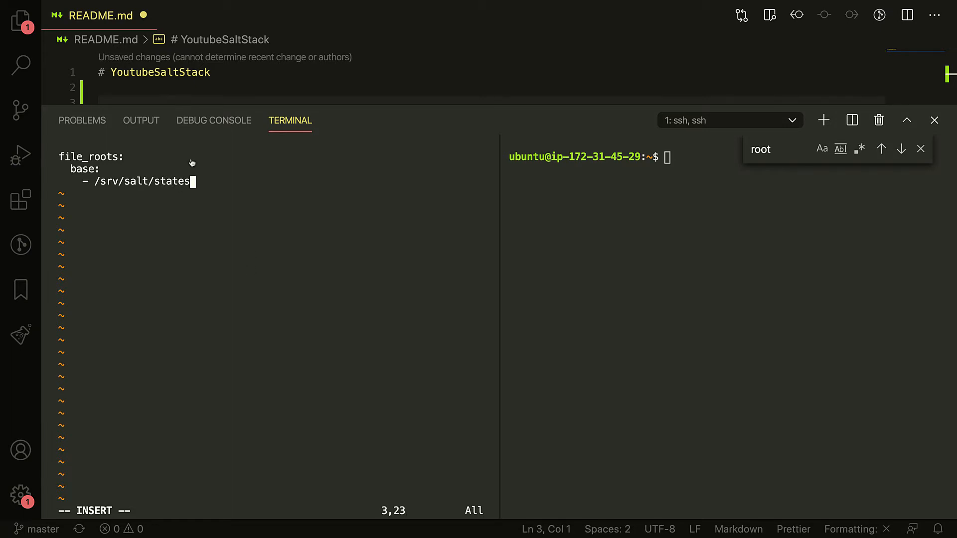
{"action": "left_click", "coordinate": [20, 20]}
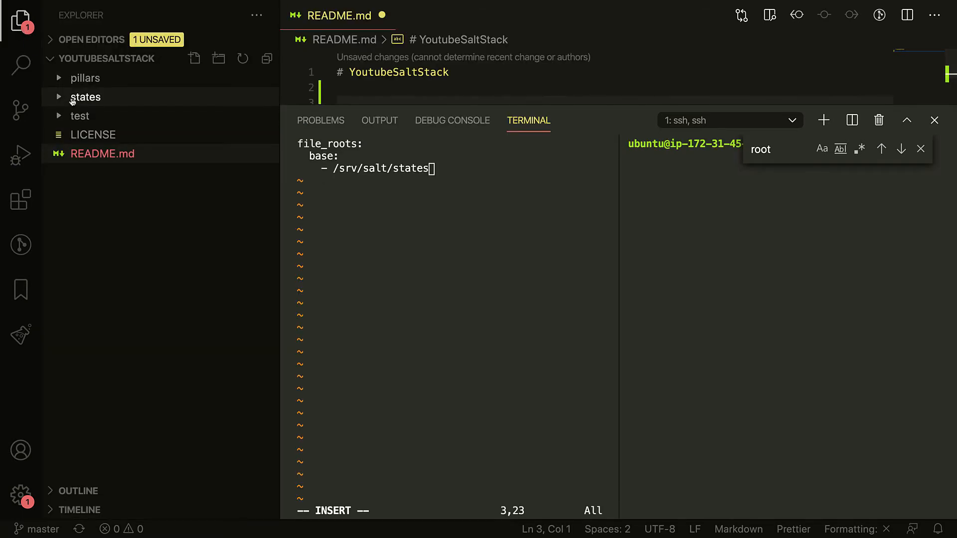
{"action": "mouse_move", "coordinate": [177, 155]}
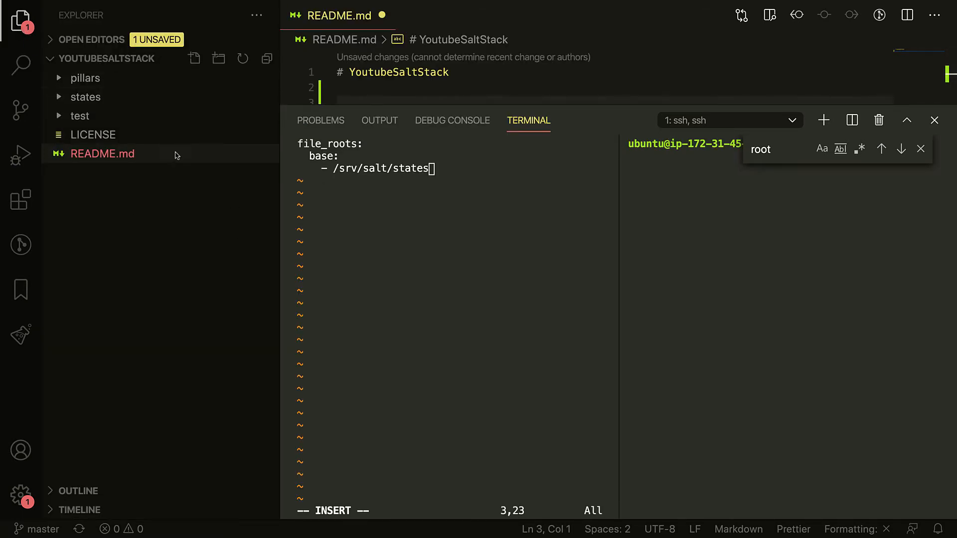
{"action": "mouse_move", "coordinate": [20, 9]}
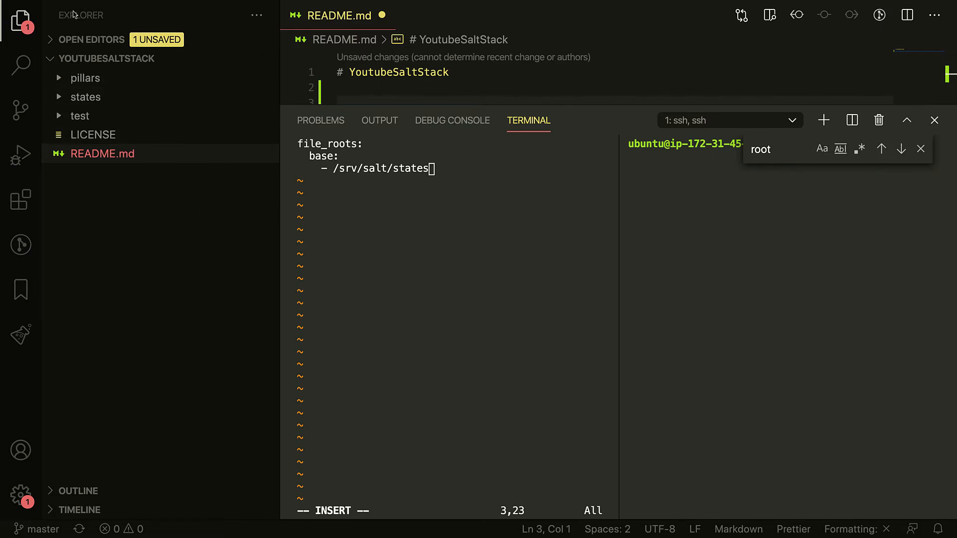
{"action": "mouse_move", "coordinate": [224, 67]}
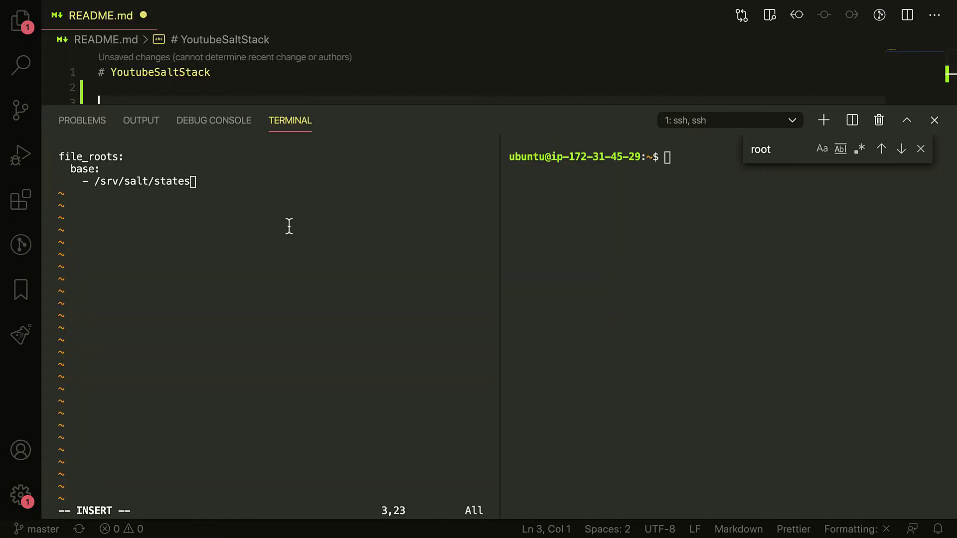
{"action": "mouse_move", "coordinate": [263, 326]}
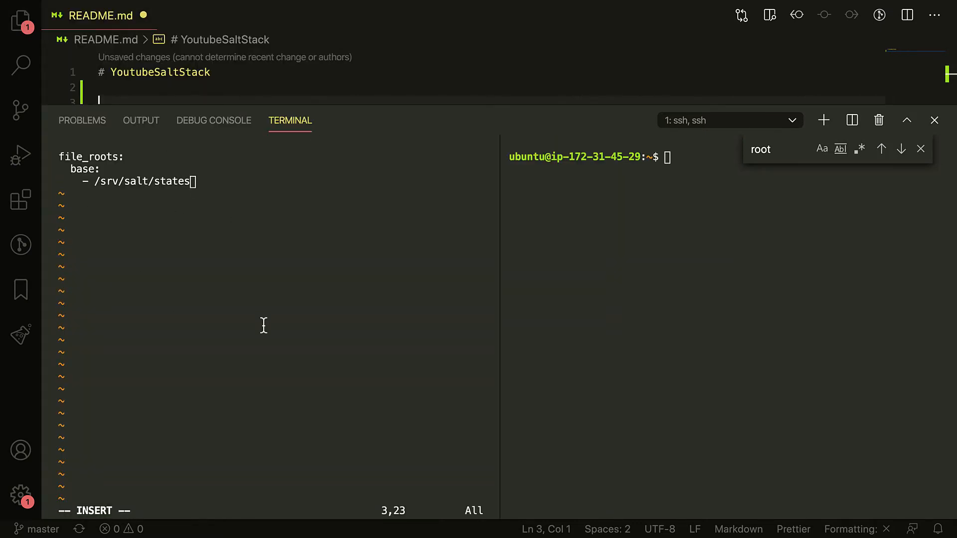
{"action": "mouse_move", "coordinate": [263, 325]}
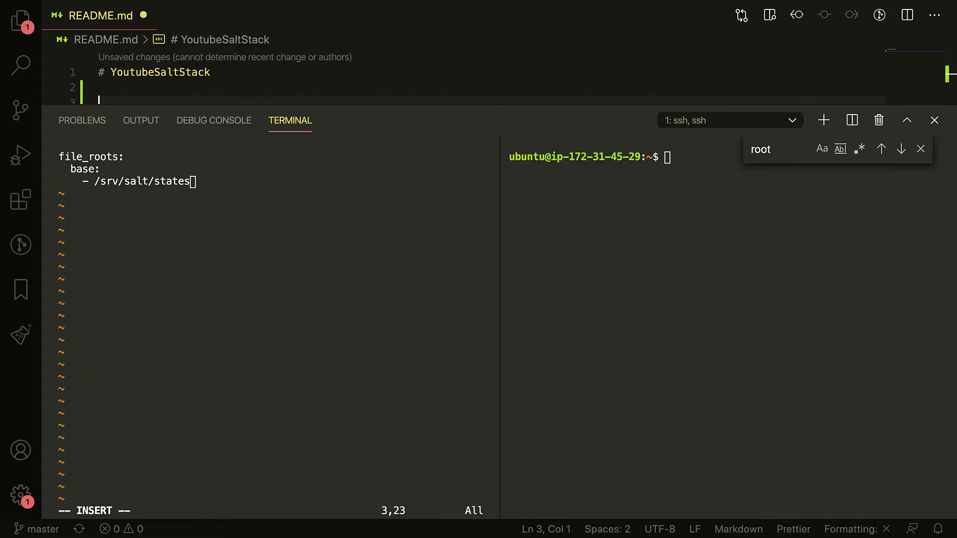
{"action": "left_click", "coordinate": [921, 148]}
{"action": "type", "text": ":x"}
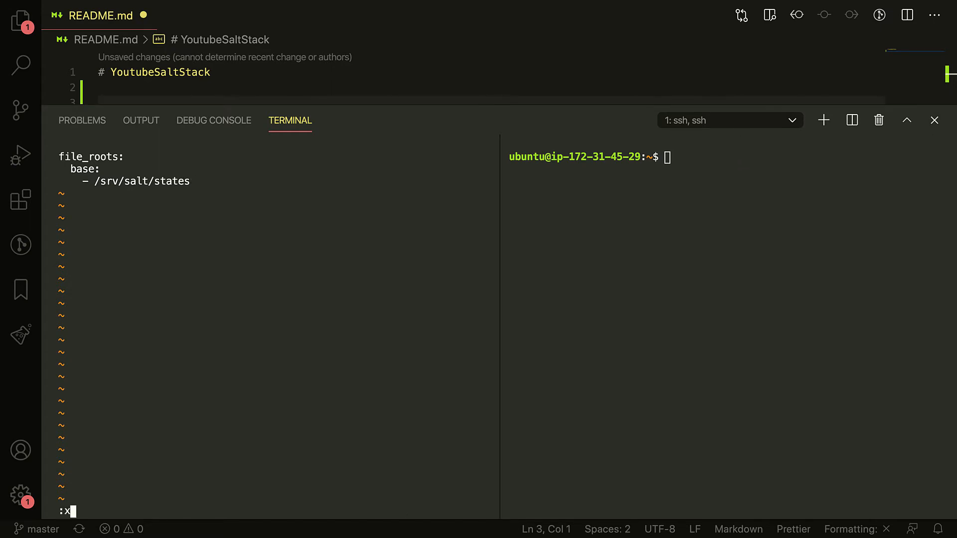
{"action": "key", "text": "Return"}
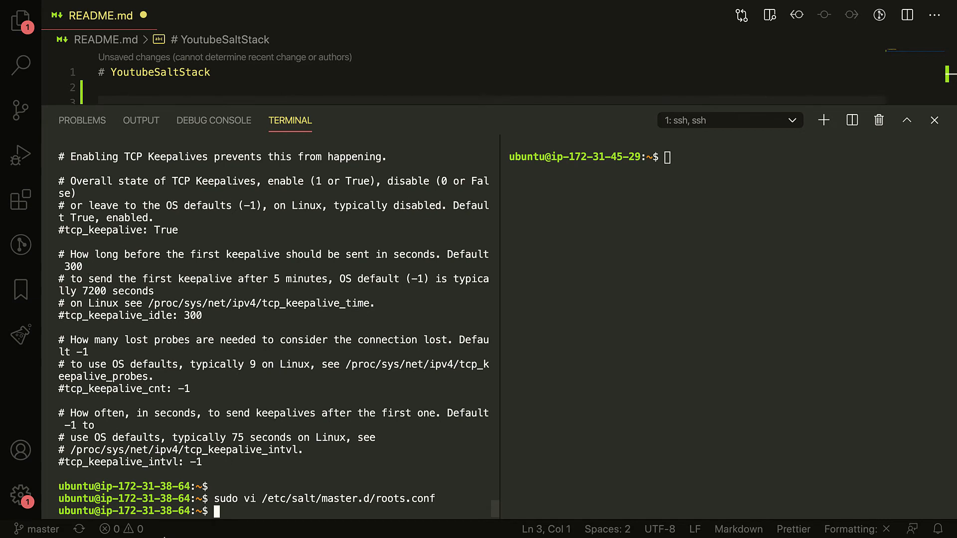
{"action": "mouse_move", "coordinate": [20, 14]}
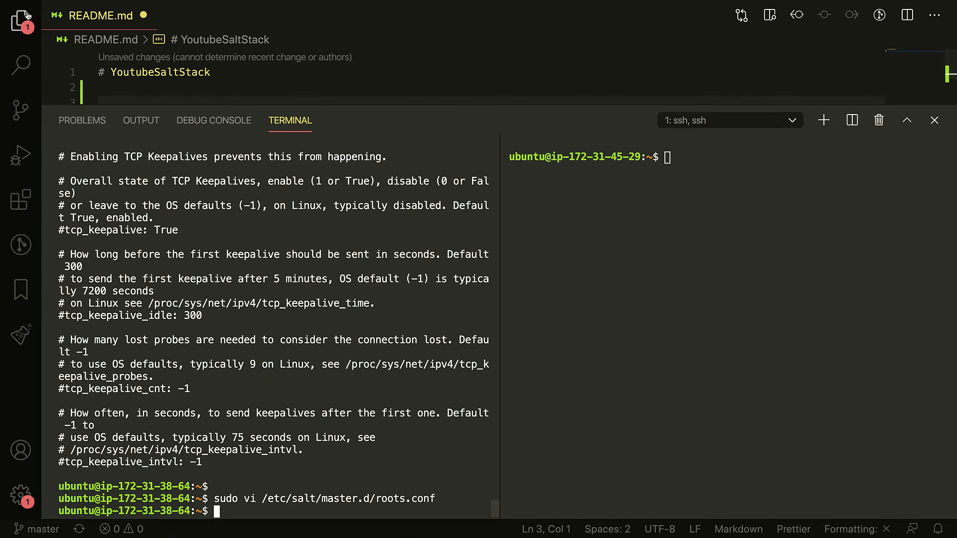
{"action": "mouse_move", "coordinate": [156, 326]}
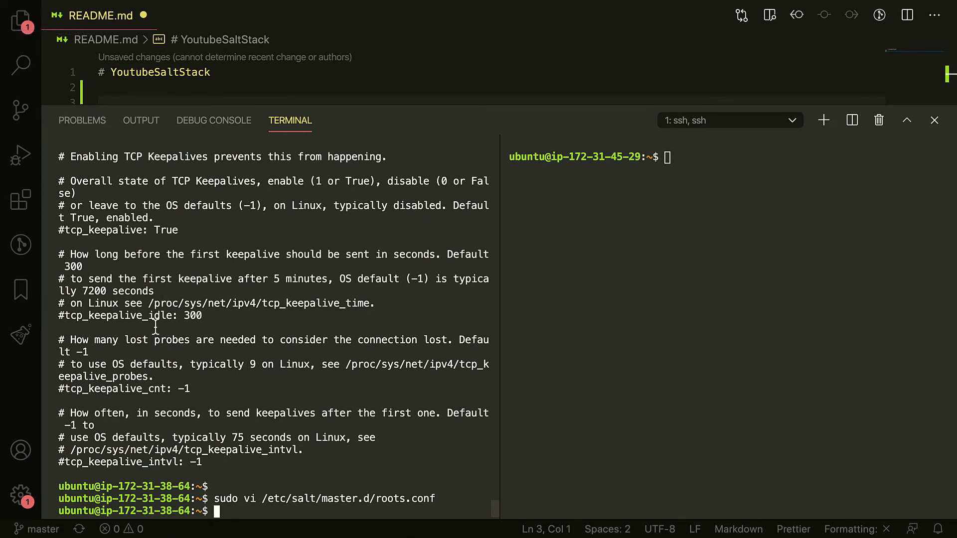
{"action": "mouse_move", "coordinate": [296, 444]}
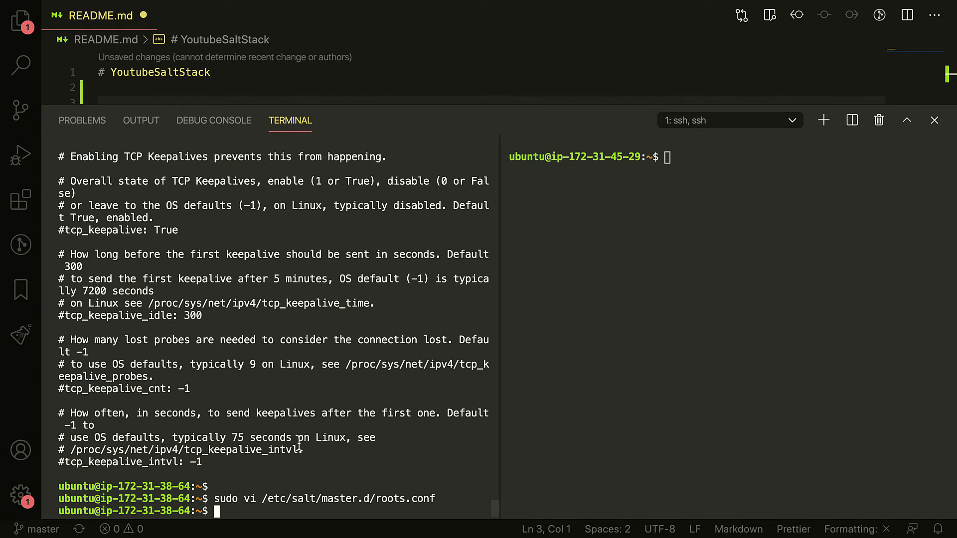
{"action": "mouse_move", "coordinate": [279, 387]}
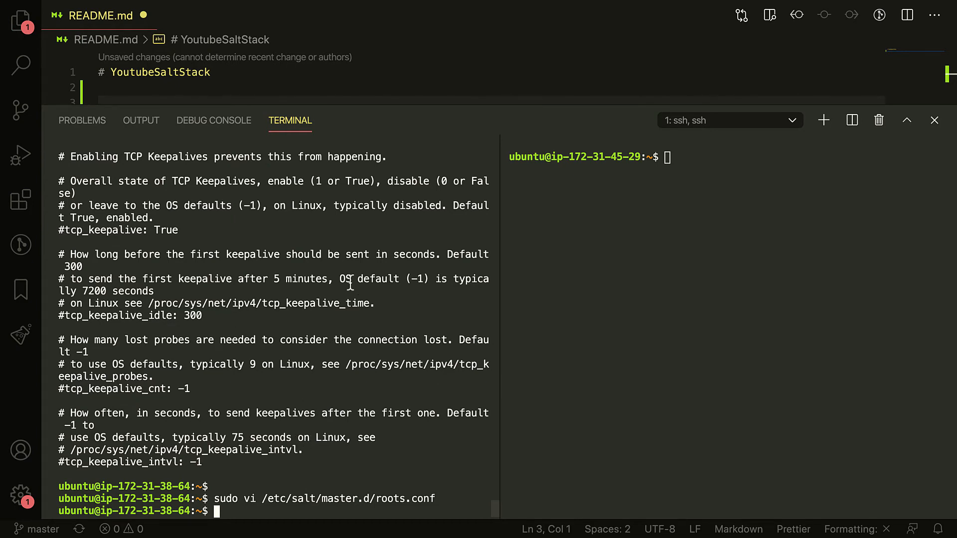
{"action": "mouse_move", "coordinate": [466, 331]}
{"action": "type", "text": "sudo vi /etc/salt/master.d/roots.conf"}
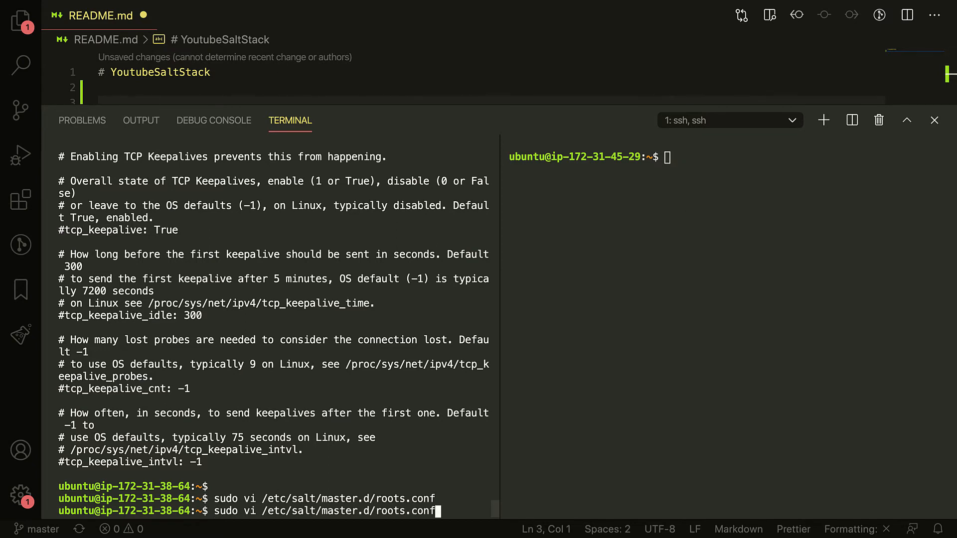
Reopen roots.conf to confirm the /srv/salt/states entry, then quit without changes
{"action": "key", "text": "Return"}
{"action": "type", "text": "- /srv/salt/states"}
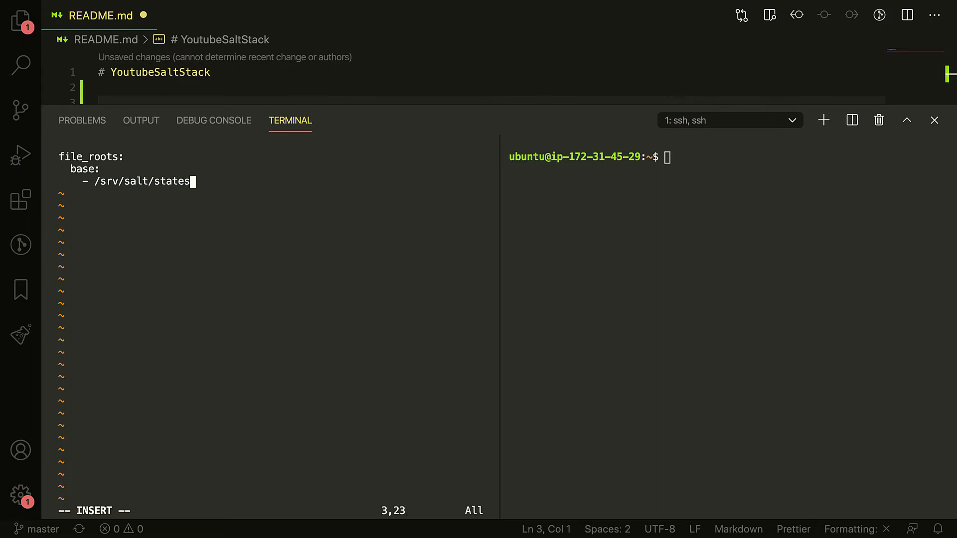
{"action": "key", "text": "Escape"}
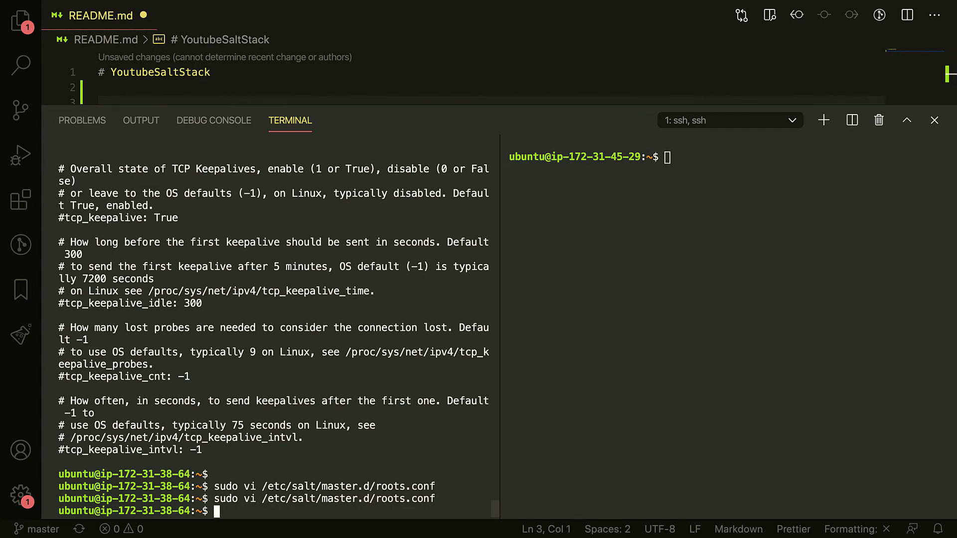
{"action": "mouse_move", "coordinate": [572, 338]}
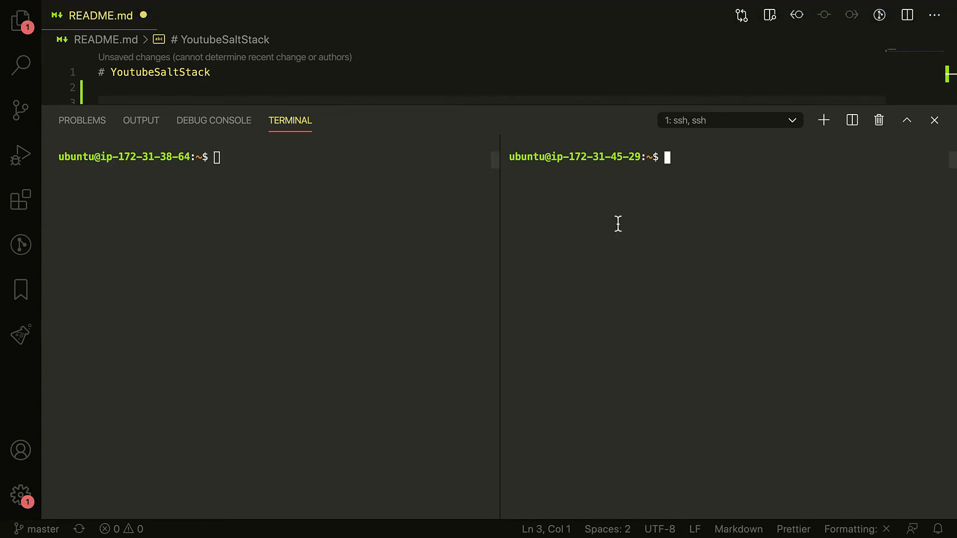
{"action": "mouse_move", "coordinate": [686, 245]}
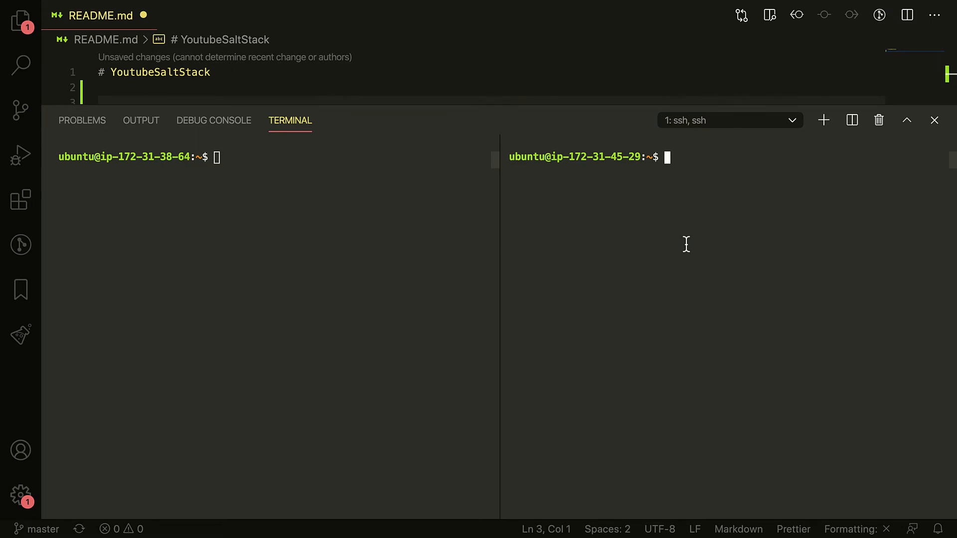
Start editing /etc/salt/minion.d/master.conf on the minion with sudo vi
{"action": "left_click", "coordinate": [244, 157]}
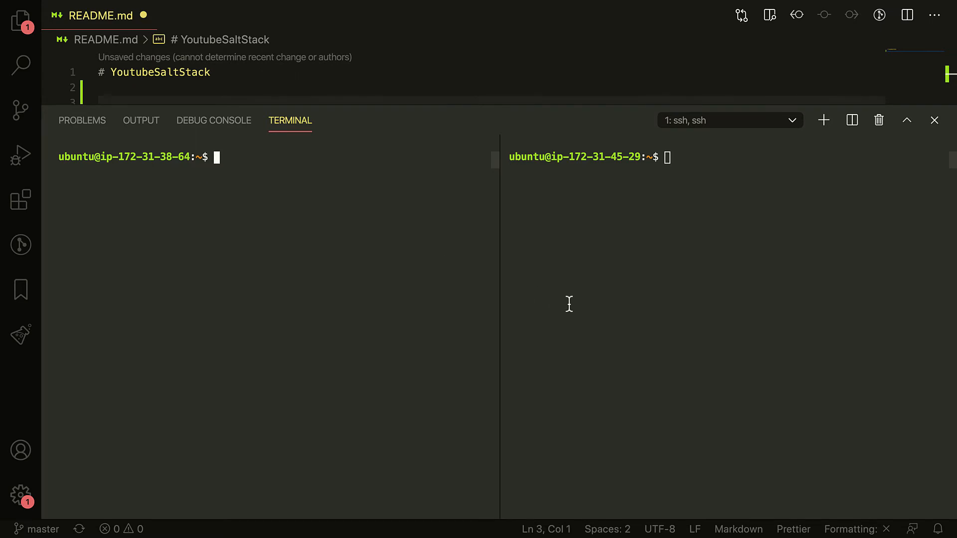
{"action": "left_click", "coordinate": [621, 296]}
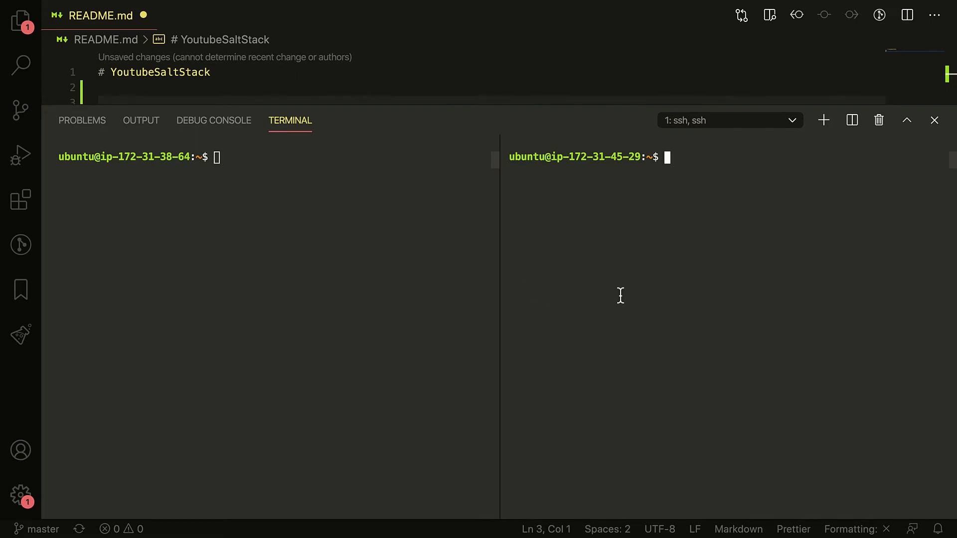
{"action": "type", "text": "sudo"}
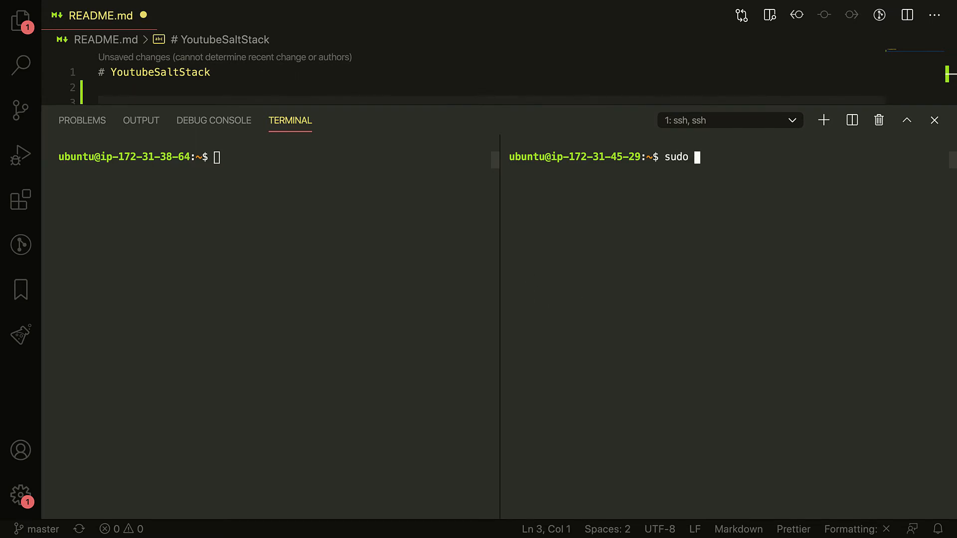
{"action": "type", "text": "vi /etc/salt"}
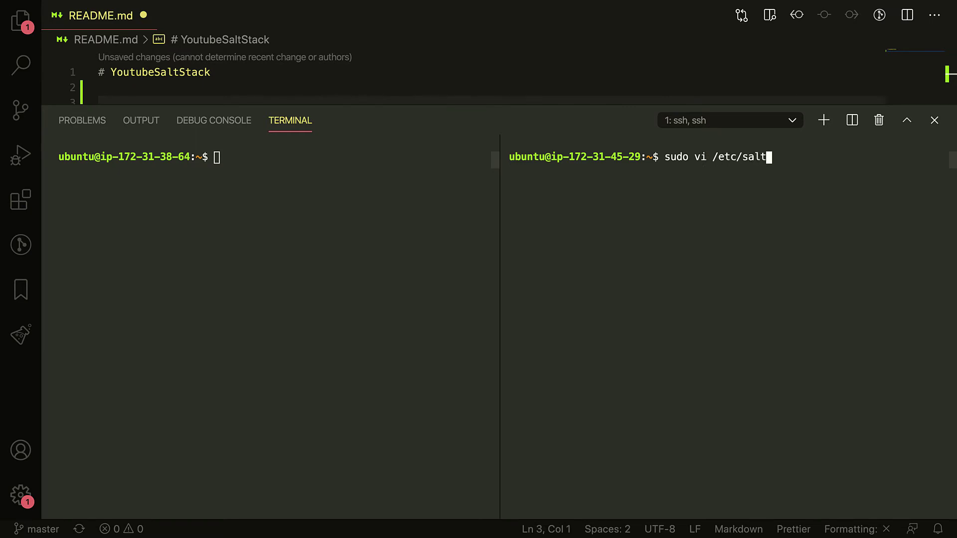
{"action": "type", "text": "/minion.d"}
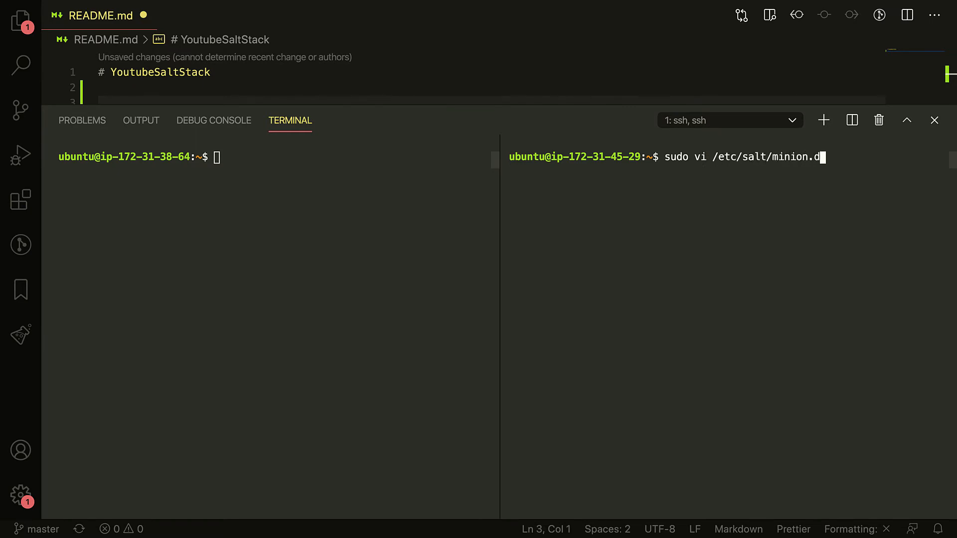
{"action": "type", "text": "ma"}
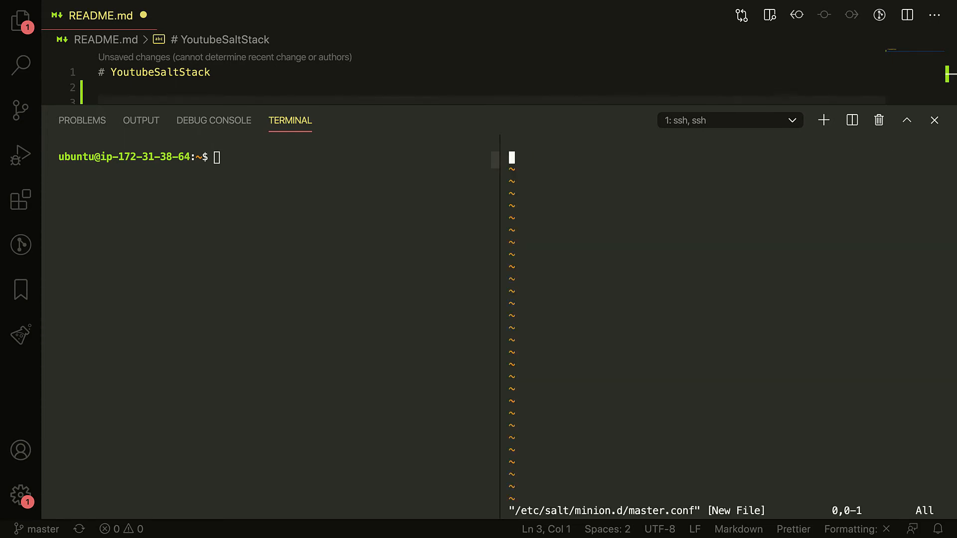
Look up the master's IP with ifconfig and add master: 172.31.38.64 to master.conf
{"action": "type", "text": "i"}
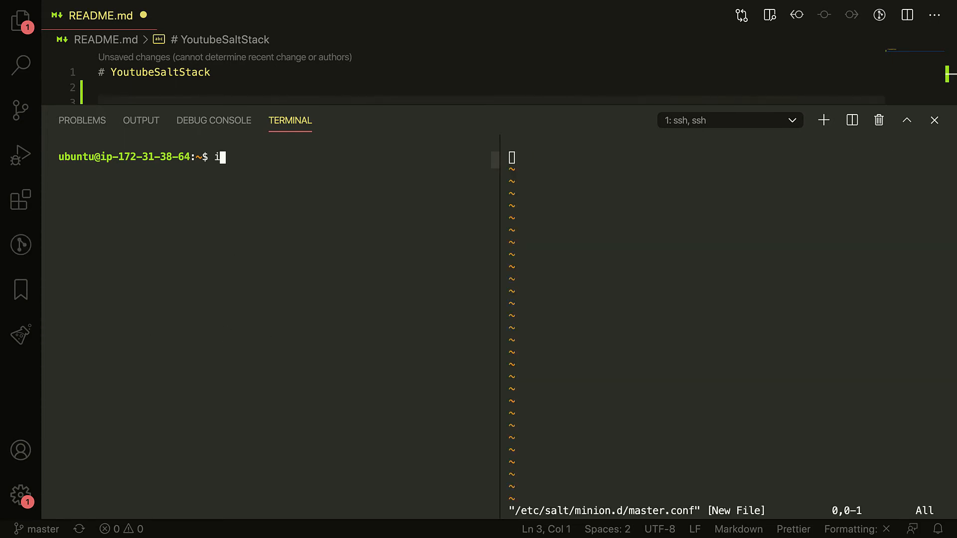
{"action": "type", "text": "fconfig"}
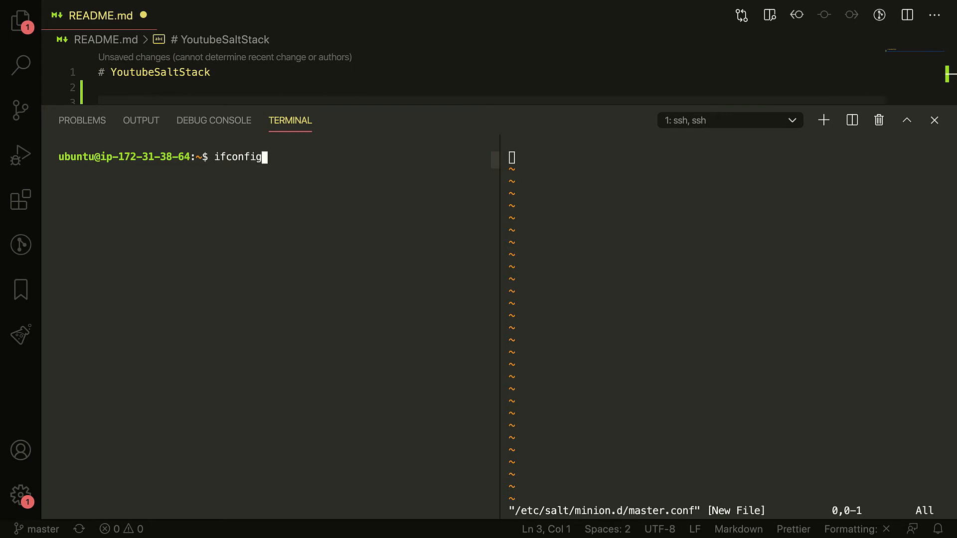
{"action": "key", "text": "Return"}
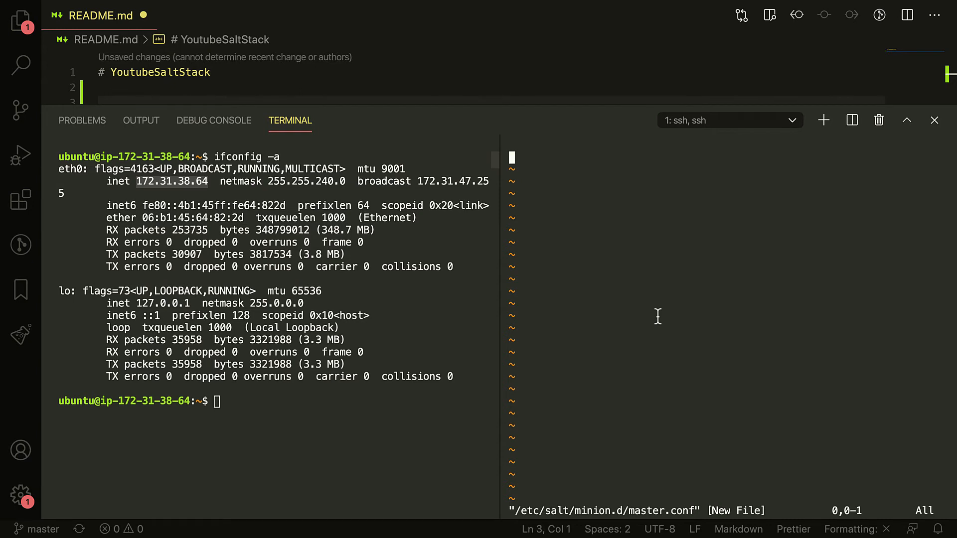
{"action": "type", "text": "master"}
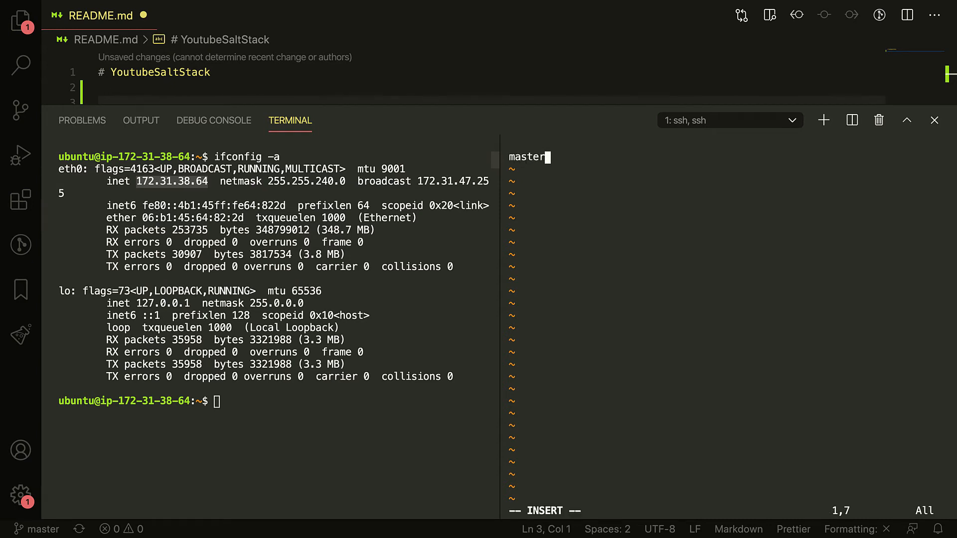
{"action": "type", "text": ": 172.31.38.6"}
{"action": "type", "text": "sudo"}
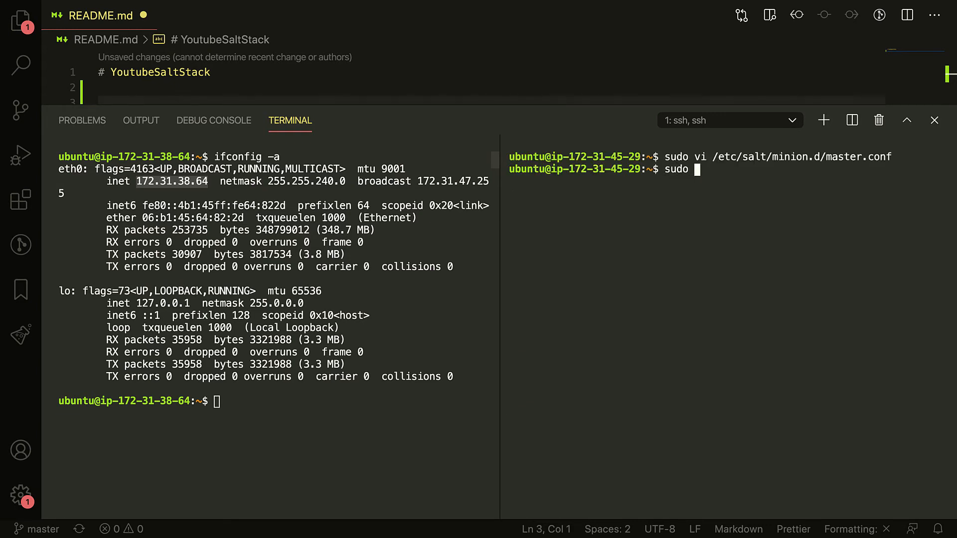
Restart the salt-minion service on the minion
{"action": "type", "text": "service smat"}
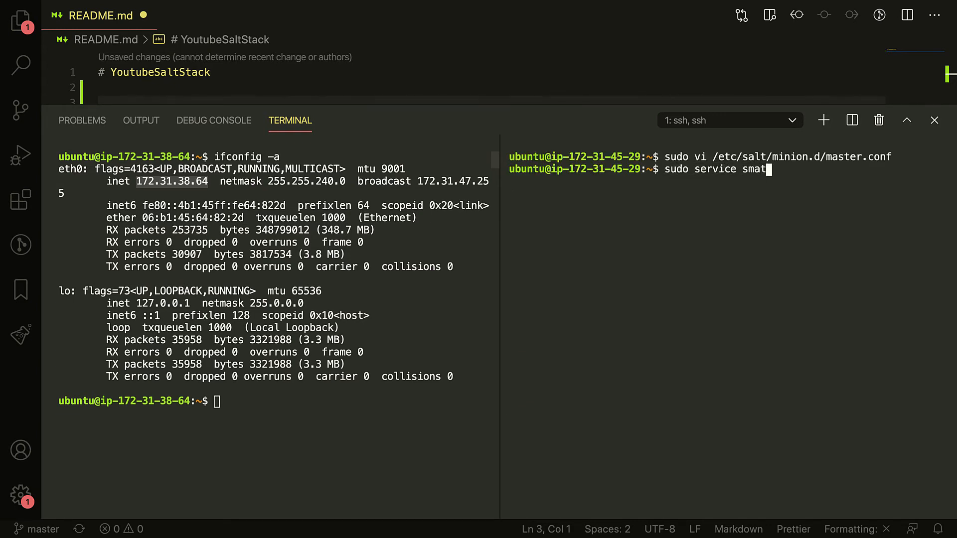
{"action": "type", "text": "salt-"}
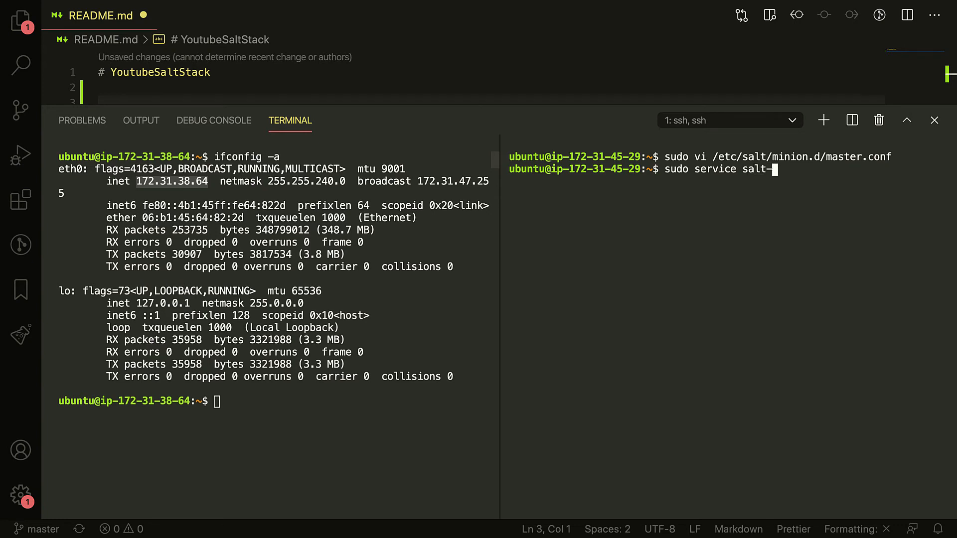
{"action": "type", "text": "minion resta"}
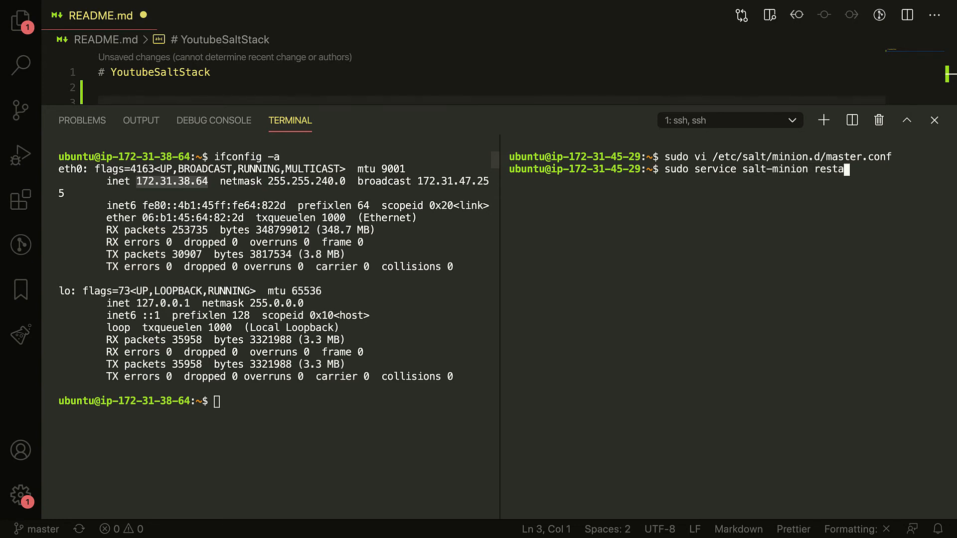
{"action": "key", "text": "Return"}
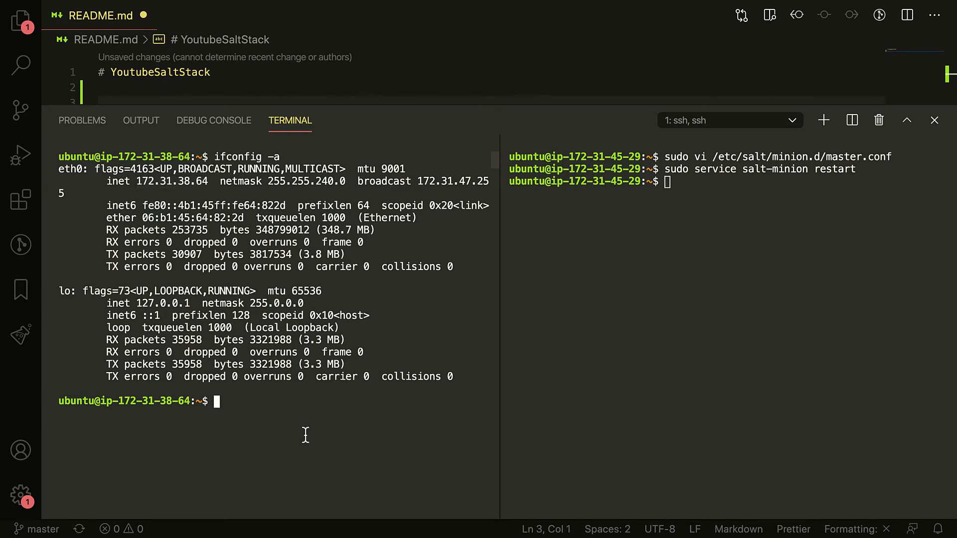
{"action": "mouse_move", "coordinate": [305, 434]}
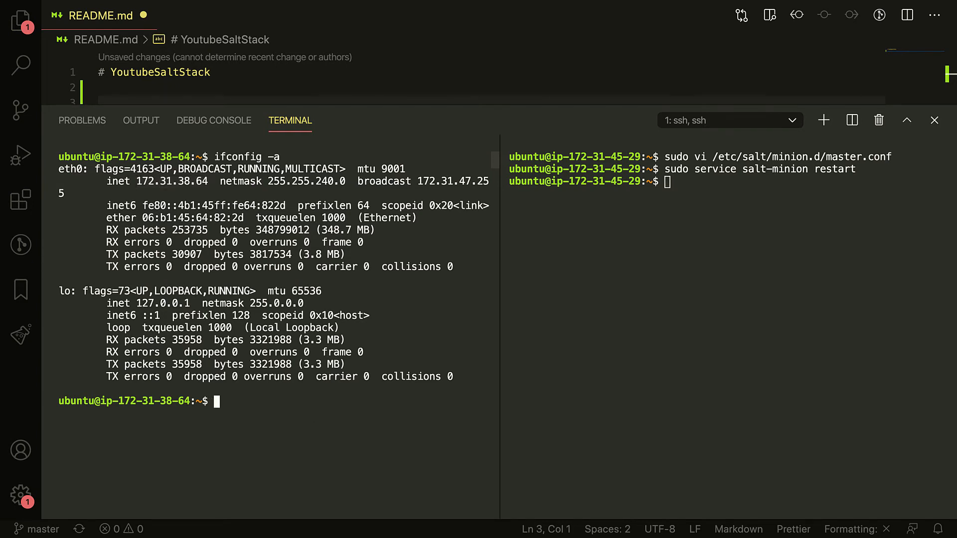
List the master's keys with salt-key -L, showing dev_host_1 unaccepted
{"action": "type", "text": "salt-key -L"}
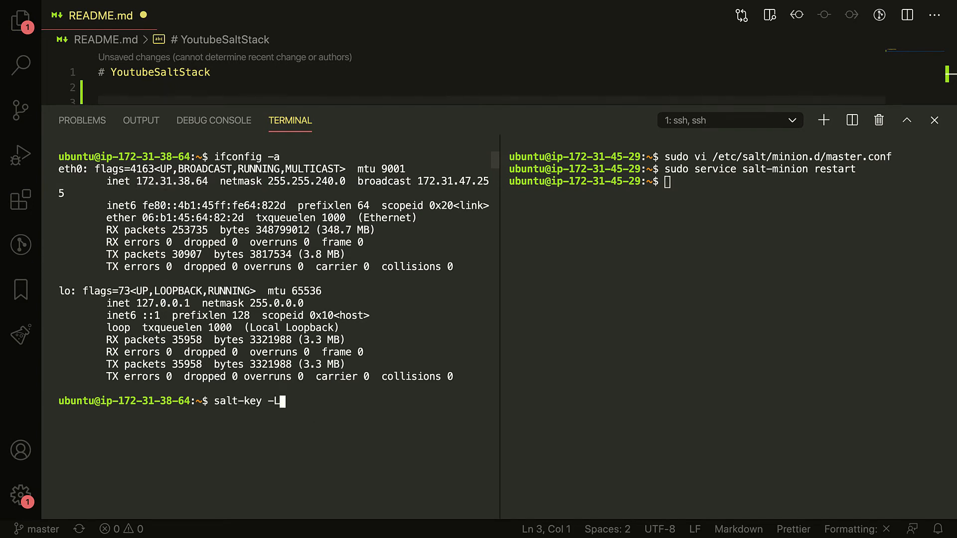
{"action": "key", "text": "Return"}
{"action": "type", "text": "sudo salt-key -L"}
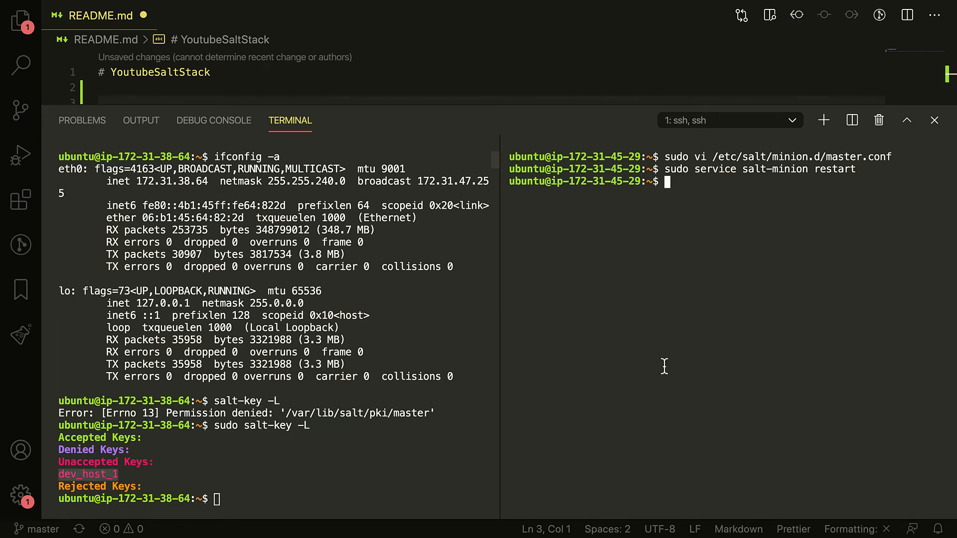
{"action": "type", "text": "sudo vi /etc/salt/minion.d/master.conf^C"}
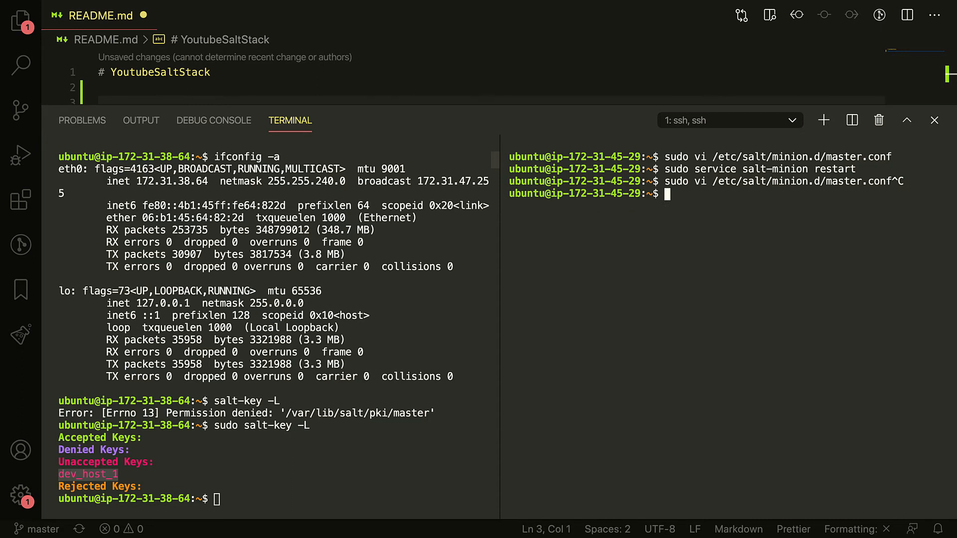
Print /etc/salt/minion_id on the minion to confirm the id dev_host_1
{"action": "type", "text": "cat /et"}
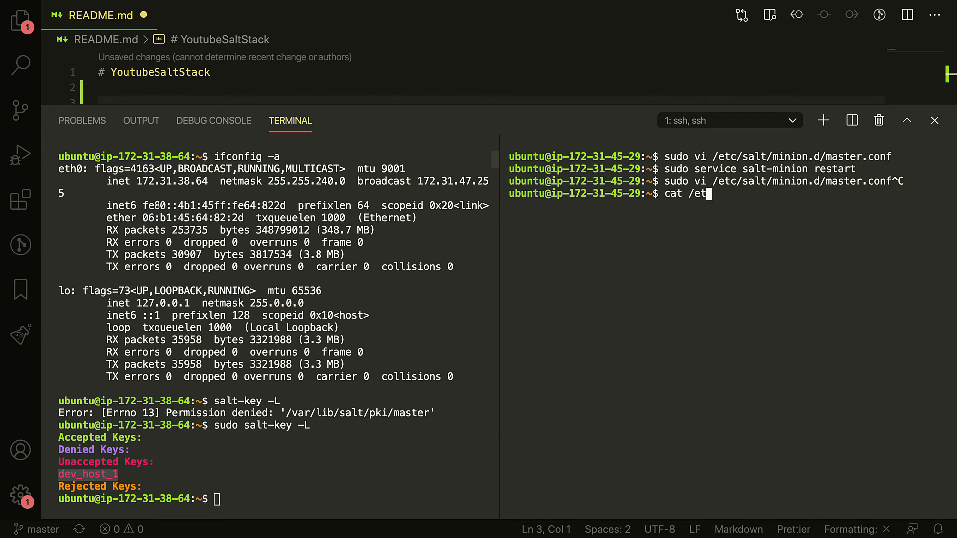
{"action": "type", "text": "c/salt-m"}
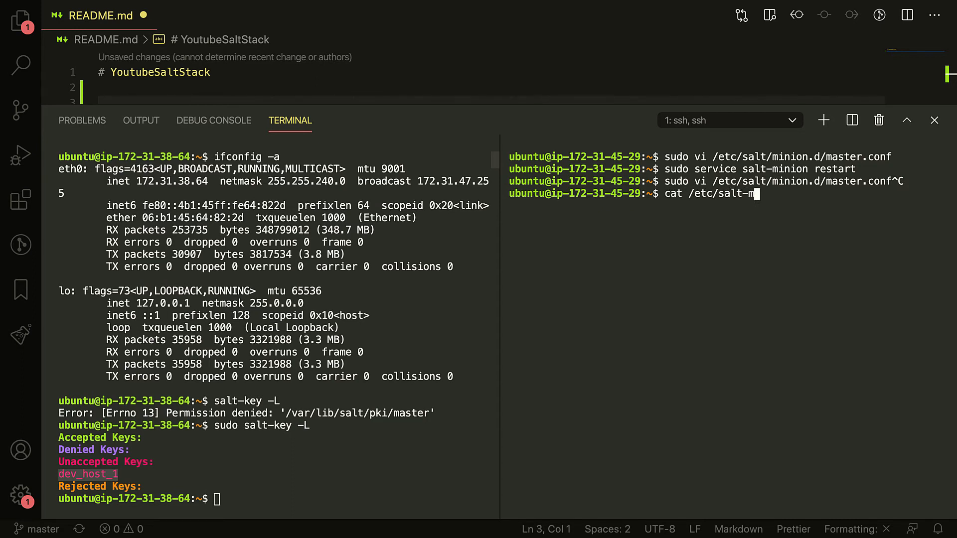
{"action": "type", "text": "inion"}
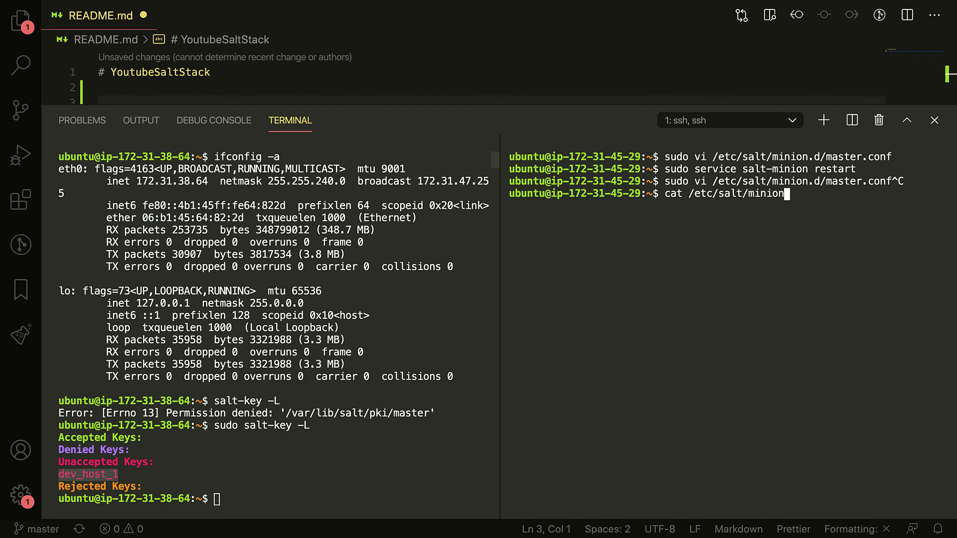
{"action": "key", "text": "Return"}
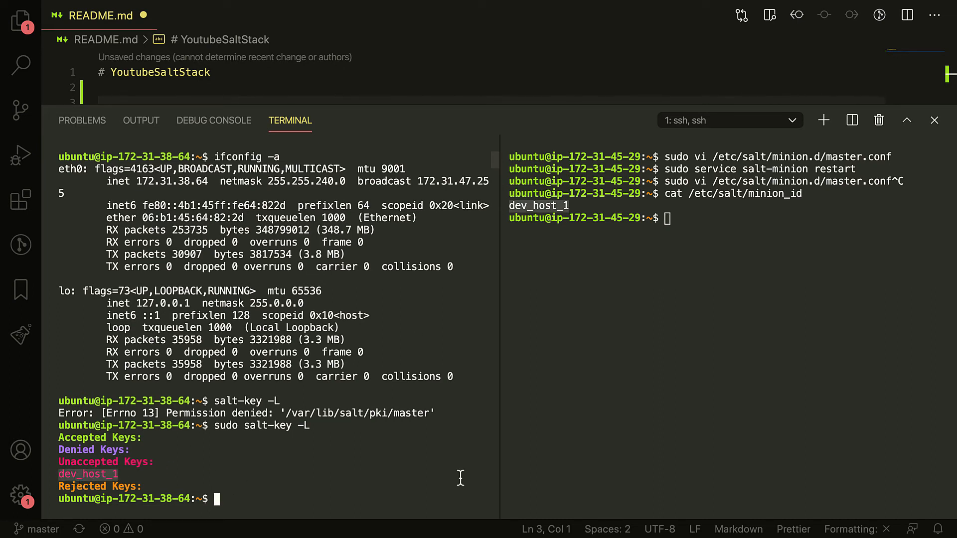
Accept the dev_host_1 key on the master with sudo salt-key -a
{"action": "type", "text": "sudo salt-key"}
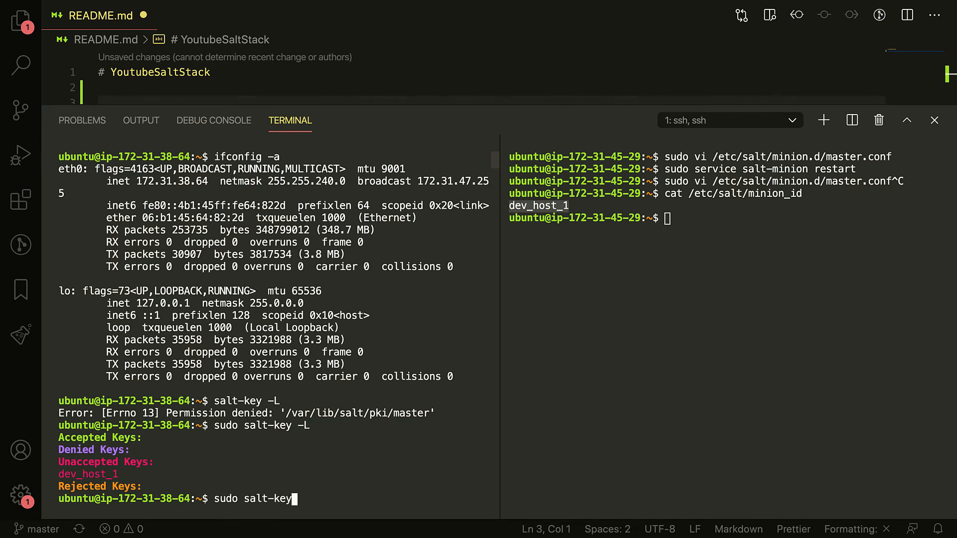
{"action": "type", "text": "-a dev_host_1"}
{"action": "type", "text": "y"}
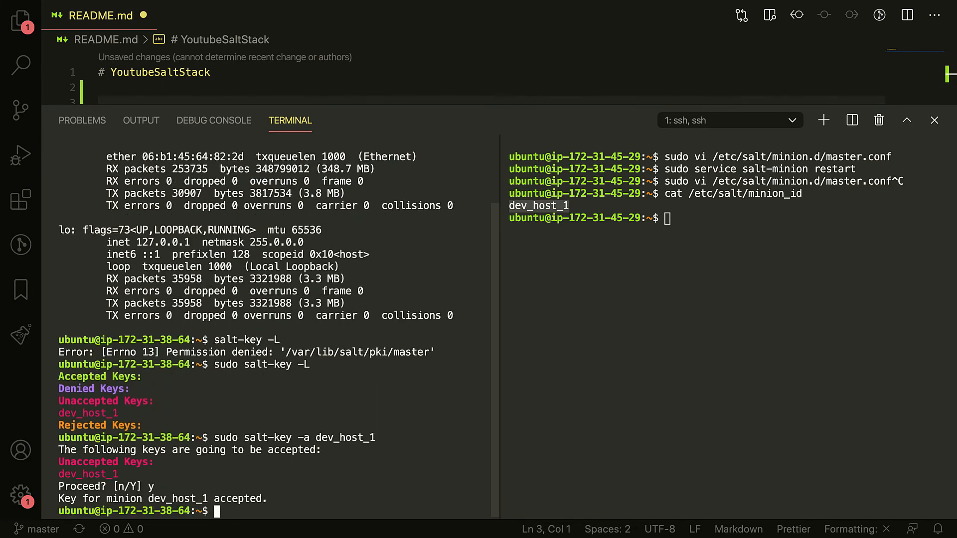
{"action": "mouse_move", "coordinate": [43, 498]}
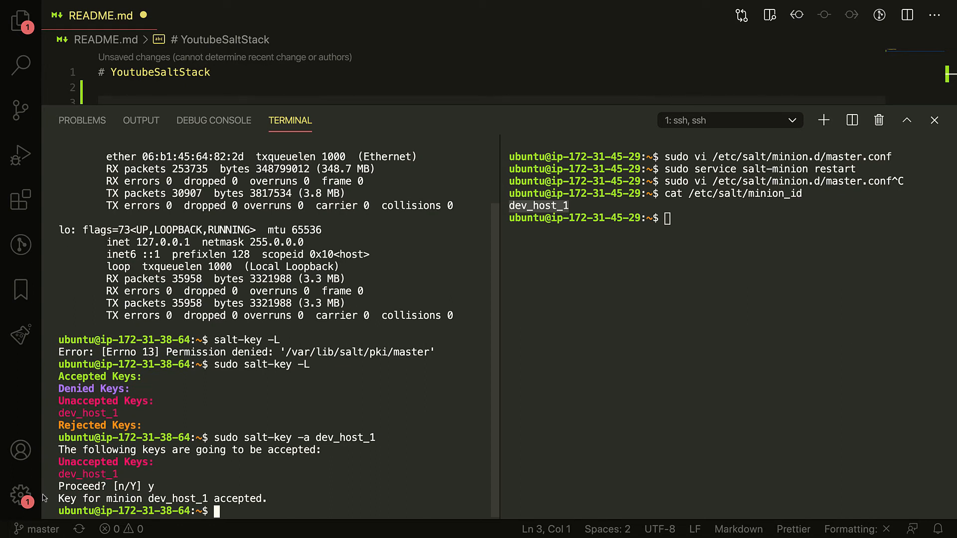
{"action": "mouse_move", "coordinate": [179, 396]}
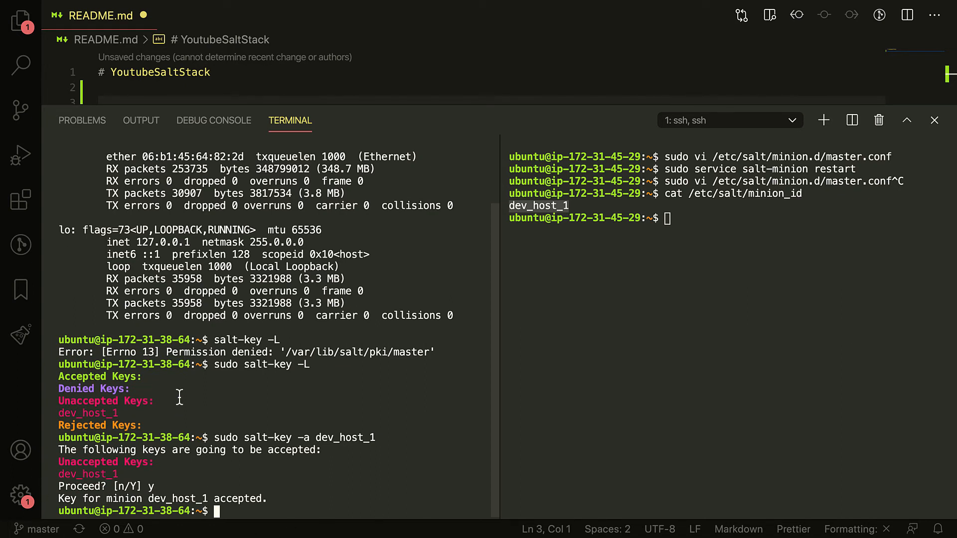
{"action": "mouse_move", "coordinate": [665, 421]}
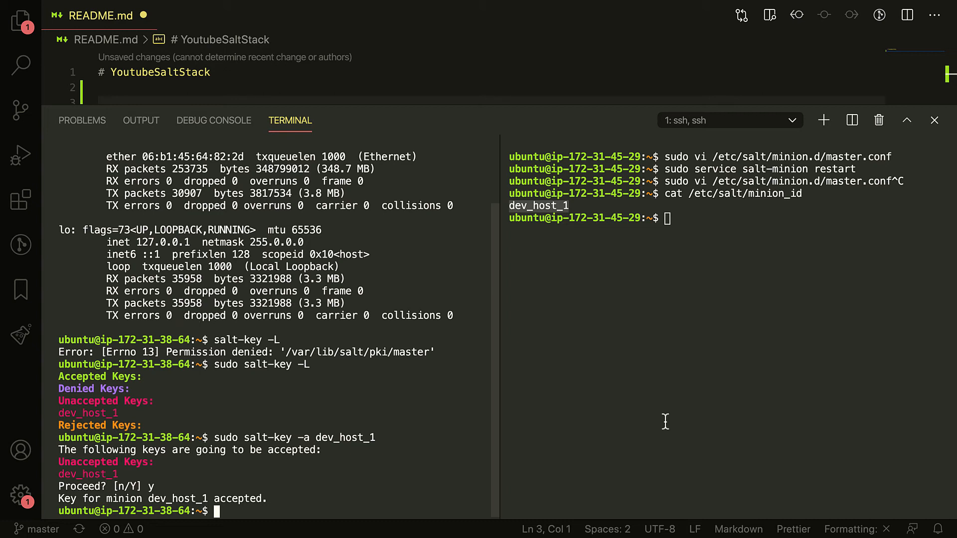
{"action": "mouse_move", "coordinate": [93, 471]}
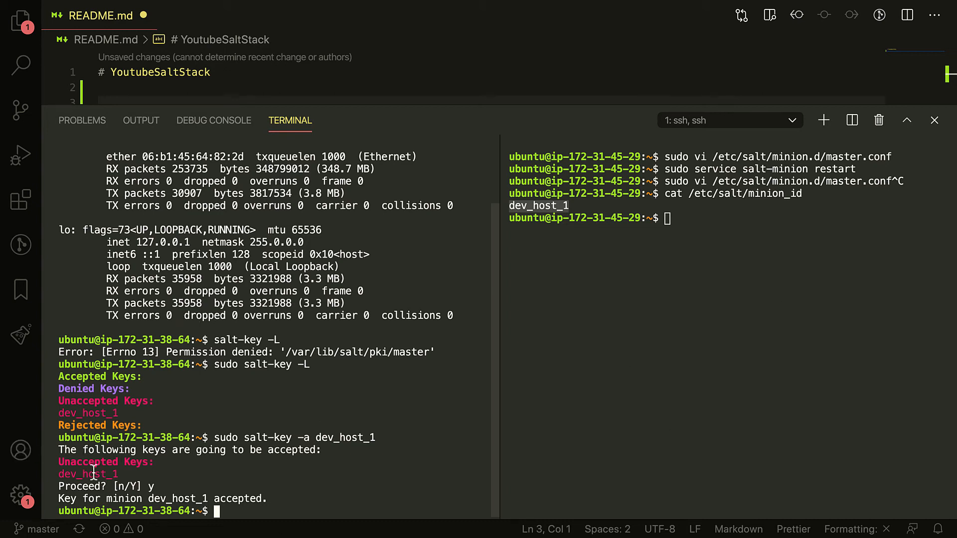
{"action": "mouse_move", "coordinate": [253, 485]}
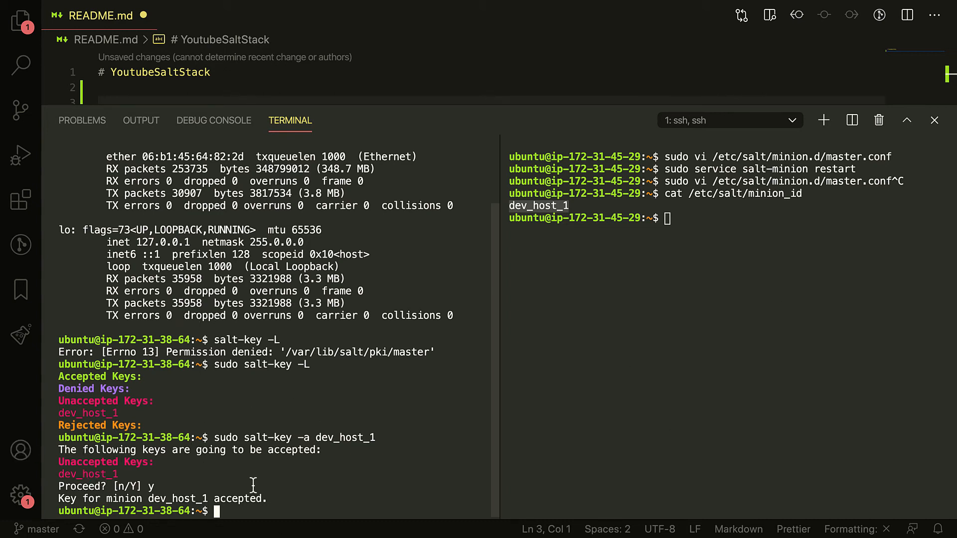
{"action": "mouse_move", "coordinate": [127, 422]}
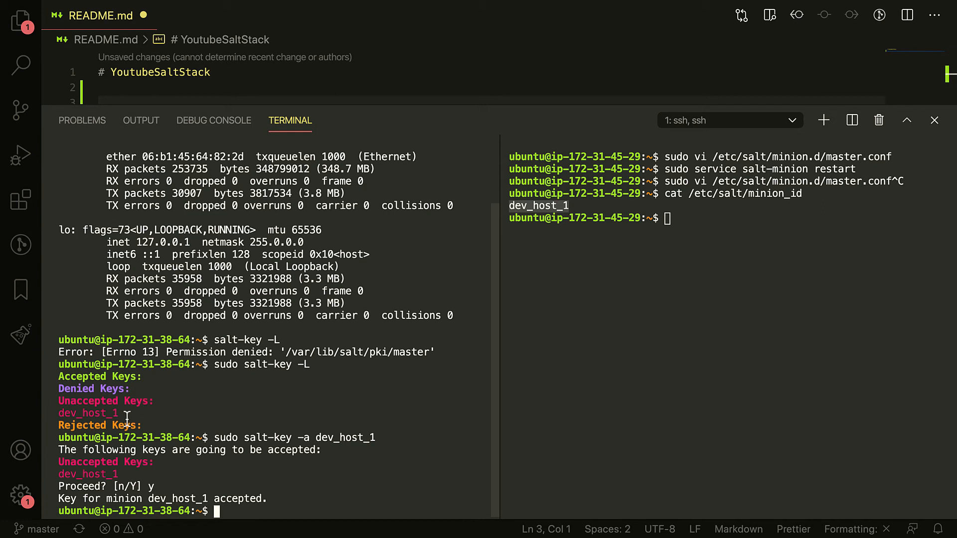
{"action": "mouse_move", "coordinate": [532, 379]}
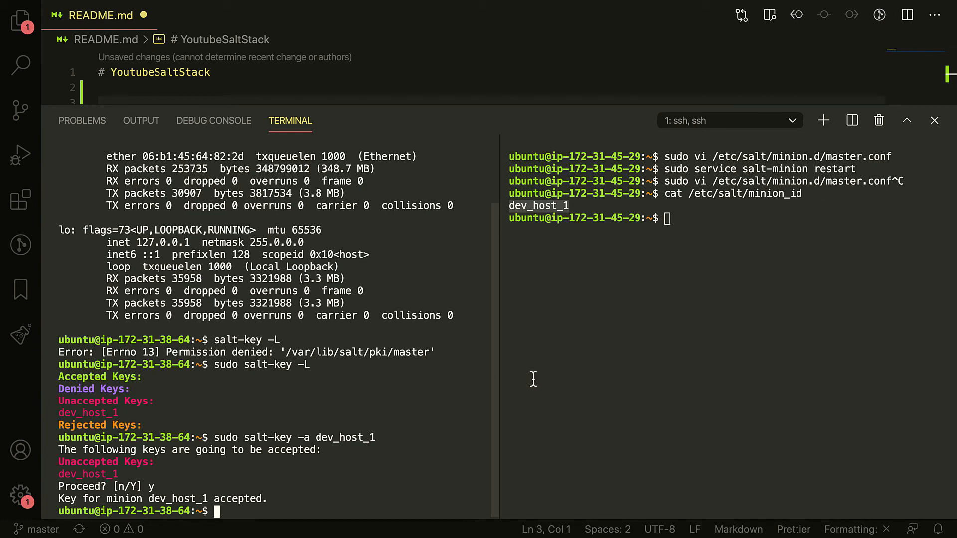
{"action": "mouse_move", "coordinate": [458, 299]}
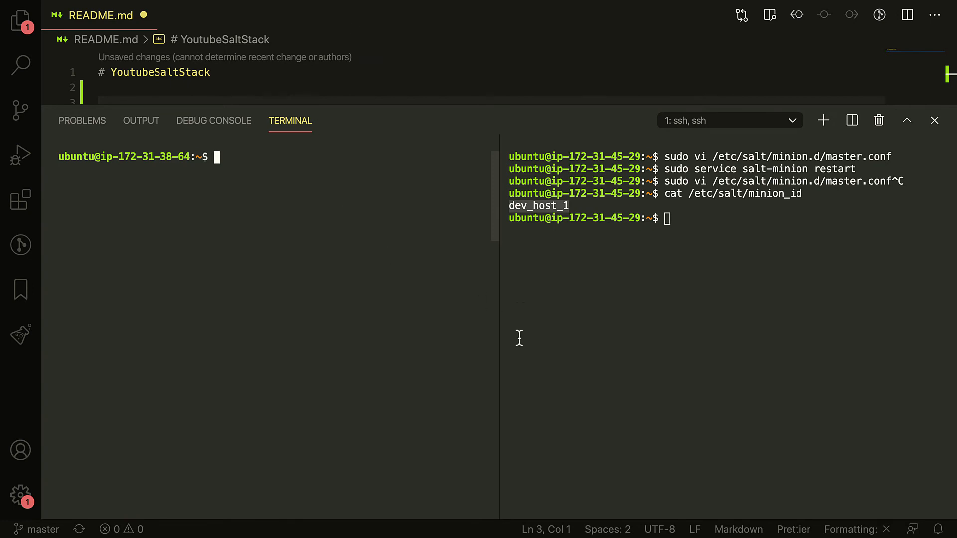
{"action": "left_click", "coordinate": [20, 20]}
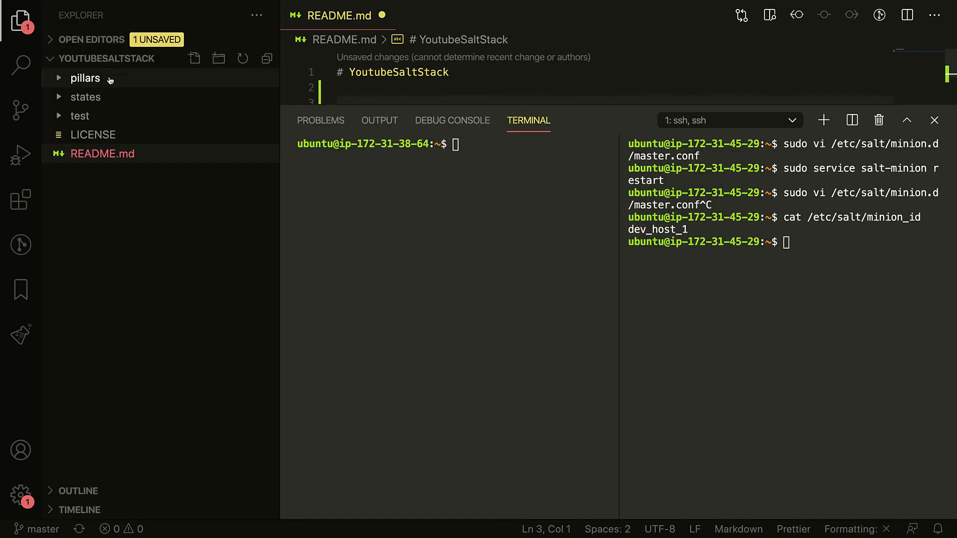
{"action": "mouse_move", "coordinate": [226, 146]}
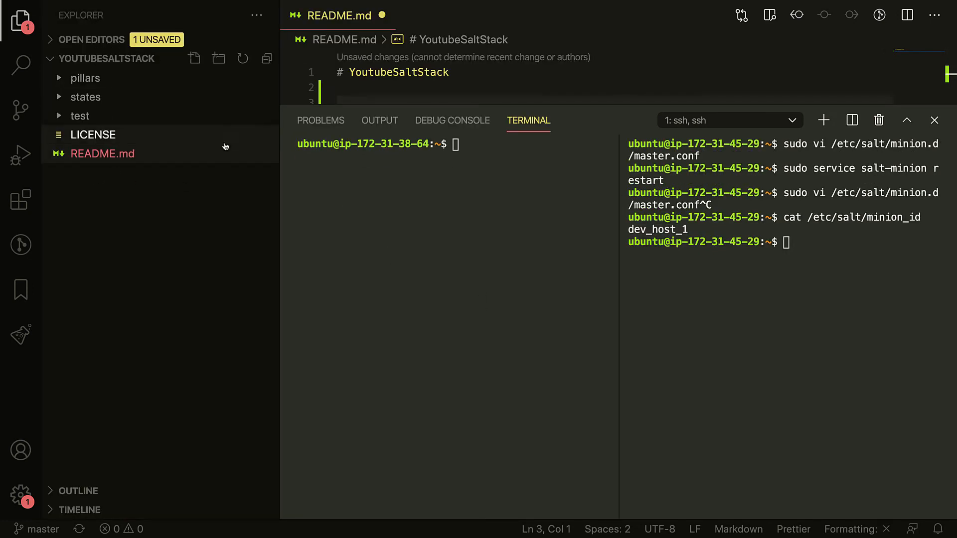
{"action": "mouse_move", "coordinate": [520, 155]}
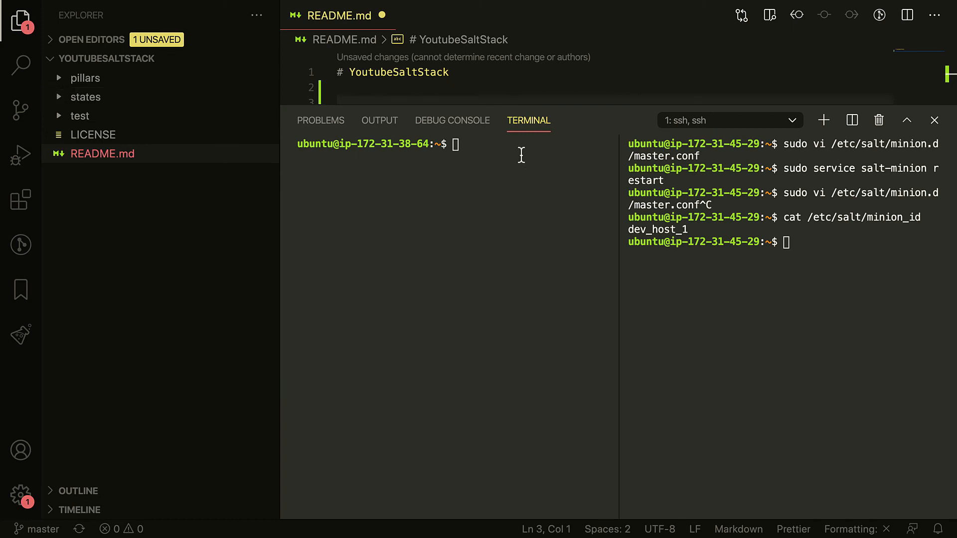
{"action": "mouse_move", "coordinate": [484, 199]}
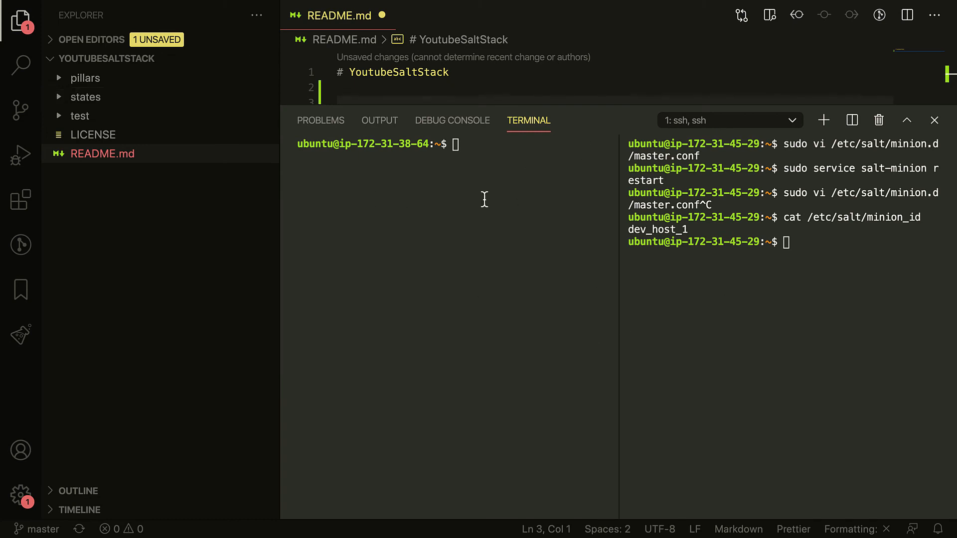
{"action": "mouse_move", "coordinate": [75, 153]}
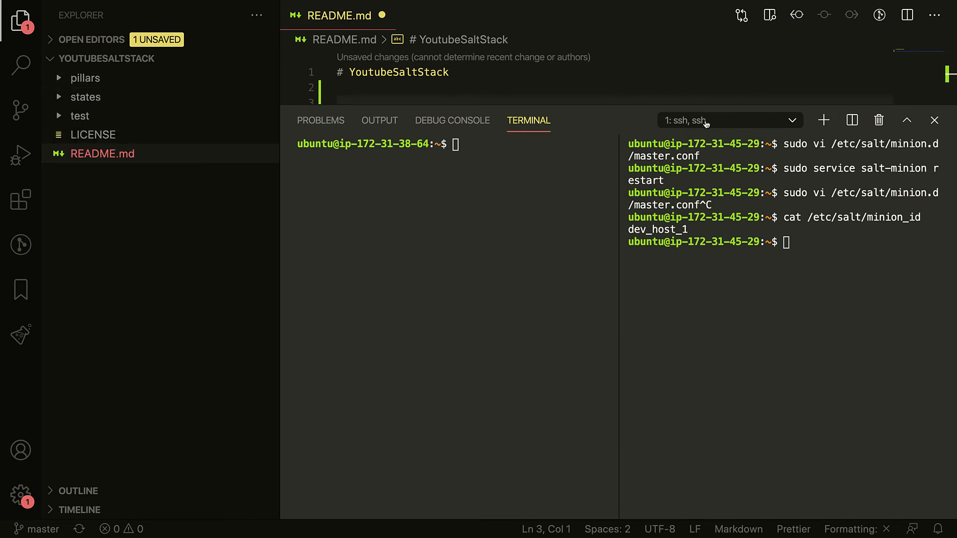
{"action": "mouse_move", "coordinate": [107, 151]}
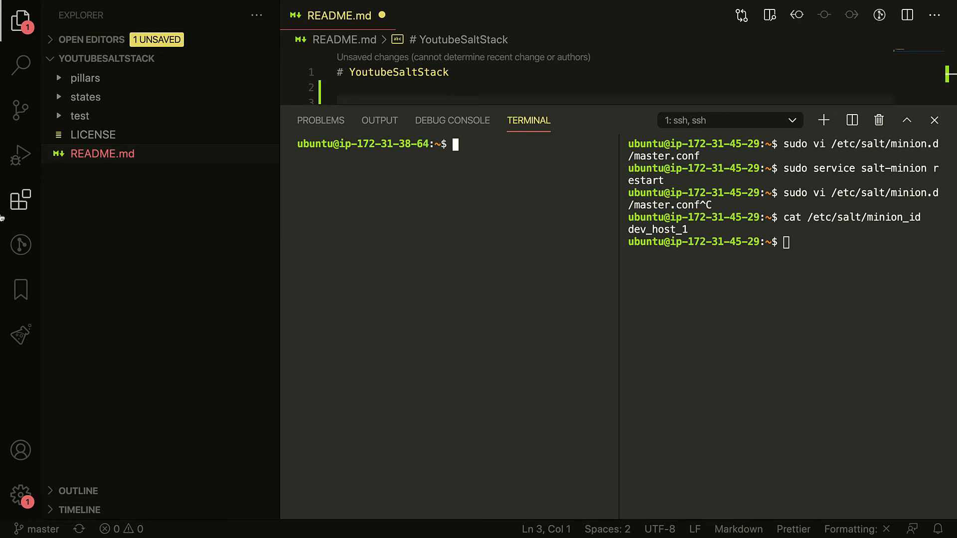
{"action": "mouse_move", "coordinate": [729, 296]}
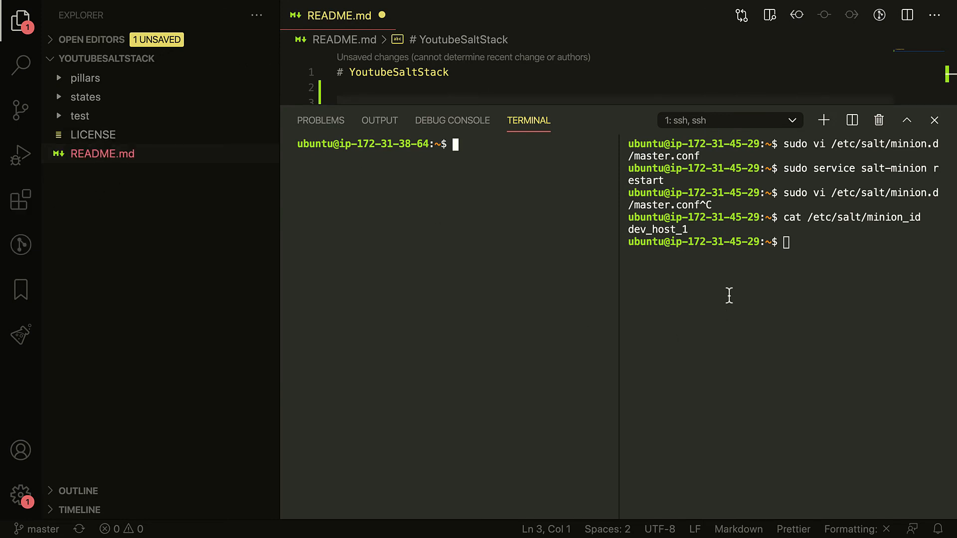
{"action": "mouse_move", "coordinate": [467, 217]}
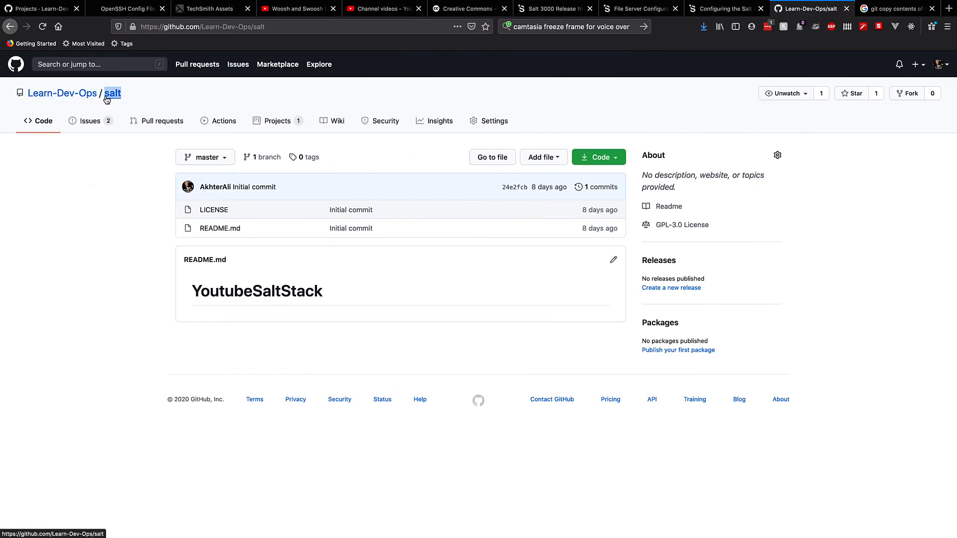
{"action": "mouse_move", "coordinate": [230, 290]}
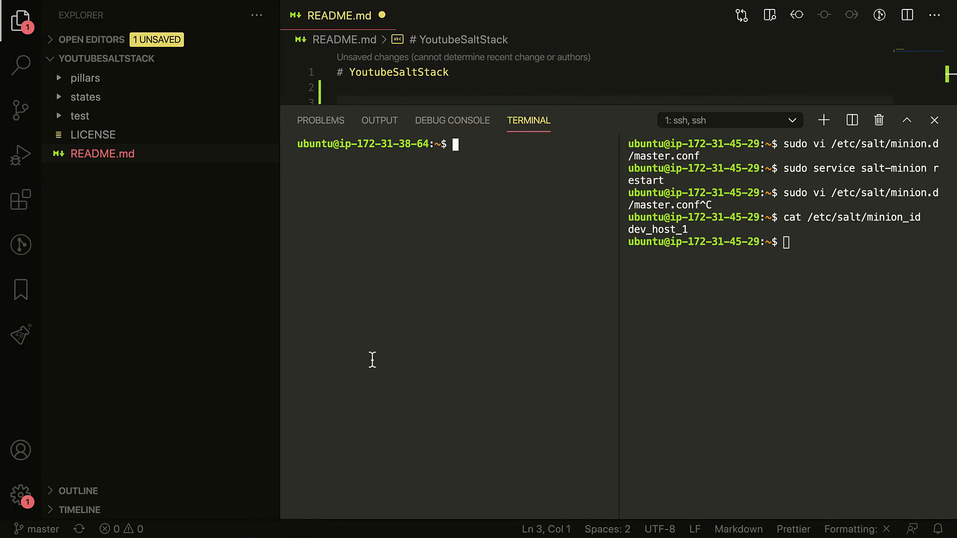
Print /etc/salt/master.d/roots.conf showing /srv/salt/states/ as base root, then bring up the GitHub salt repo
{"action": "type", "text": "cat /"}
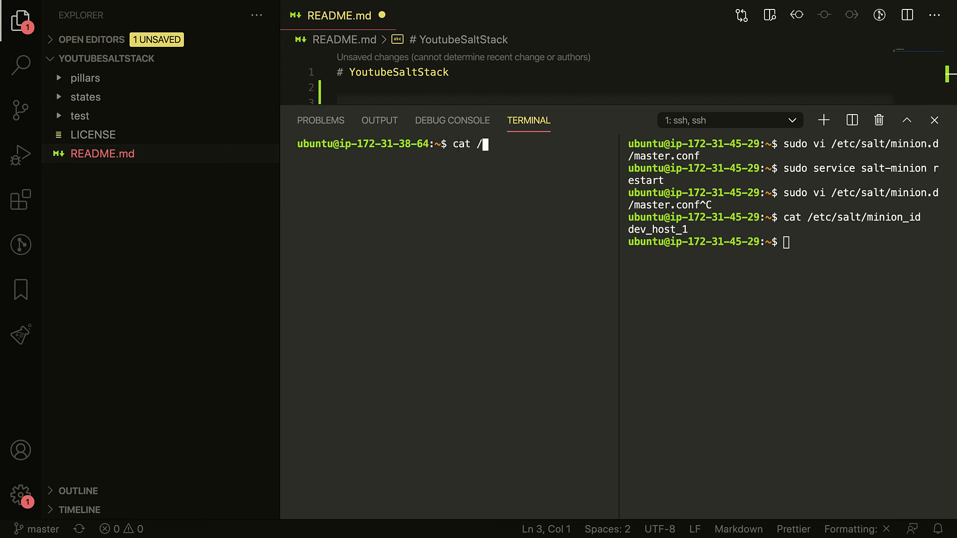
{"action": "type", "text": "etc/salt/master"}
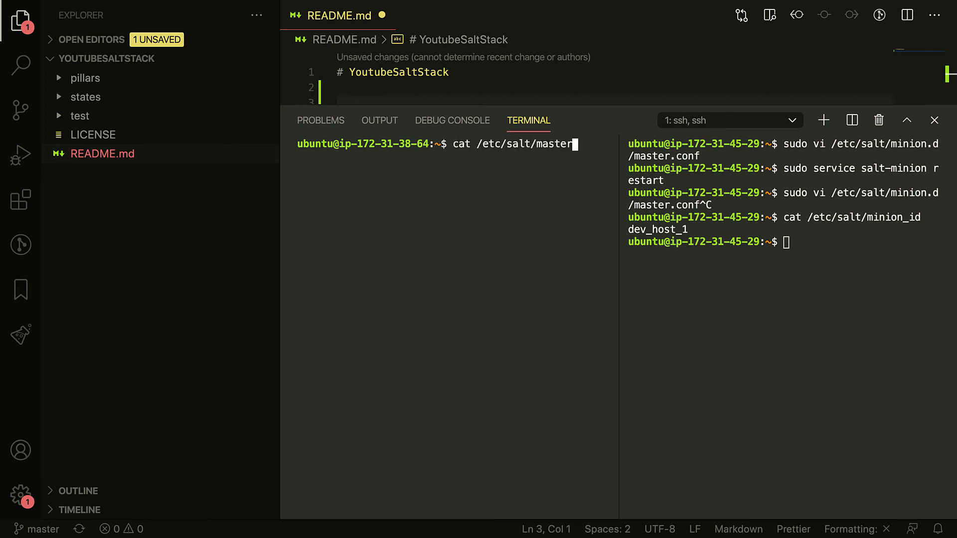
{"action": "type", "text": ".d/"}
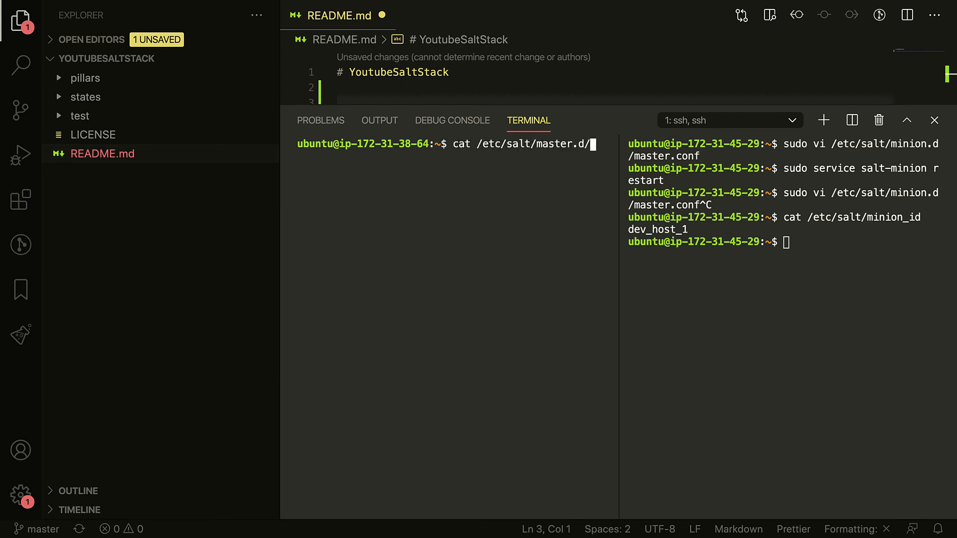
{"action": "key", "text": "Return"}
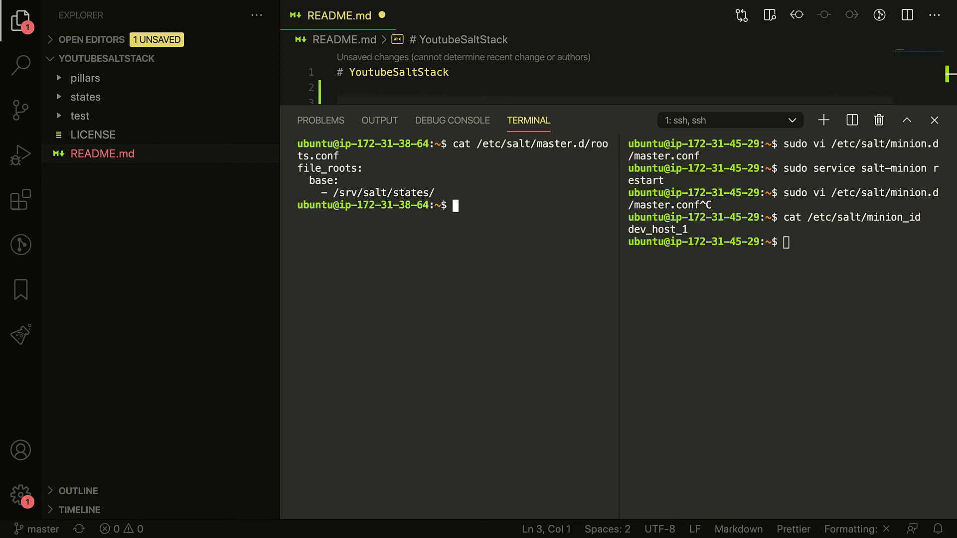
{"action": "mouse_move", "coordinate": [371, 193]}
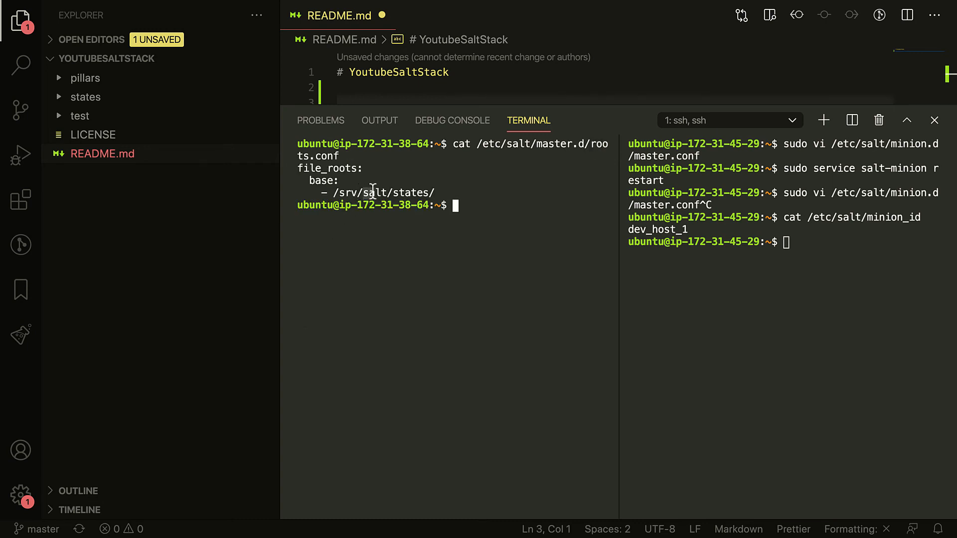
{"action": "mouse_move", "coordinate": [89, 77]}
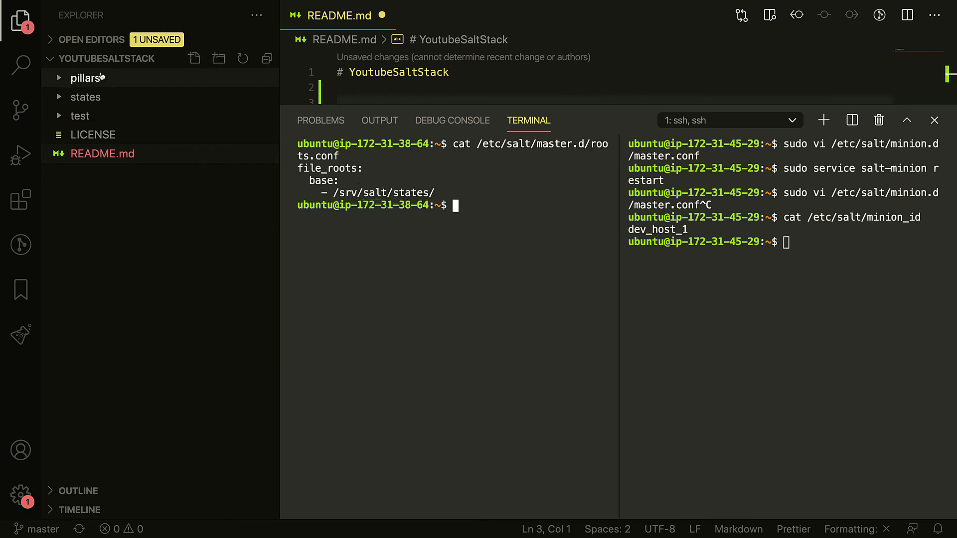
{"action": "mouse_move", "coordinate": [366, 194]}
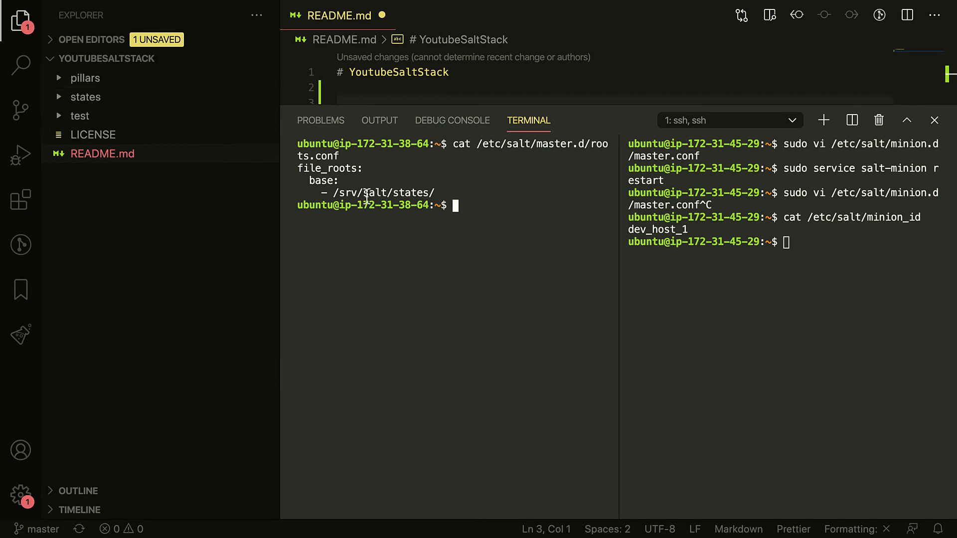
{"action": "left_click", "coordinate": [810, 8]}
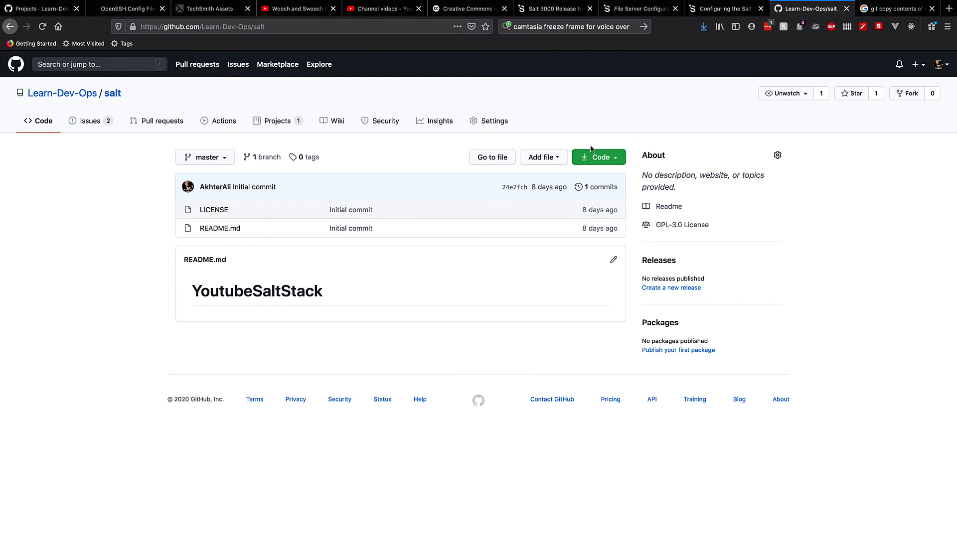
Check the Code button's clone URL on the Learn-Dev-Ops salt repository page
{"action": "left_click", "coordinate": [594, 156]}
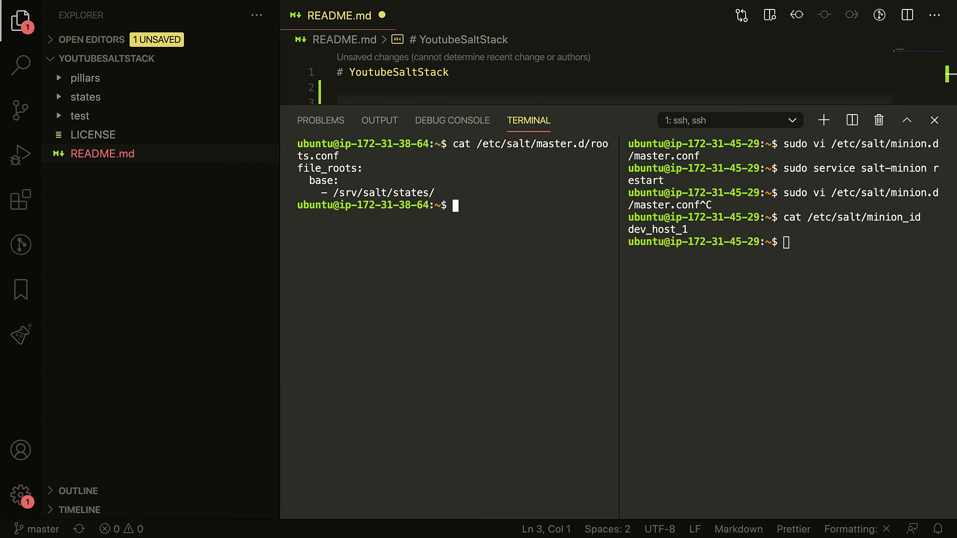
{"action": "type", "text": "cd /srv"}
{"action": "type", "text": "l"}
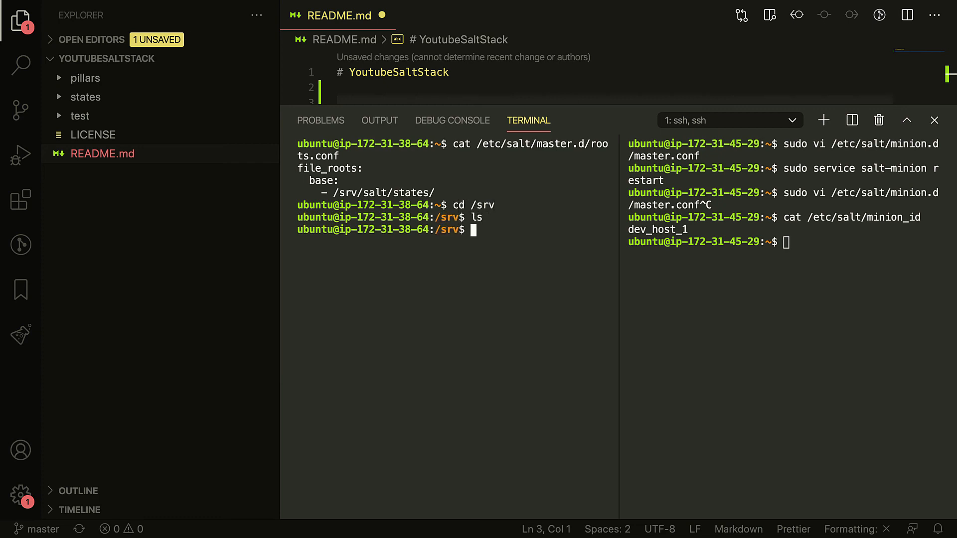
{"action": "type", "text": "s"}
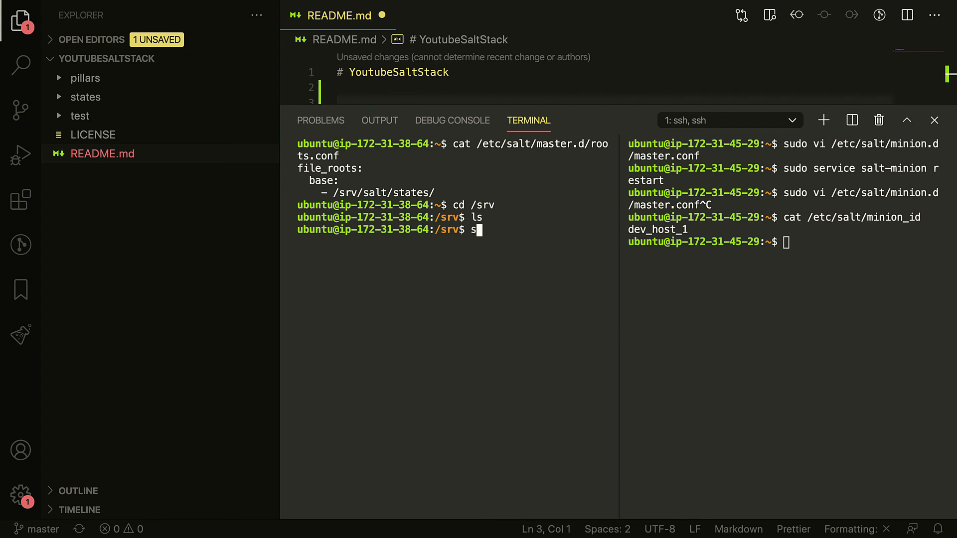
{"action": "type", "text": "udo git clone"}
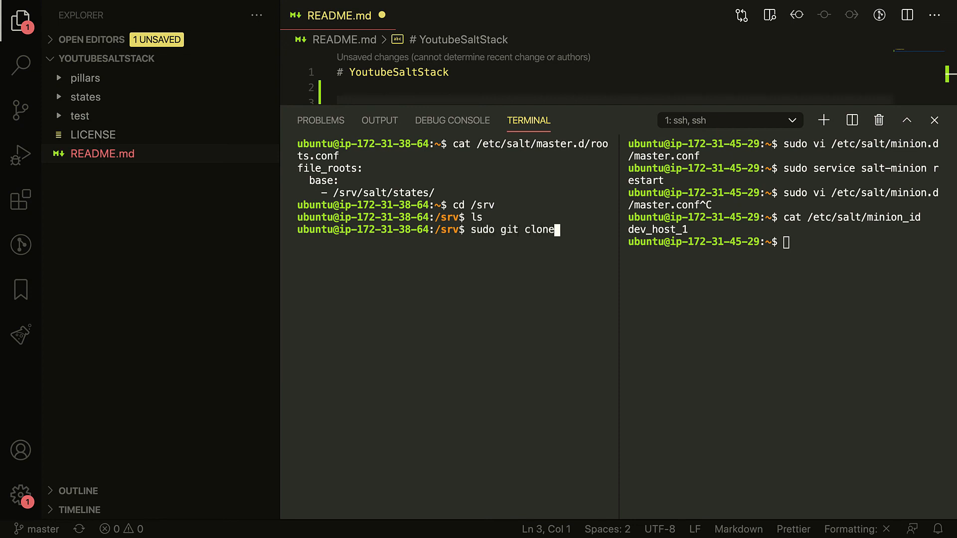
{"action": "type", "text": "https://github.com/Learn-Dev-Ops/salt.git"}
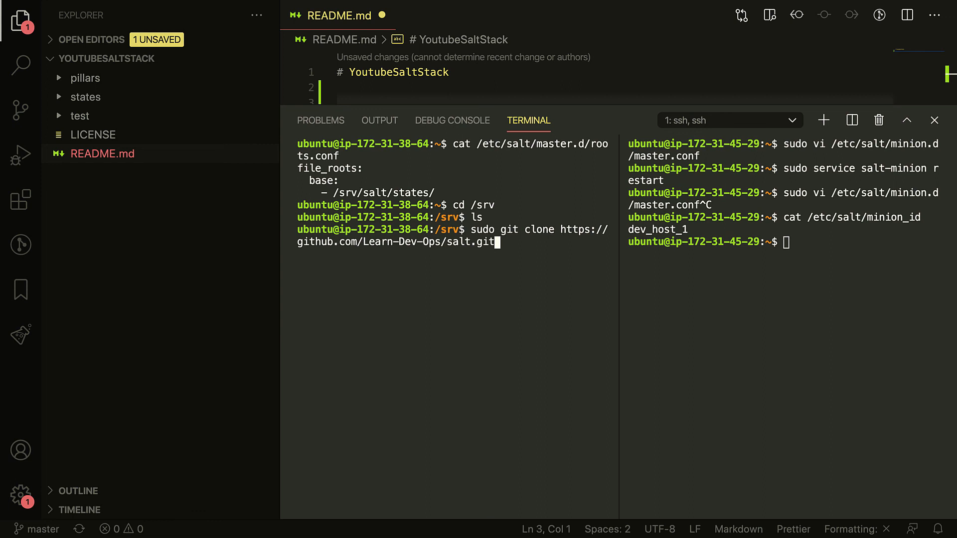
{"action": "key", "text": "Return"}
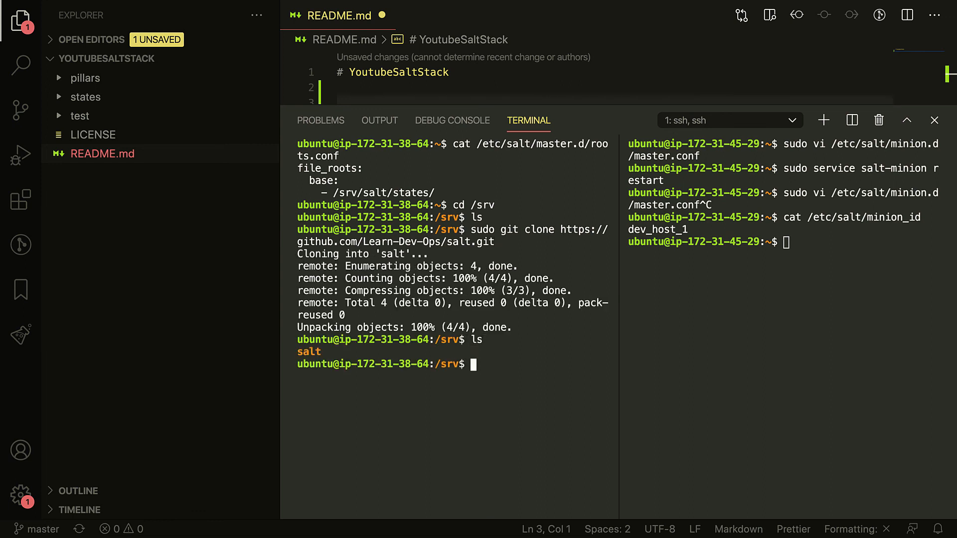
{"action": "type", "text": "cd salt/"}
{"action": "type", "text": "ls"}
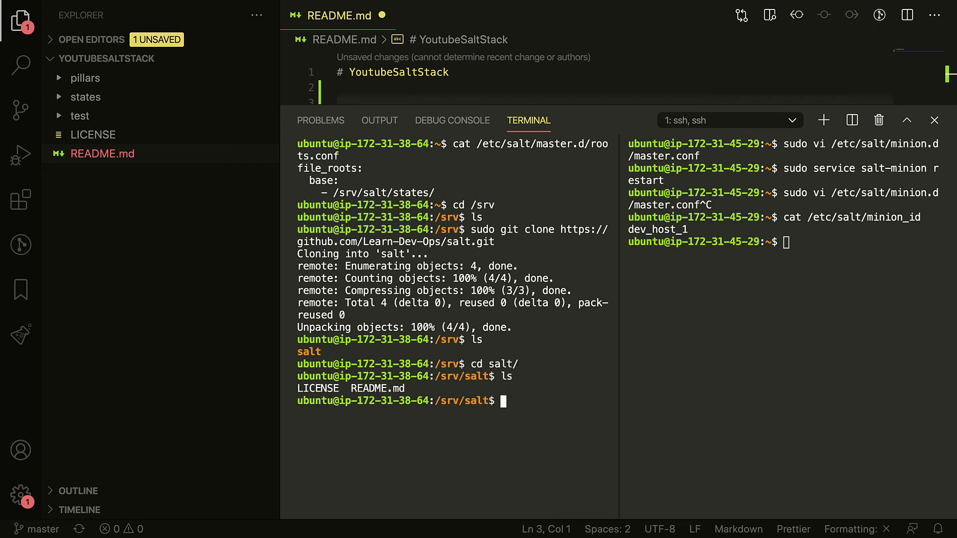
{"action": "type", "text": "cd ../"}
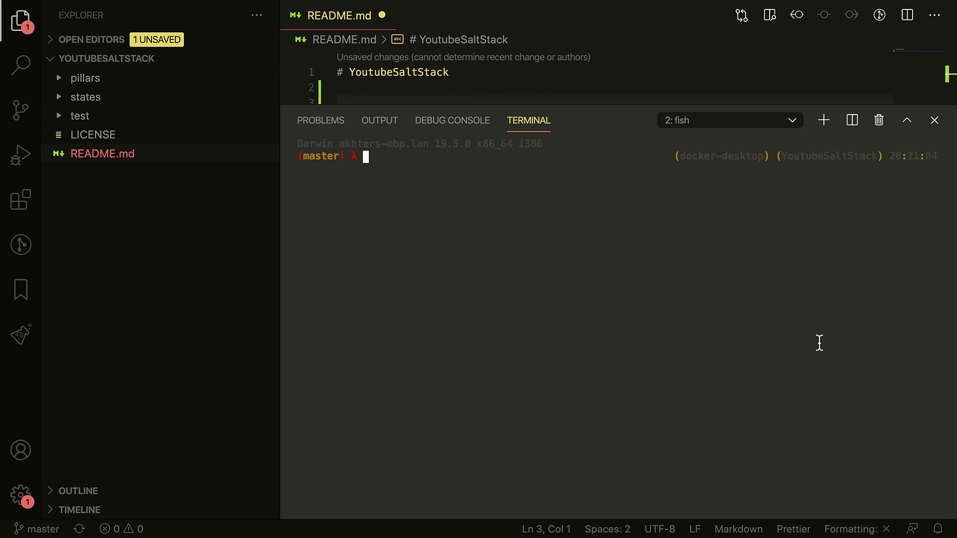
{"action": "mouse_move", "coordinate": [594, 315]}
{"action": "type", "text": "pwd"}
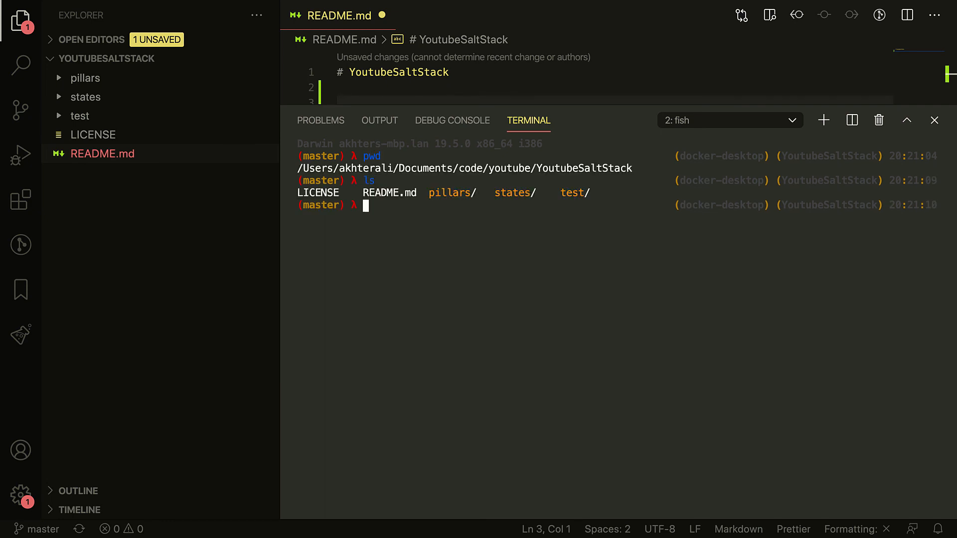
Run git status on the local YoutubeSaltStack repo, then return to the ssh master and minion sessions
{"action": "type", "text": "git status"}
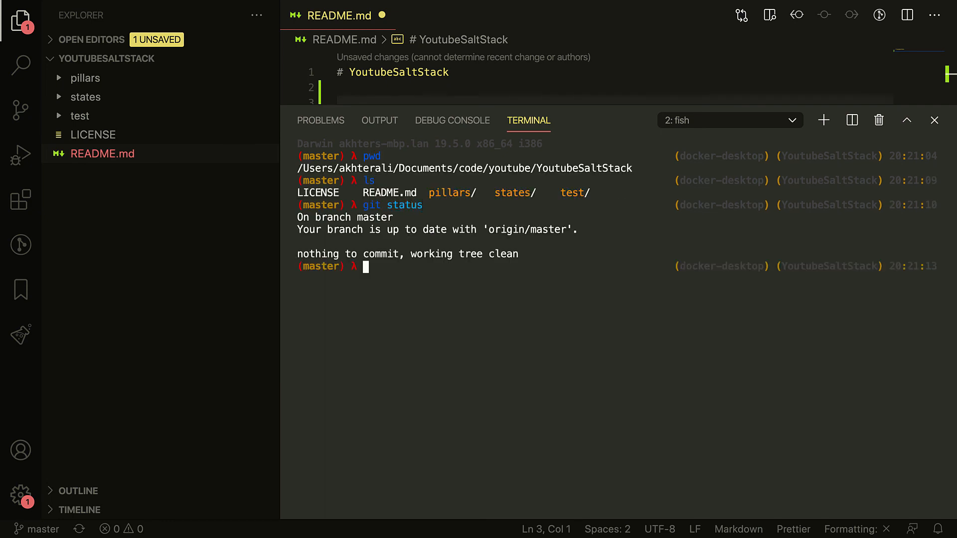
{"action": "mouse_move", "coordinate": [92, 135]}
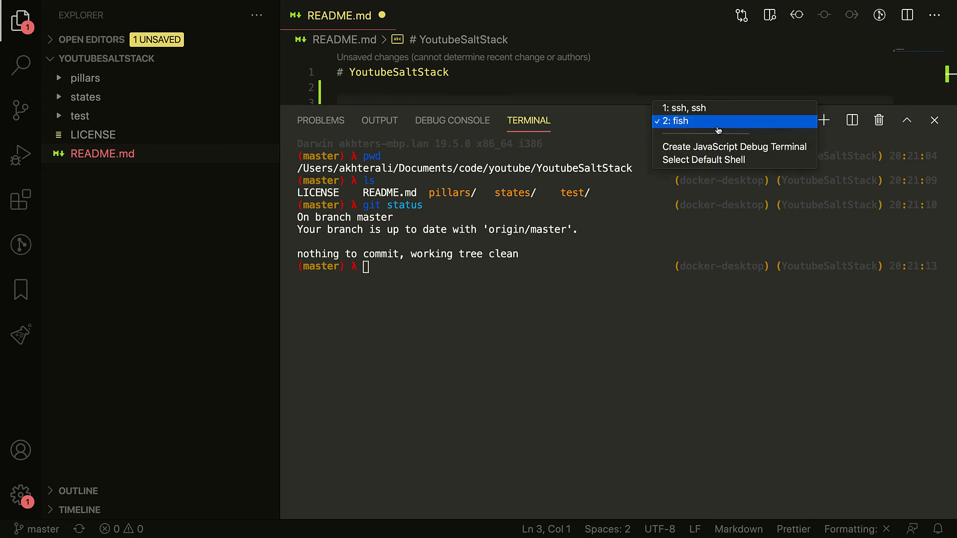
{"action": "left_click", "coordinate": [687, 108]}
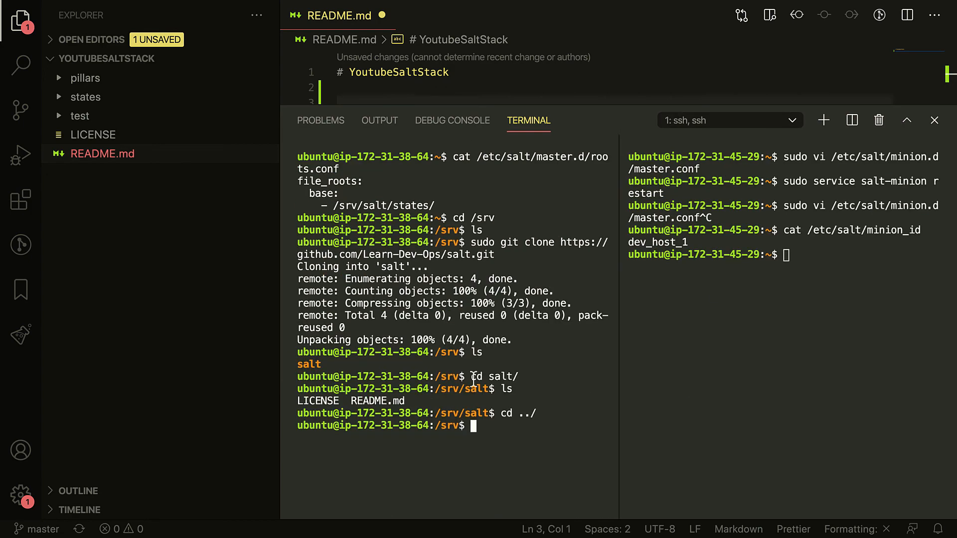
{"action": "mouse_move", "coordinate": [871, 373]}
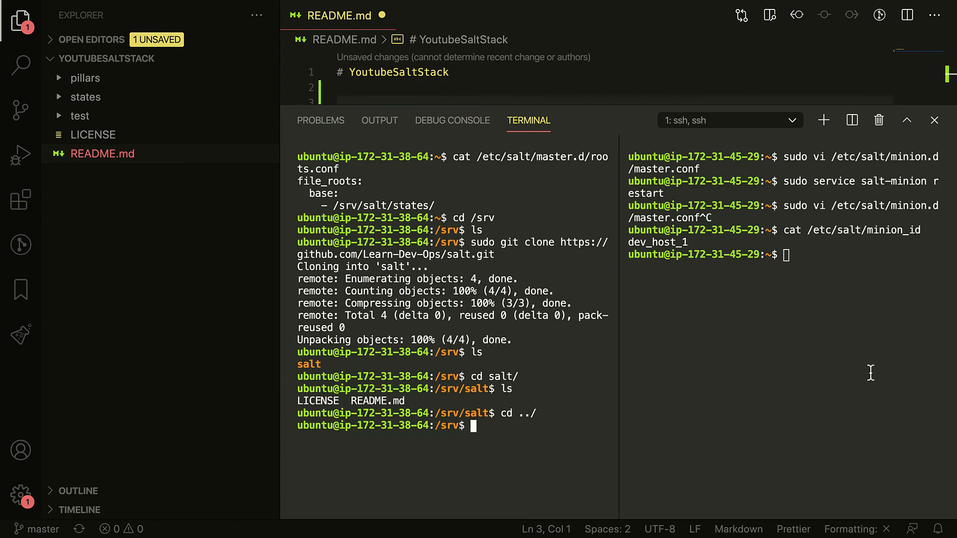